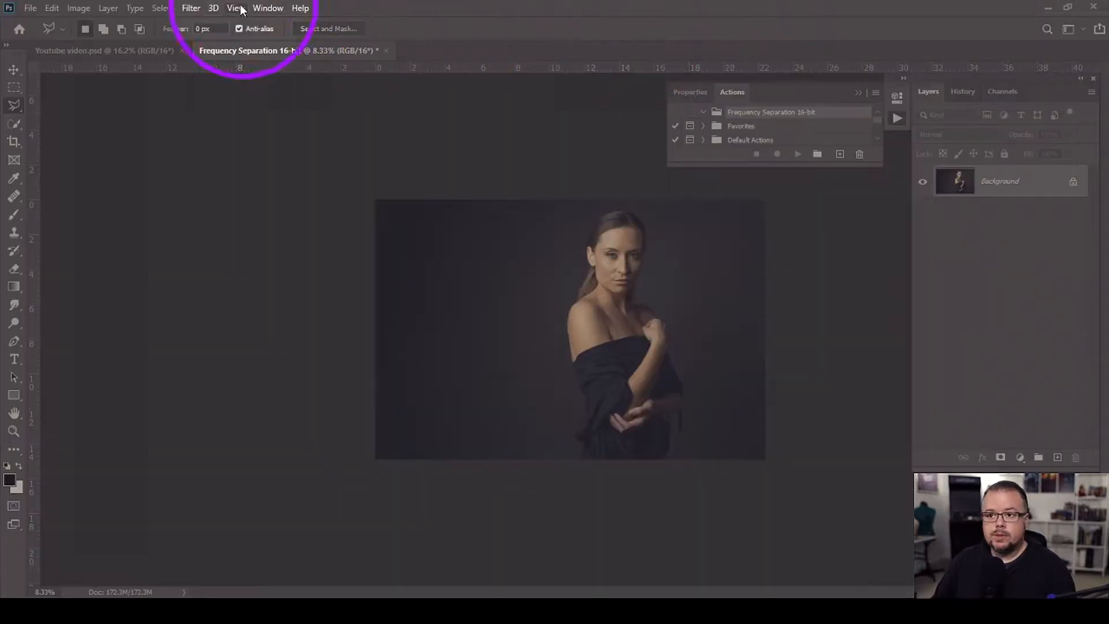
# Step: Create the action 'Frequency Separation 16-bit' in its matching set with no colour label
pyautogui.click(267, 8)
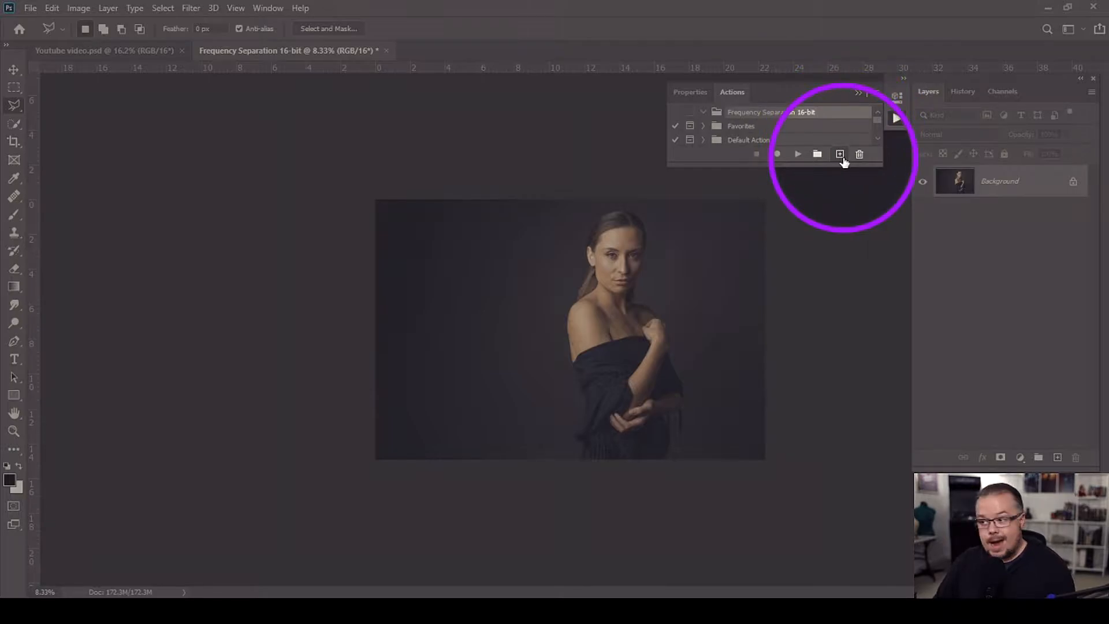
pyautogui.click(839, 154)
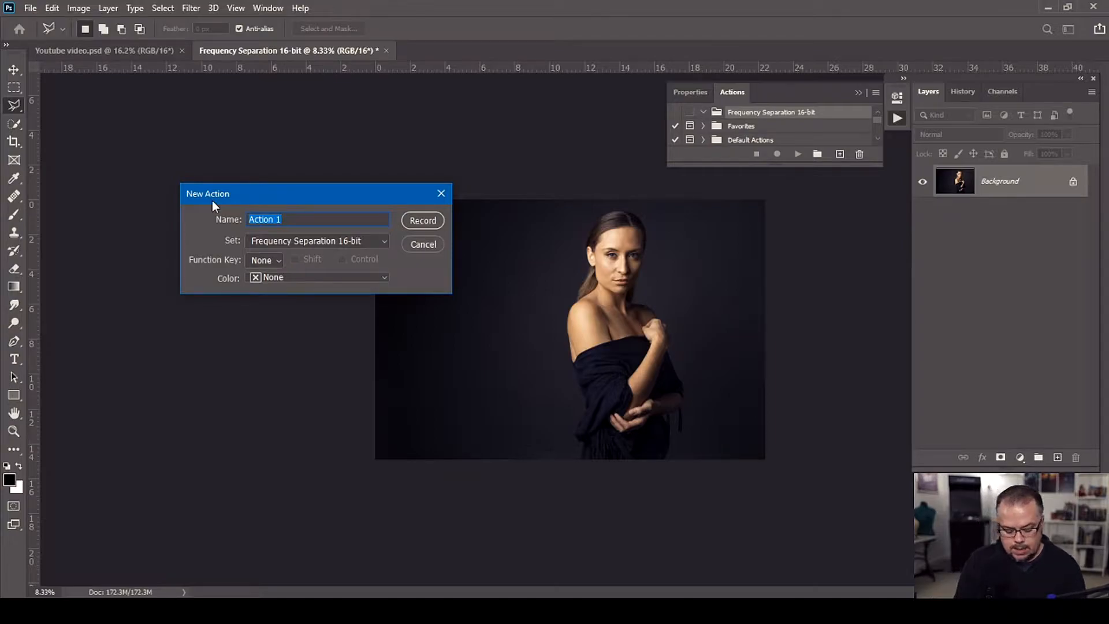
pyautogui.write('Frequency')
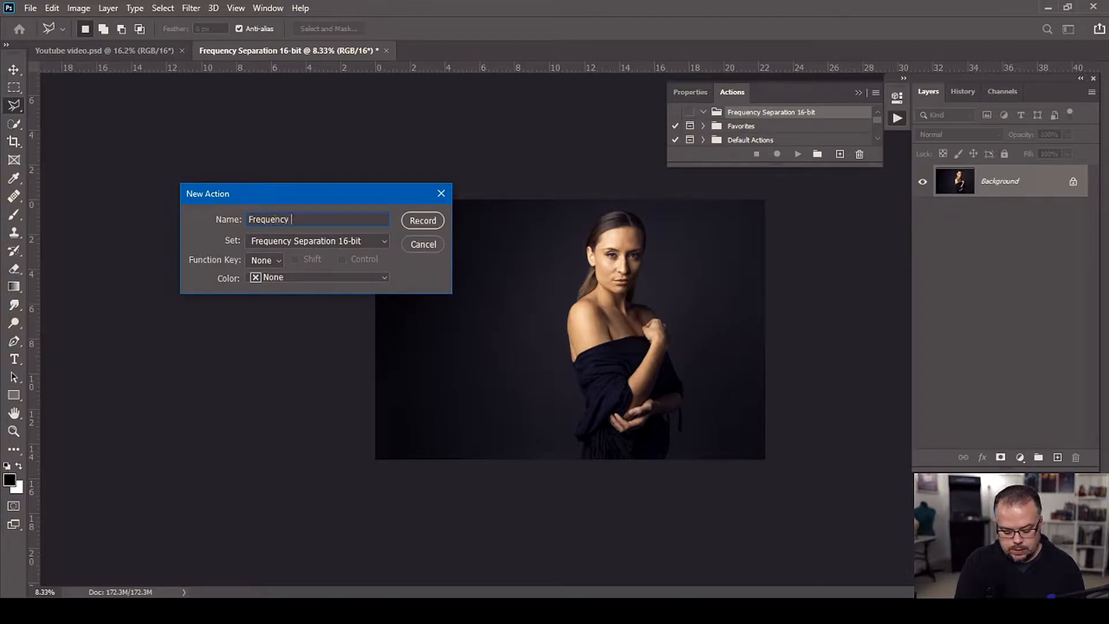
pyautogui.write('Separation 16-bit')
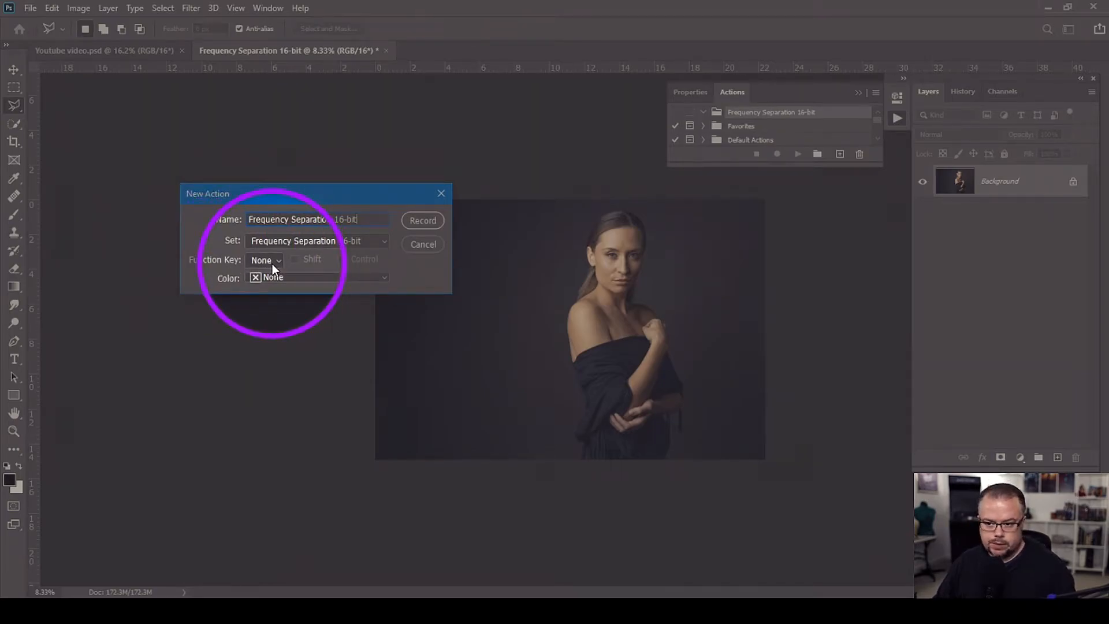
pyautogui.click(317, 277)
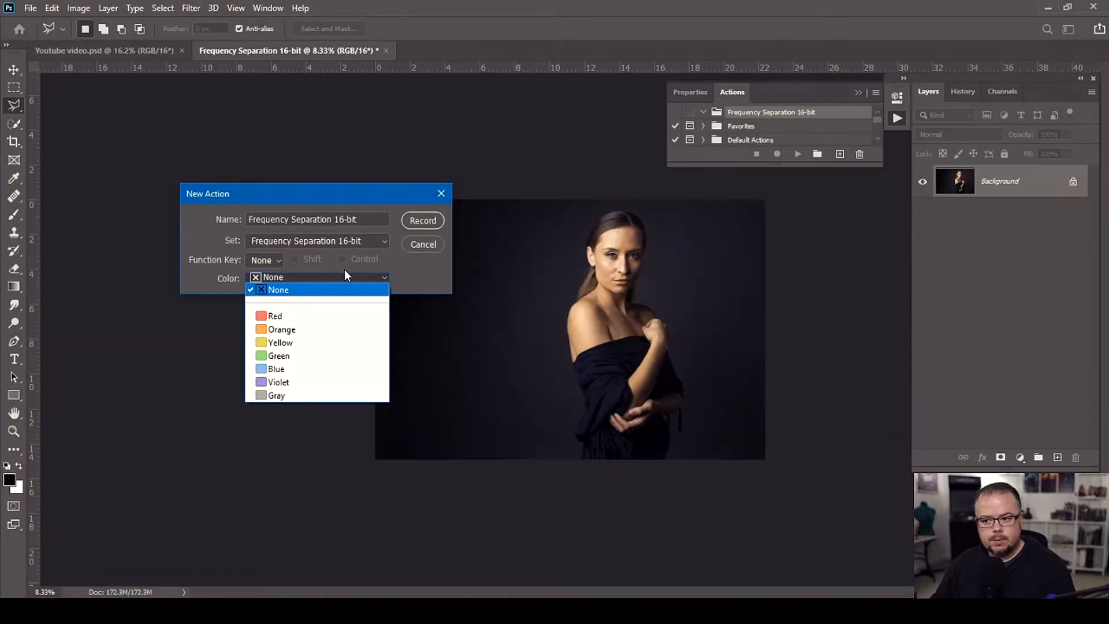
pyautogui.click(278, 290)
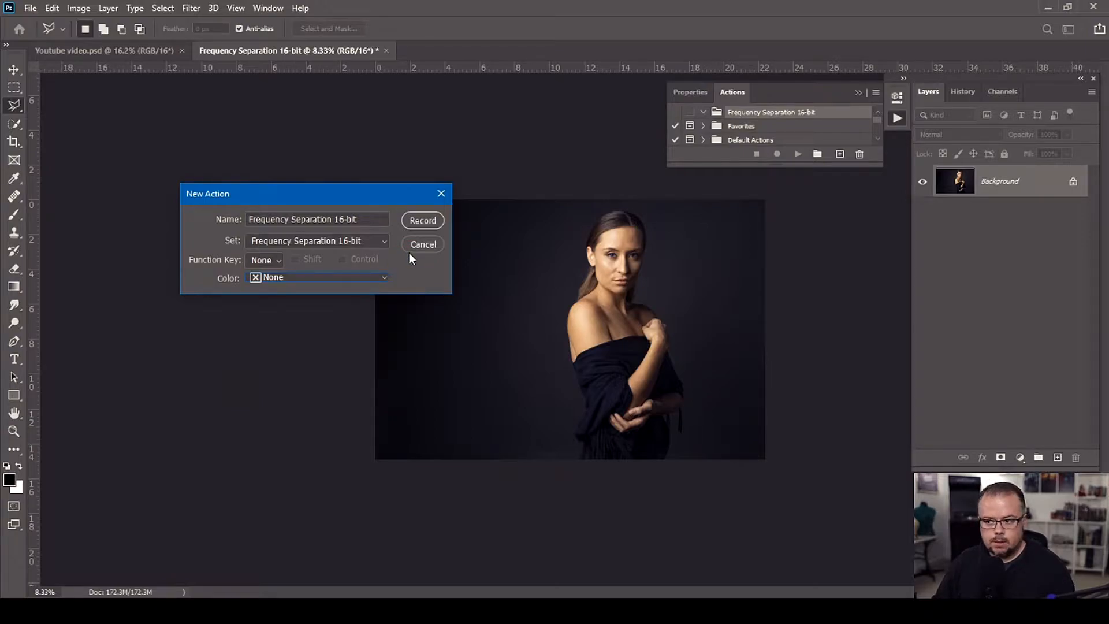
# Step: Begin recording the Frequency Separation 16-bit action
pyautogui.click(422, 220)
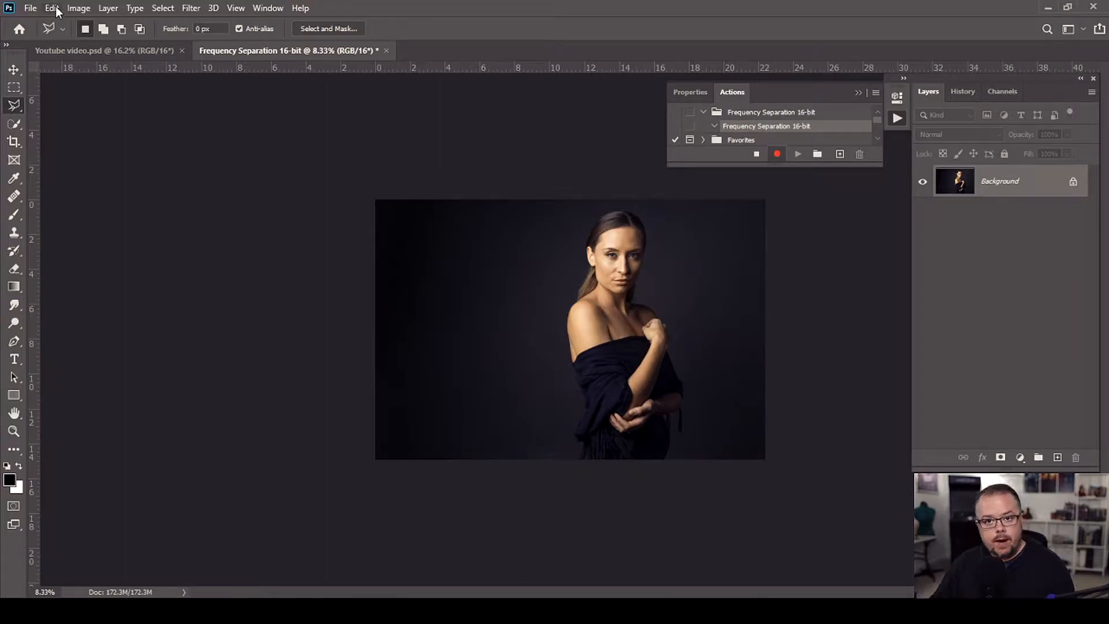
pyautogui.moveTo(167, 258)
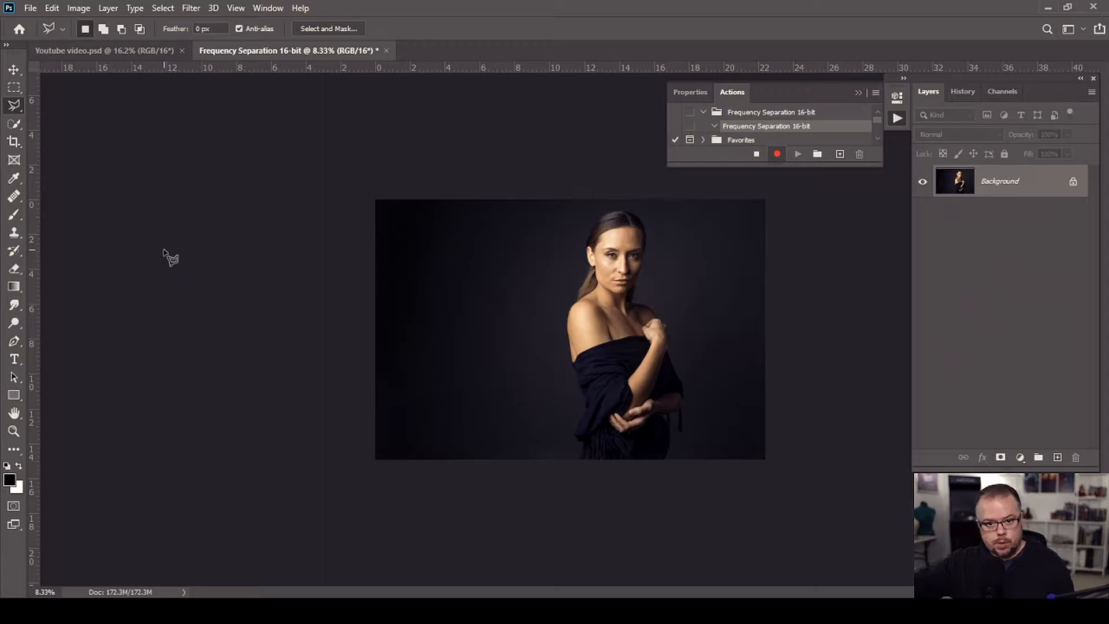
pyautogui.moveTo(458, 109)
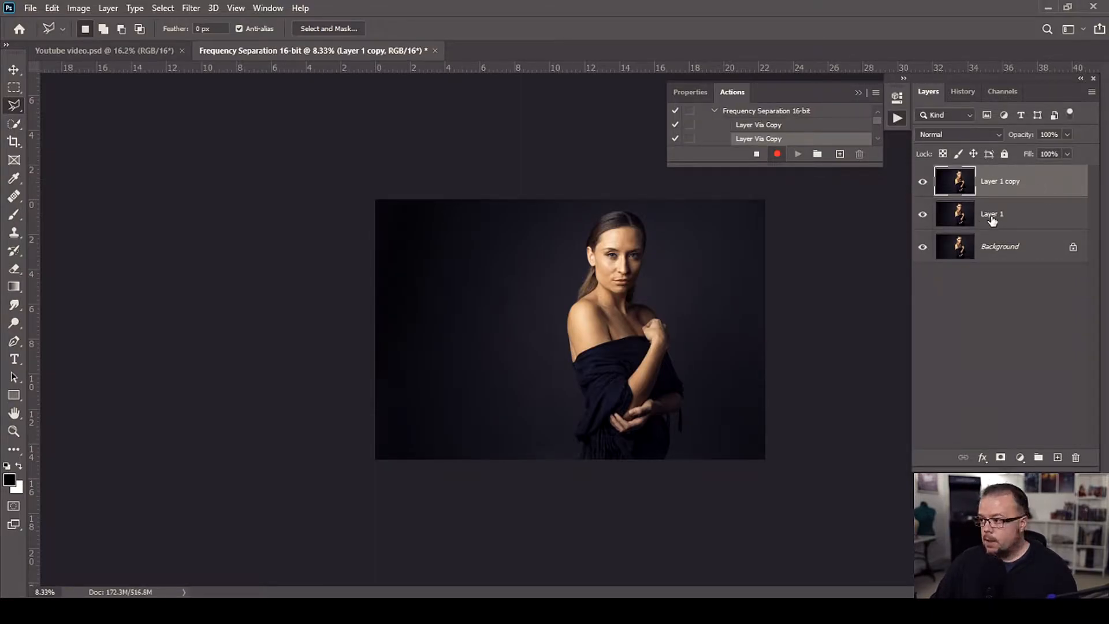
# Step: Rename layers to Main Color Layer and Main Detail Layer, hide the detail layer, select Main Color
pyautogui.doubleClick(991, 214)
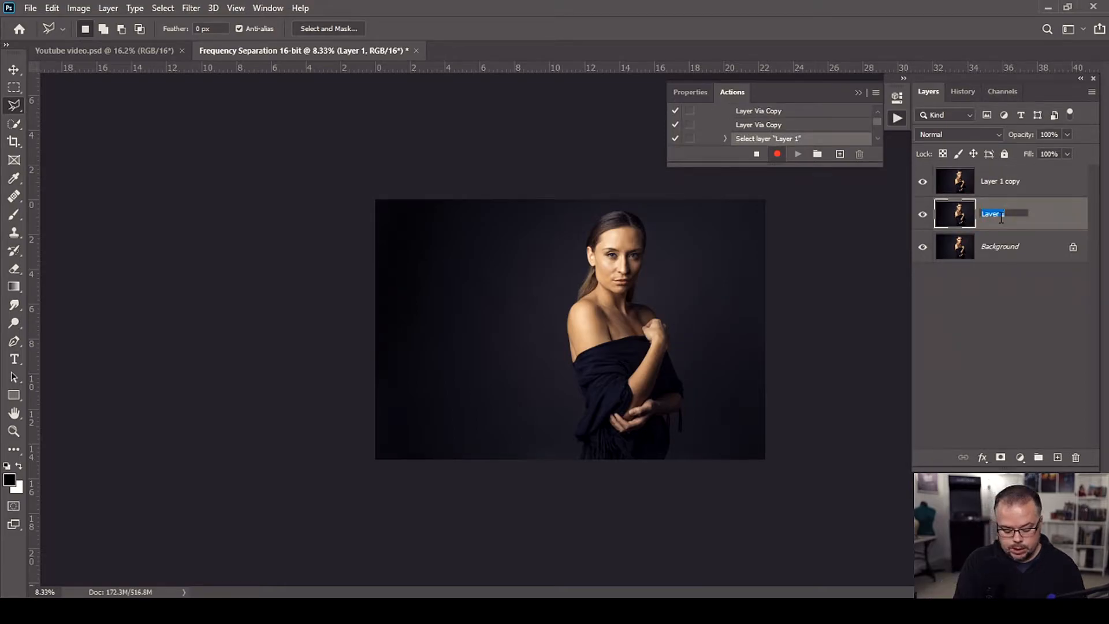
pyautogui.write('Main Detail Layer')
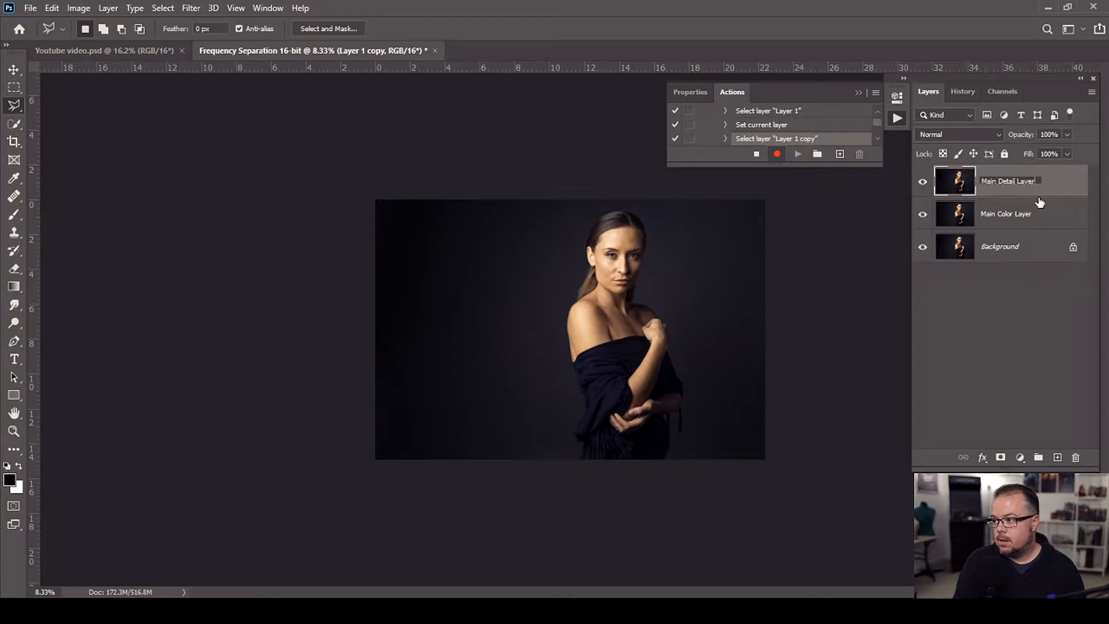
pyautogui.click(1021, 185)
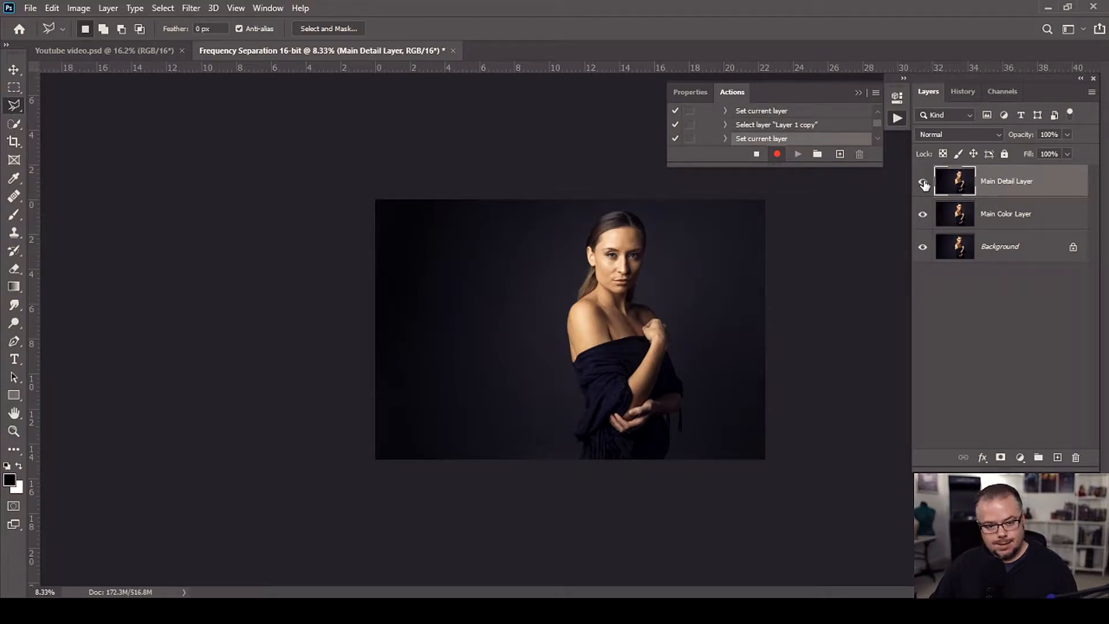
pyautogui.click(922, 181)
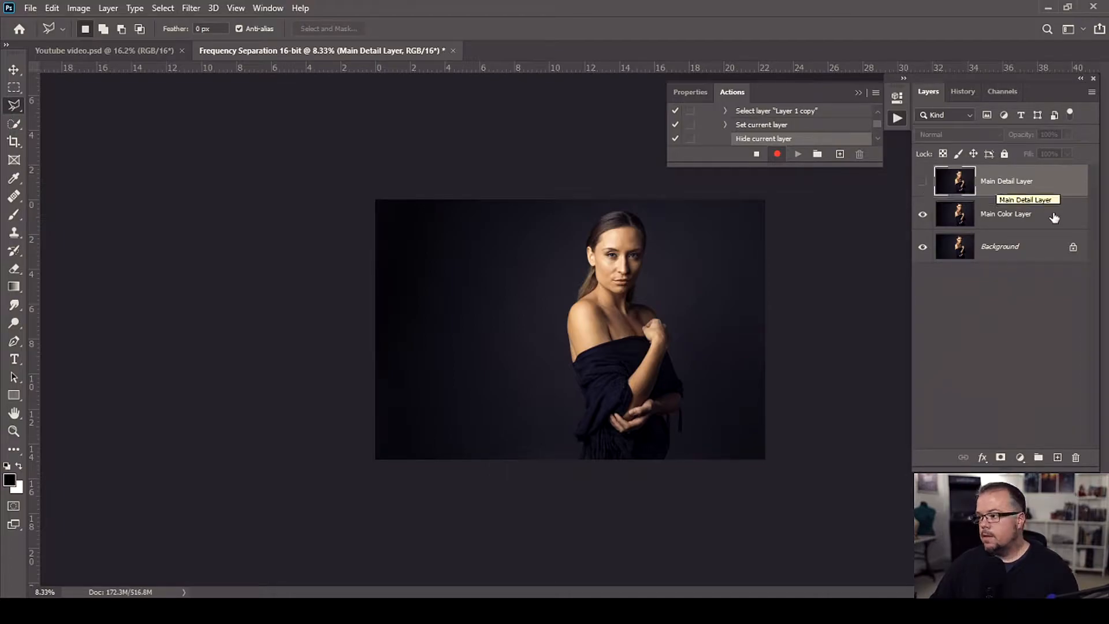
pyautogui.click(1006, 214)
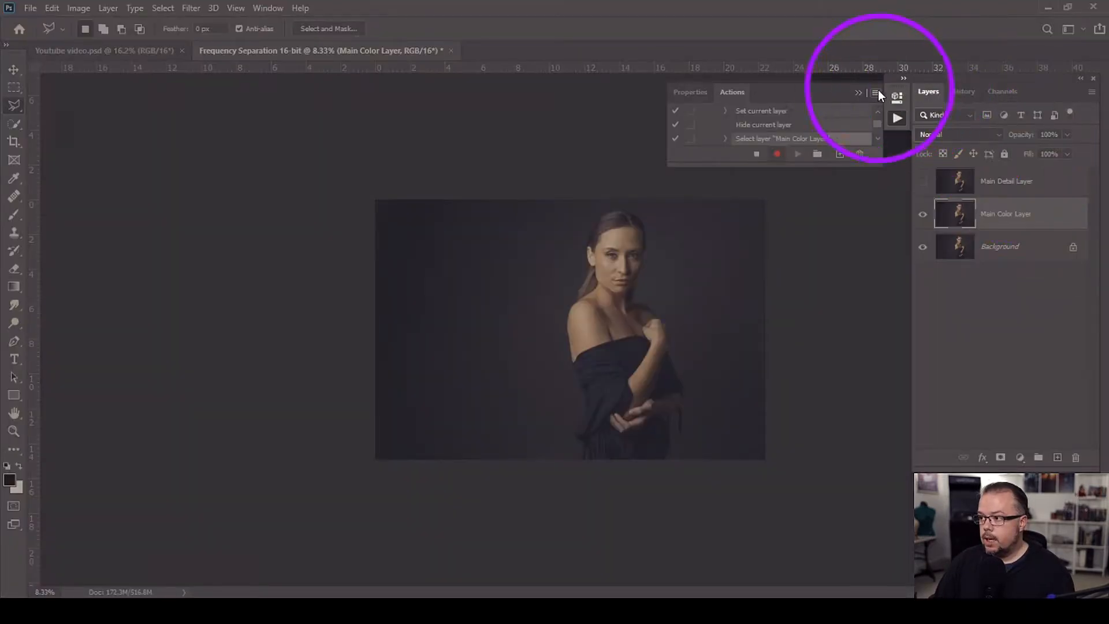
# Step: Insert a Stop step from the Actions panel menu to get the Record Stop dialog
pyautogui.click(874, 92)
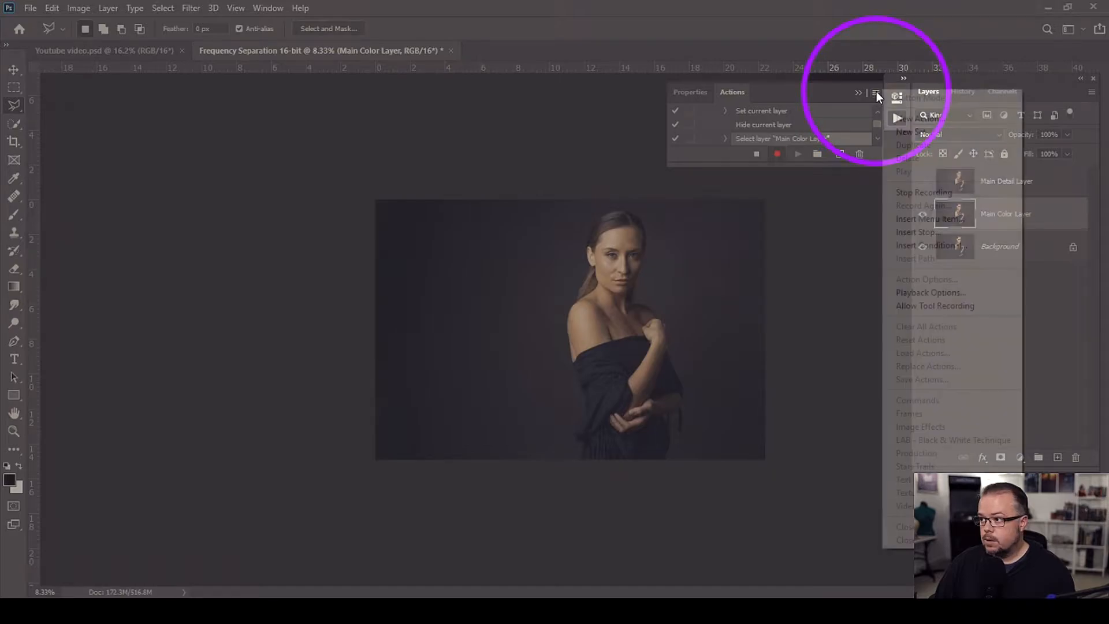
pyautogui.click(917, 232)
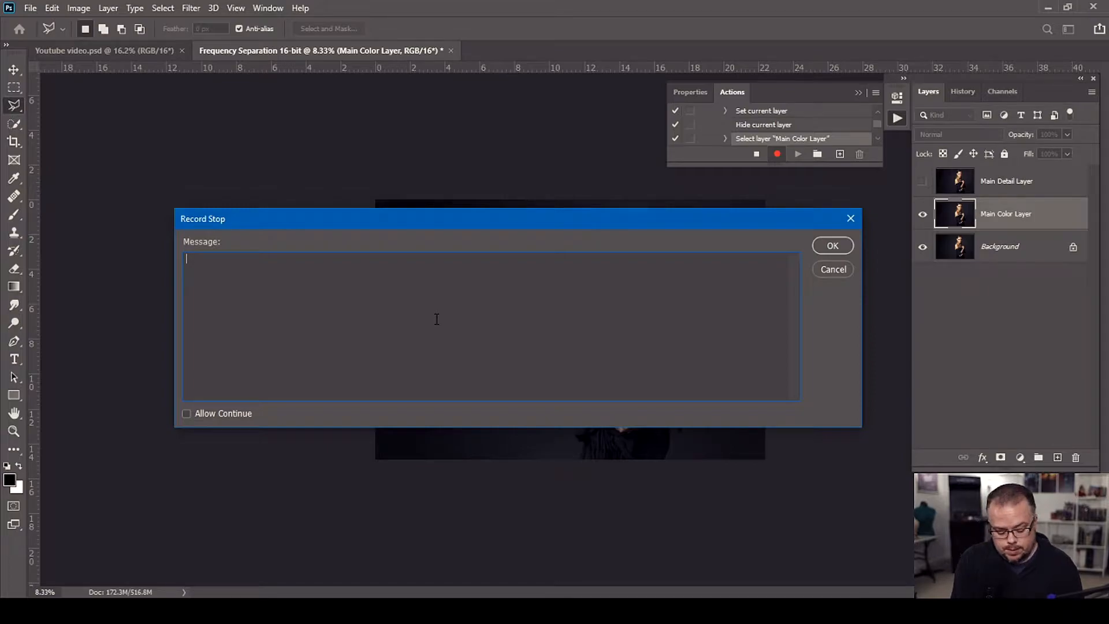
# Step: Type the message: run Filter/Noise/Median at 3–7 pixels, keeping leading lines identifiable
pyautogui.write('To create t')
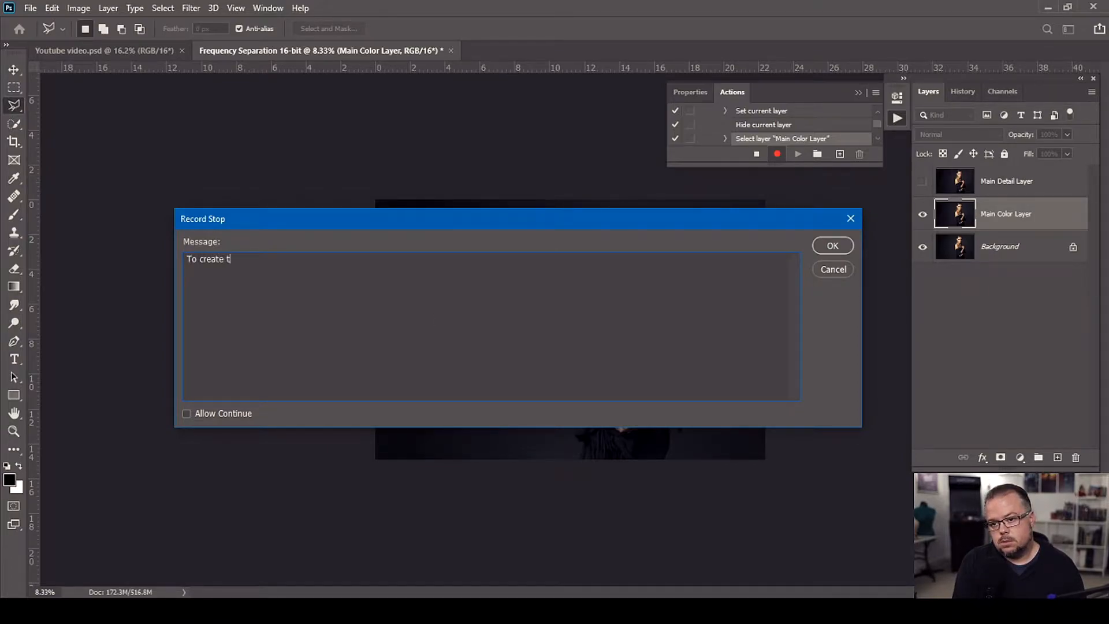
pyautogui.write('he main color layer - go to Fi')
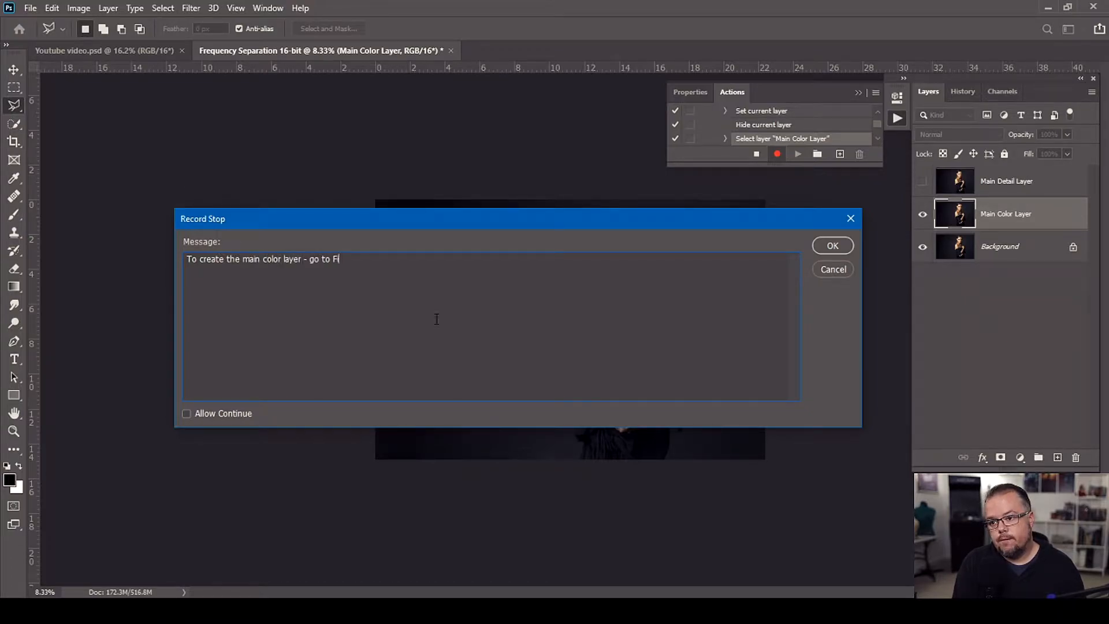
pyautogui.write('l')
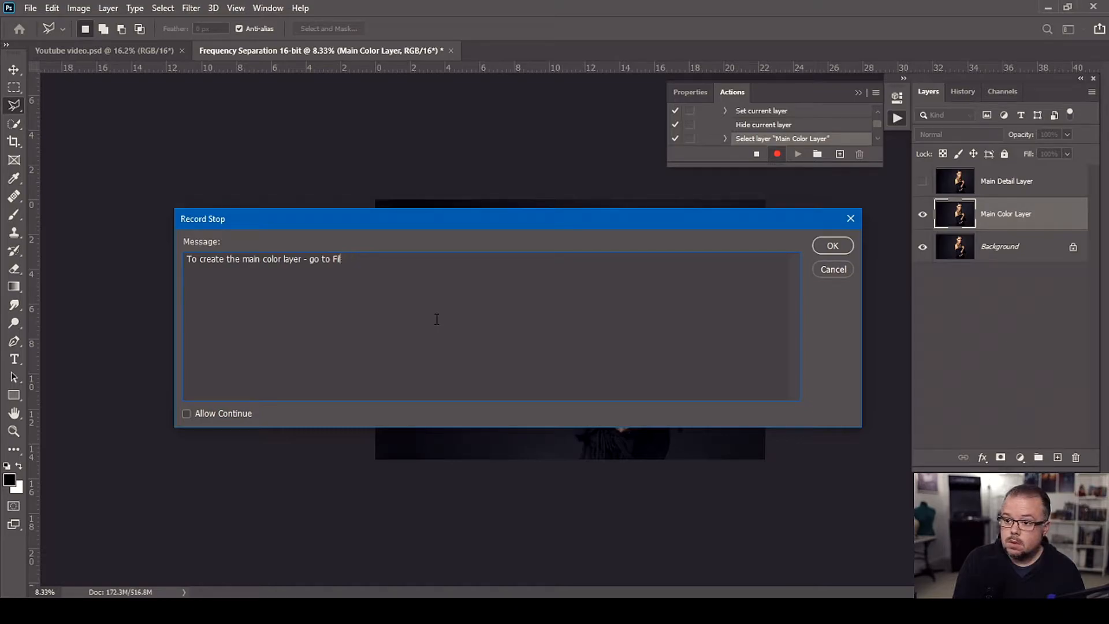
pyautogui.write('lter')
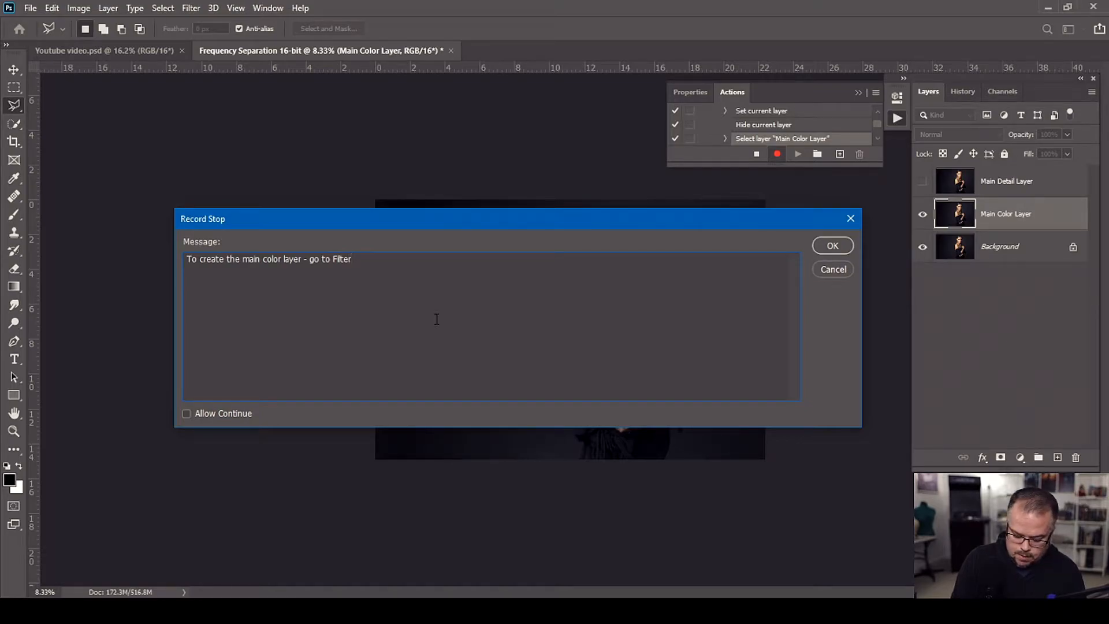
pyautogui.write('/No')
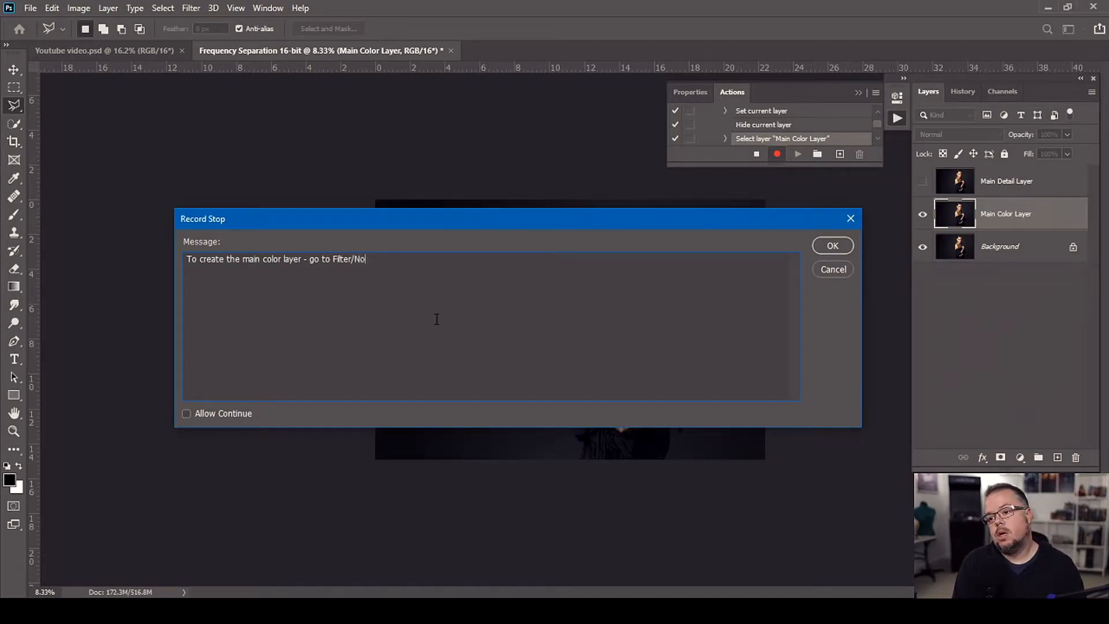
pyautogui.write('ise/M')
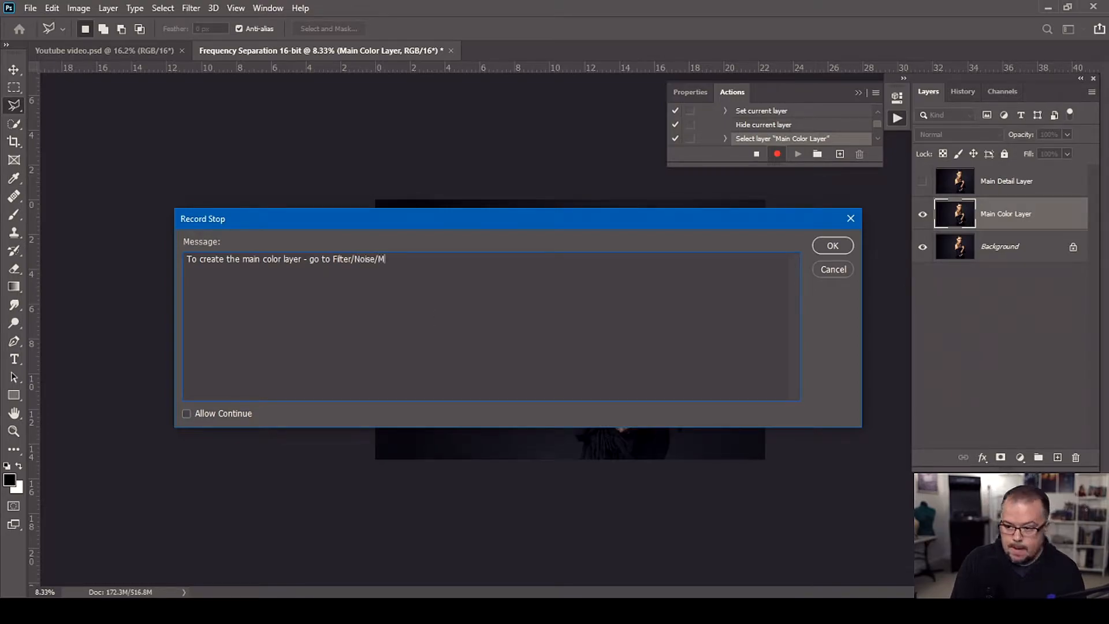
pyautogui.write('edian.')
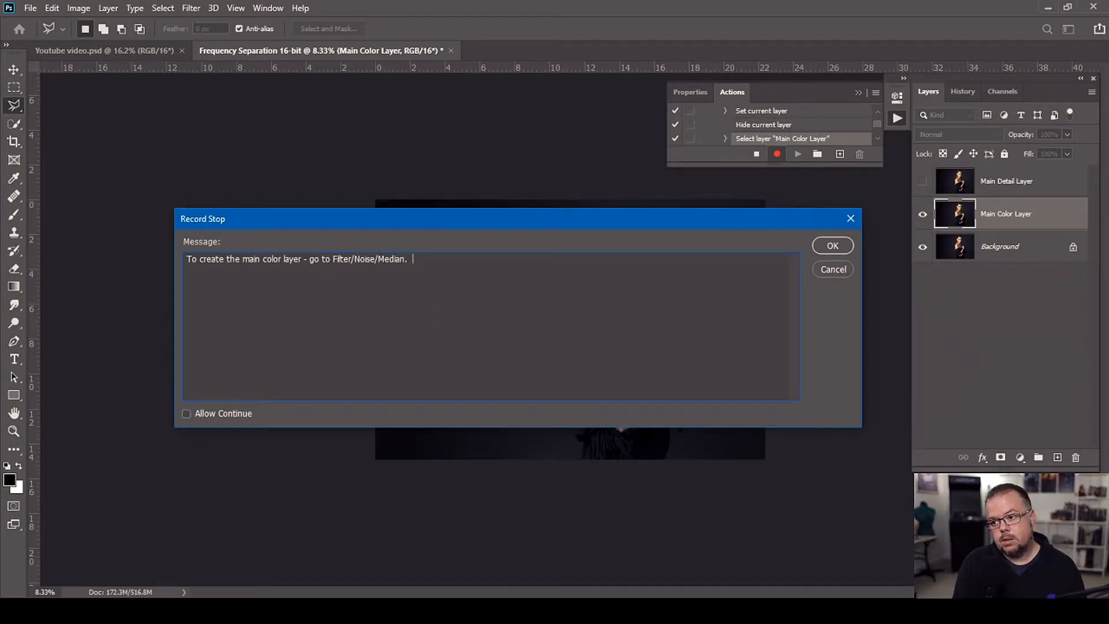
pyautogui.write('Choose a range of pixels')
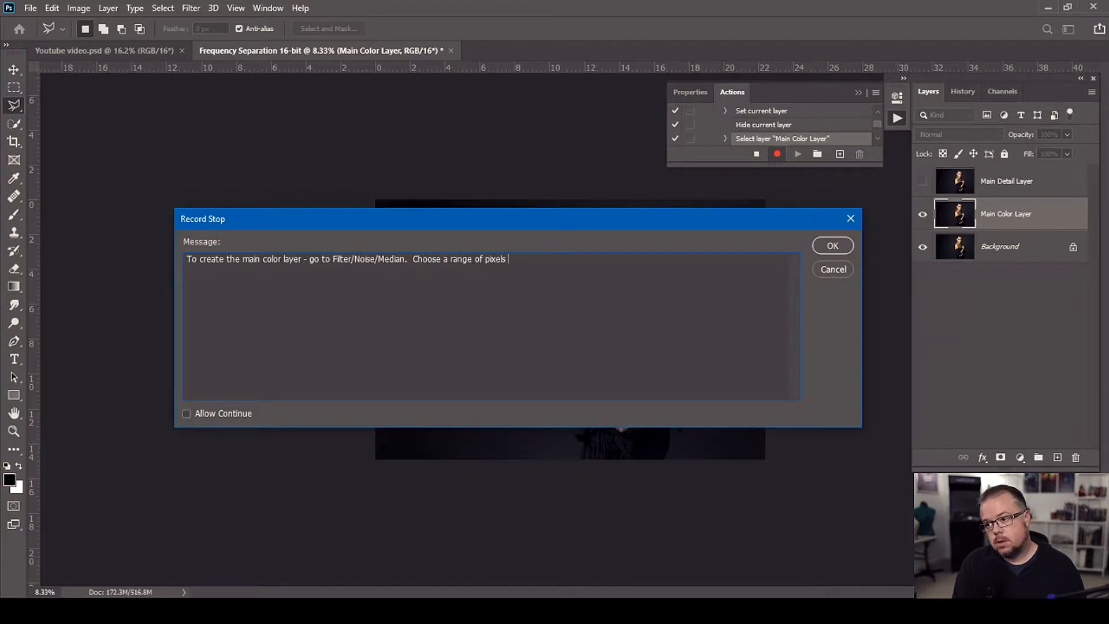
pyautogui.write('from 3 to')
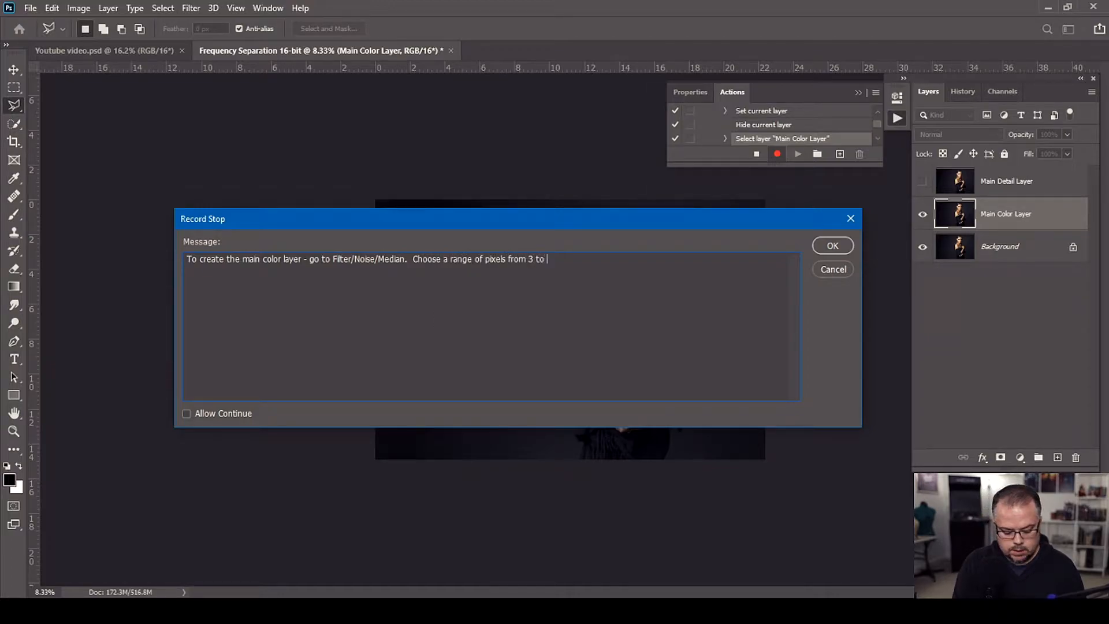
pyautogui.write('potentially')
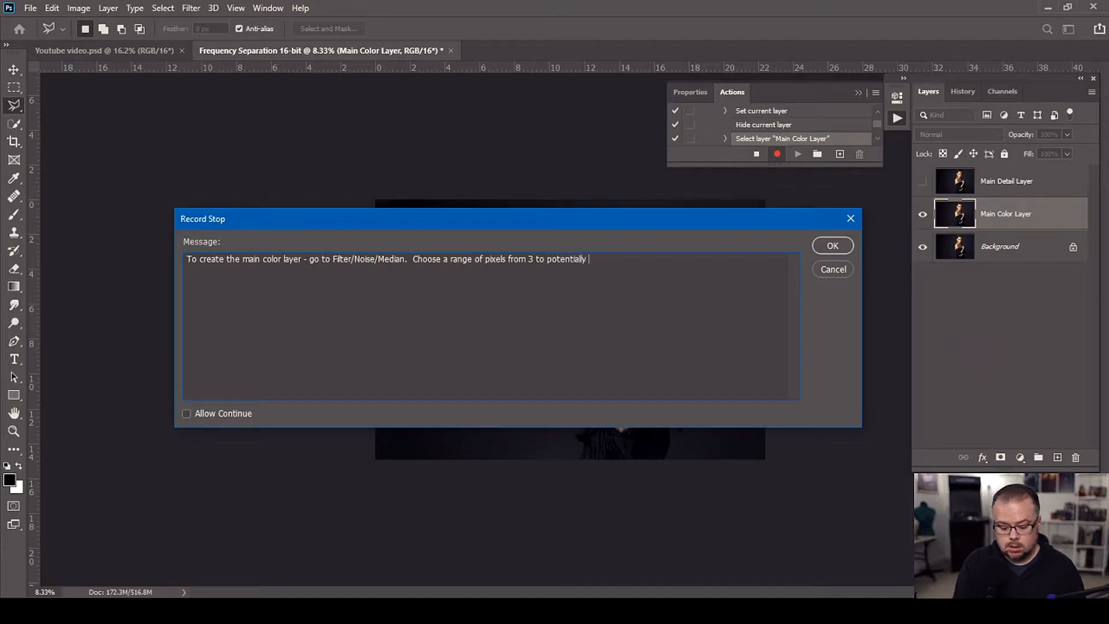
pyautogui.write('7')
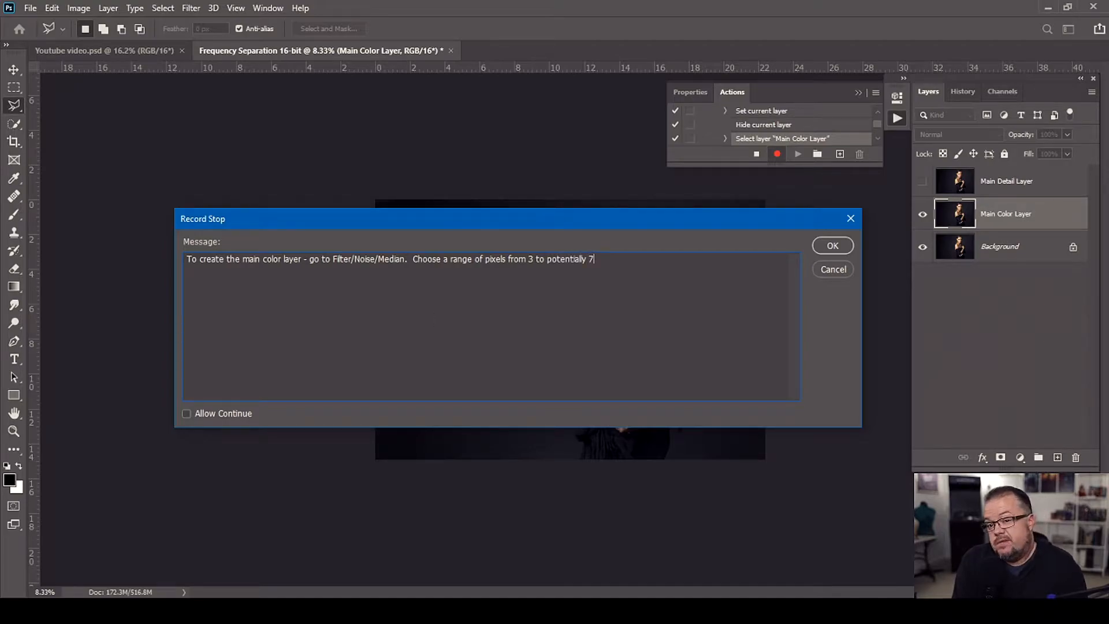
pyautogui.write('pixel')
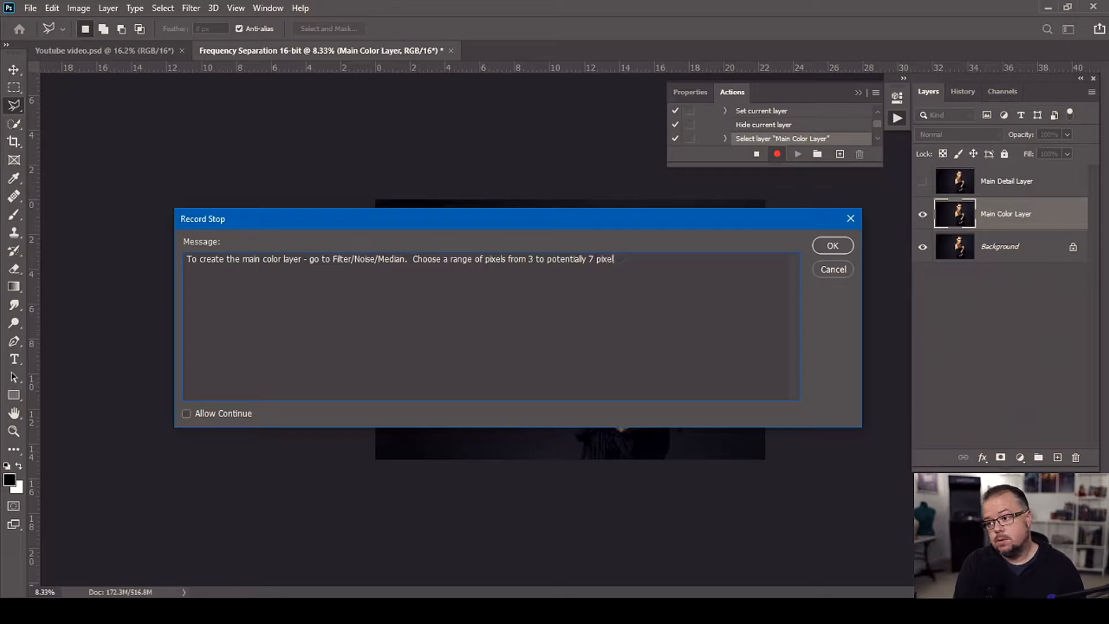
pyautogui.write('s to blur the image.')
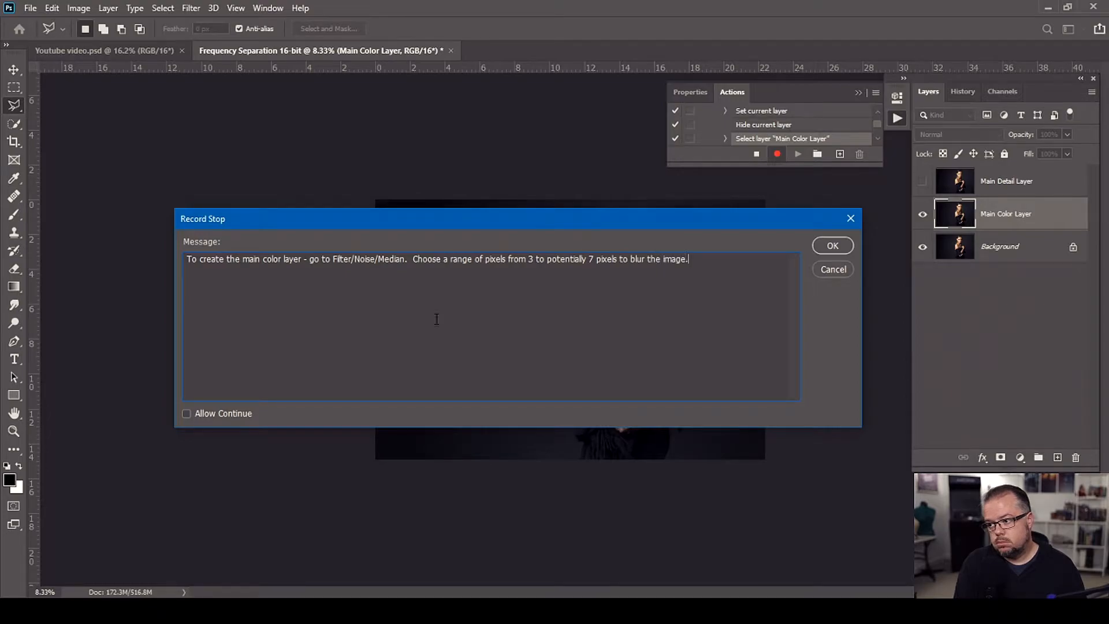
pyautogui.write('Your goal,')
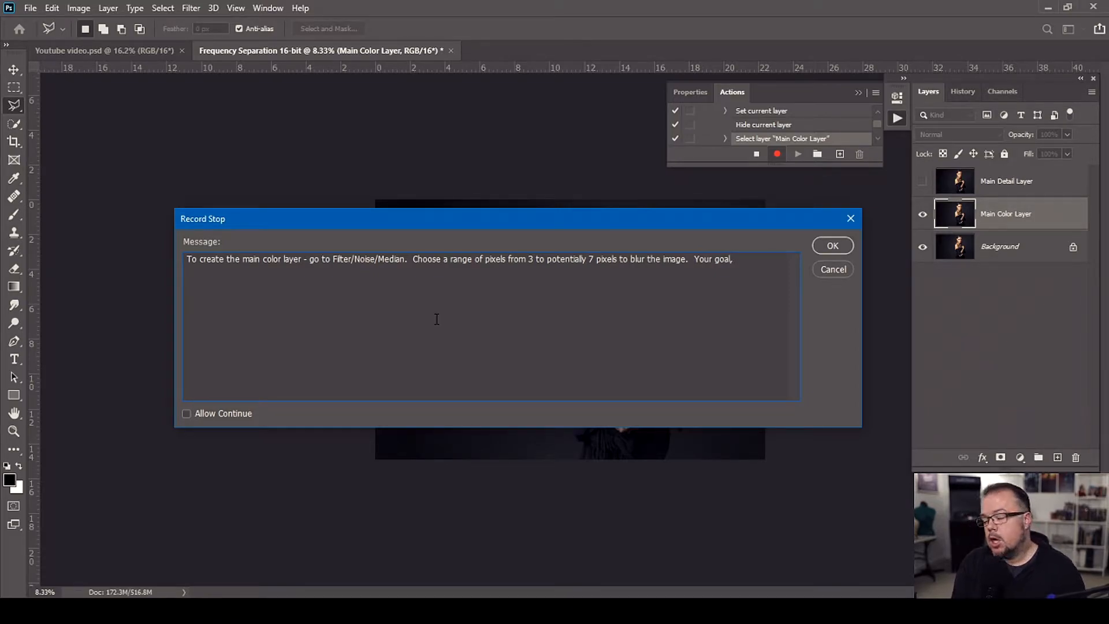
pyautogui.write('is to m')
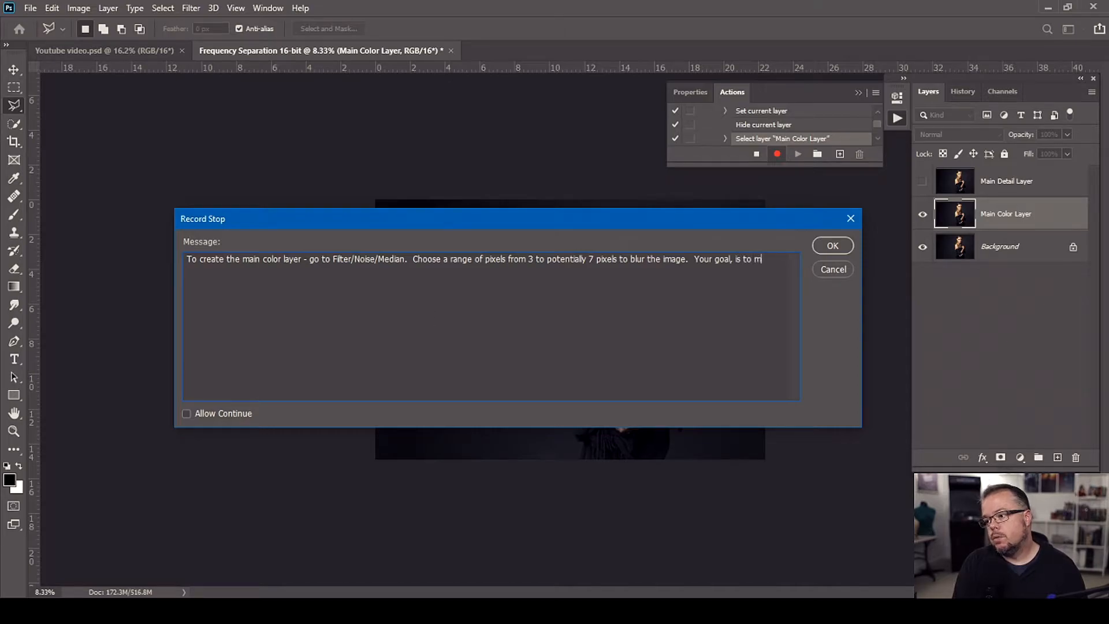
pyautogui.write('ake')
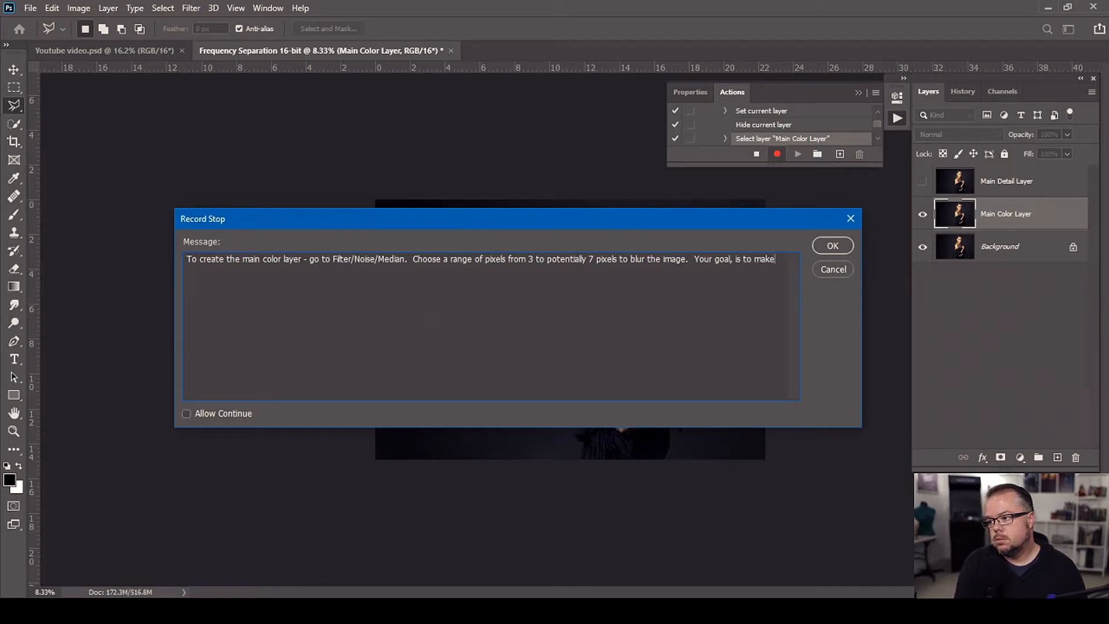
pyautogui.write('sure that the leading lines of the subject are identi')
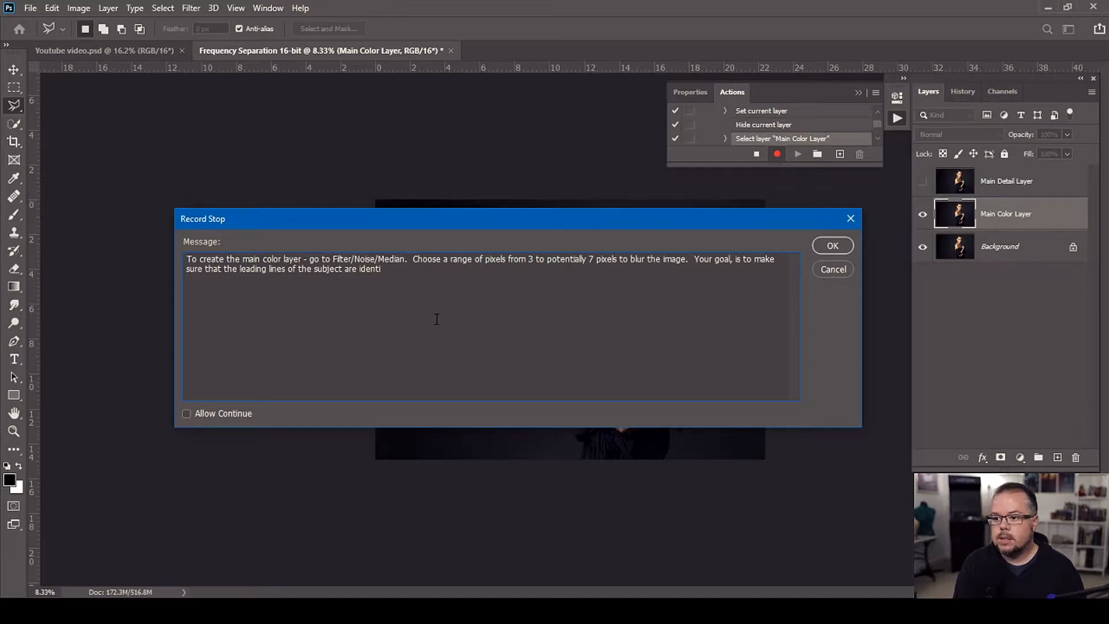
pyautogui.write('fiable, and')
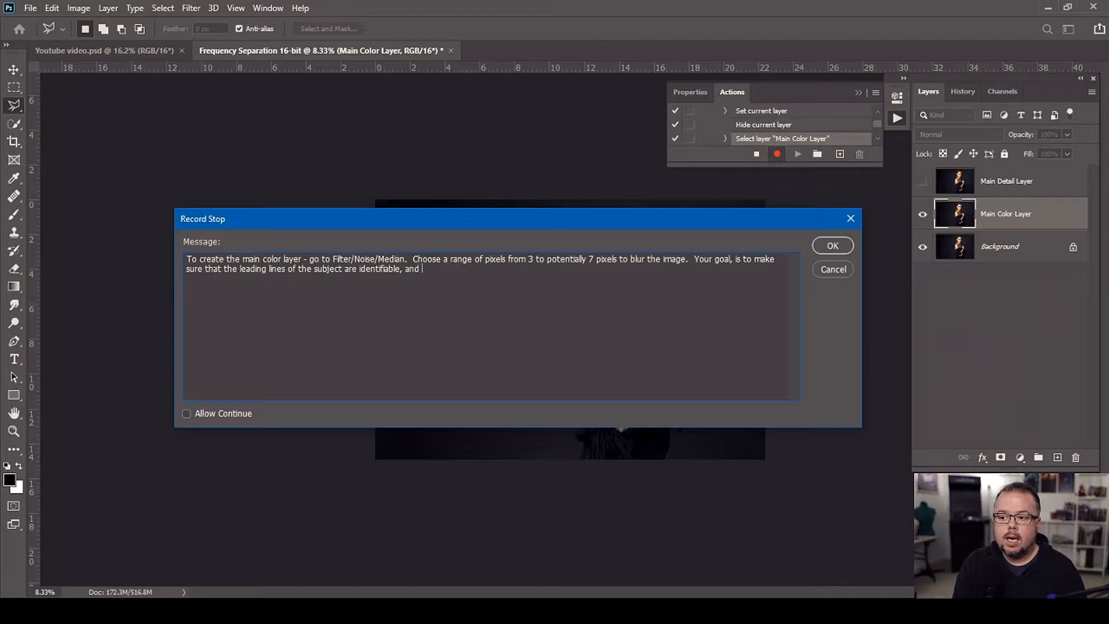
pyautogui.write('not b')
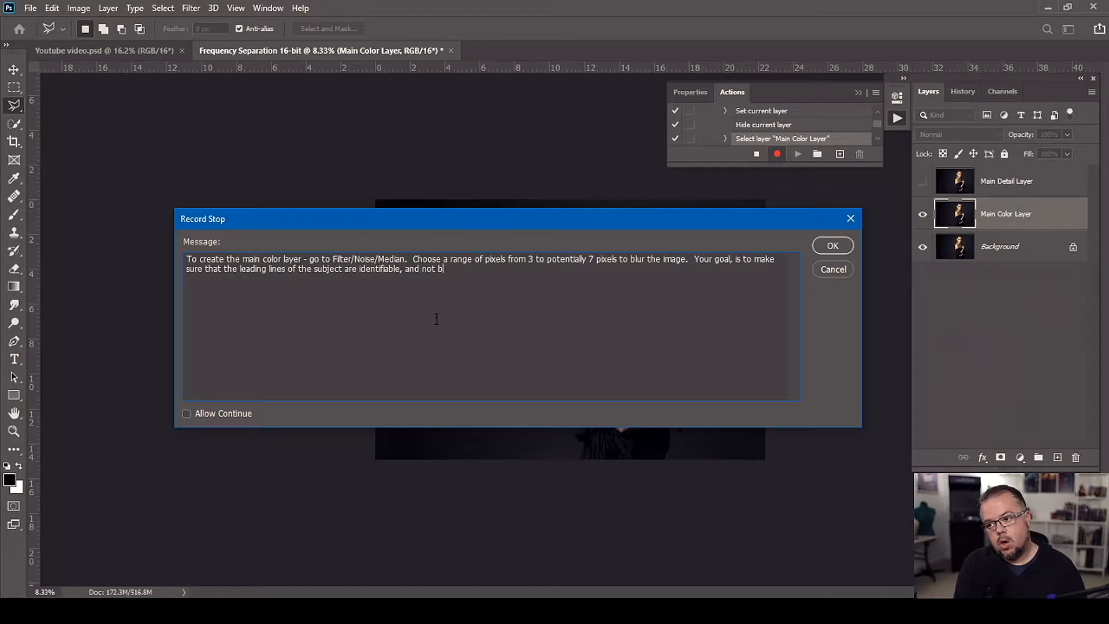
pyautogui.write('overly blurred.')
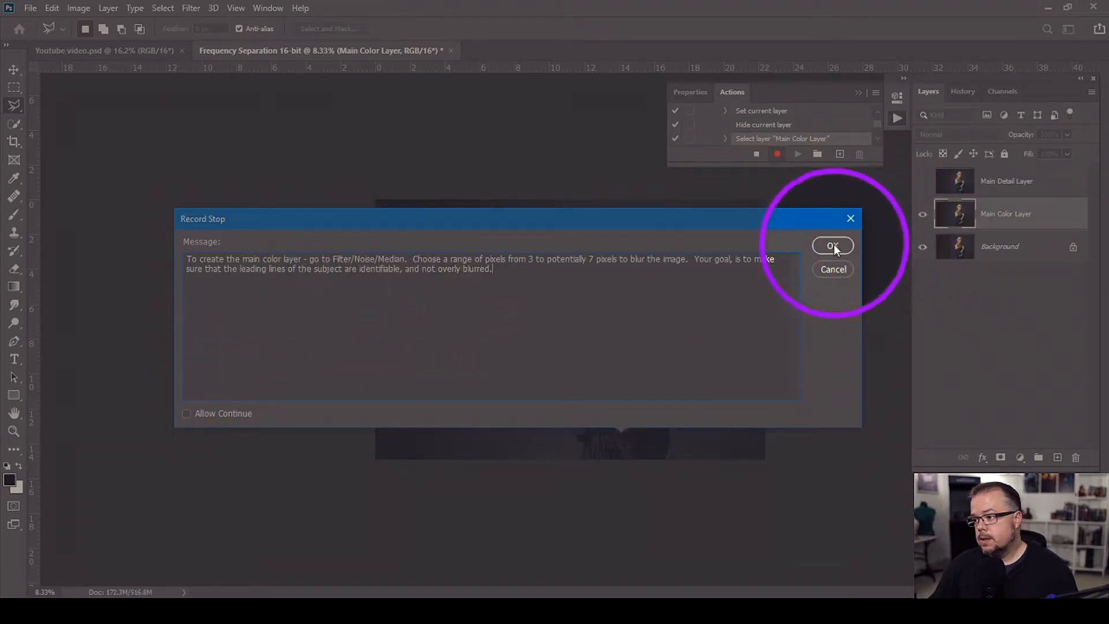
# Step: Confirm the Median-blur stop message so it joins the recorded action
pyautogui.click(833, 246)
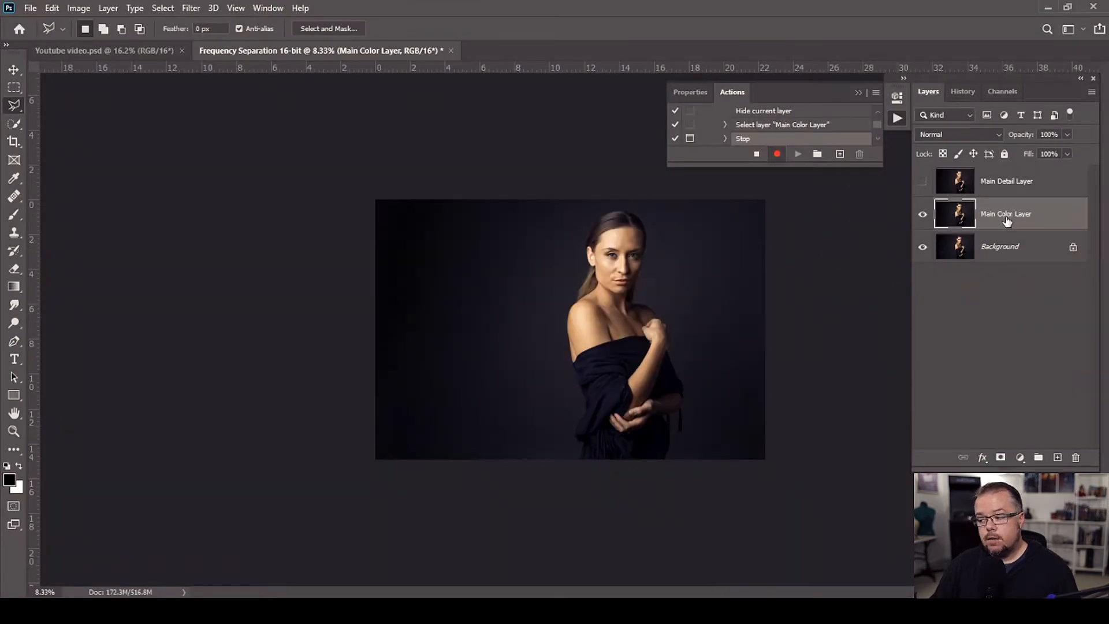
pyautogui.moveTo(1007, 220)
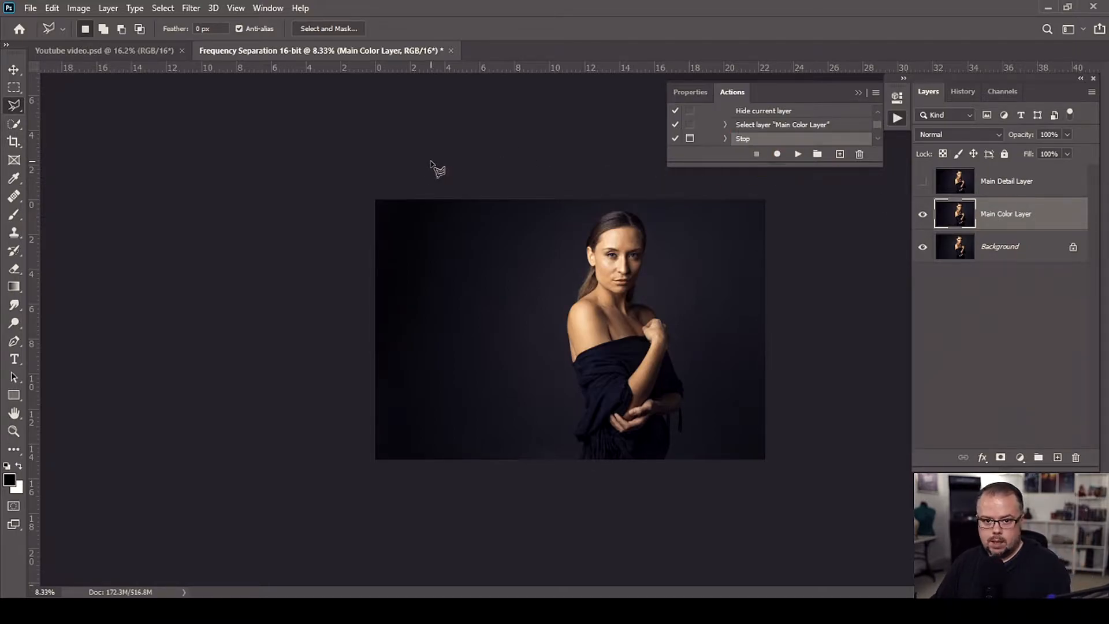
# Step: Open the Median filter, frame the preview on the woman's face, and enter radius 7
pyautogui.click(190, 8)
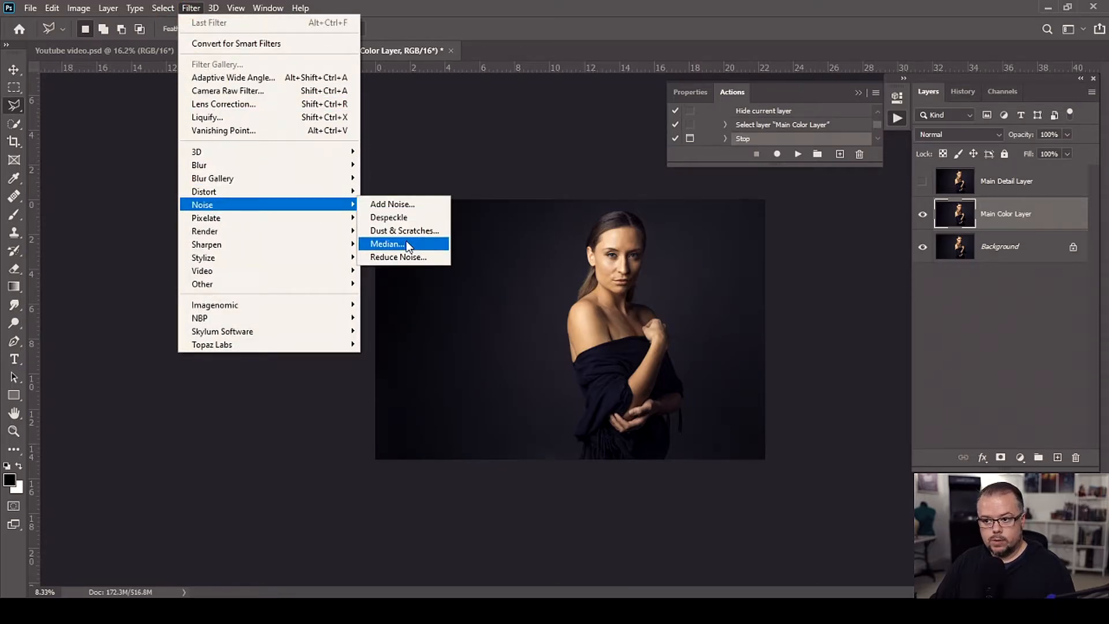
pyautogui.click(386, 244)
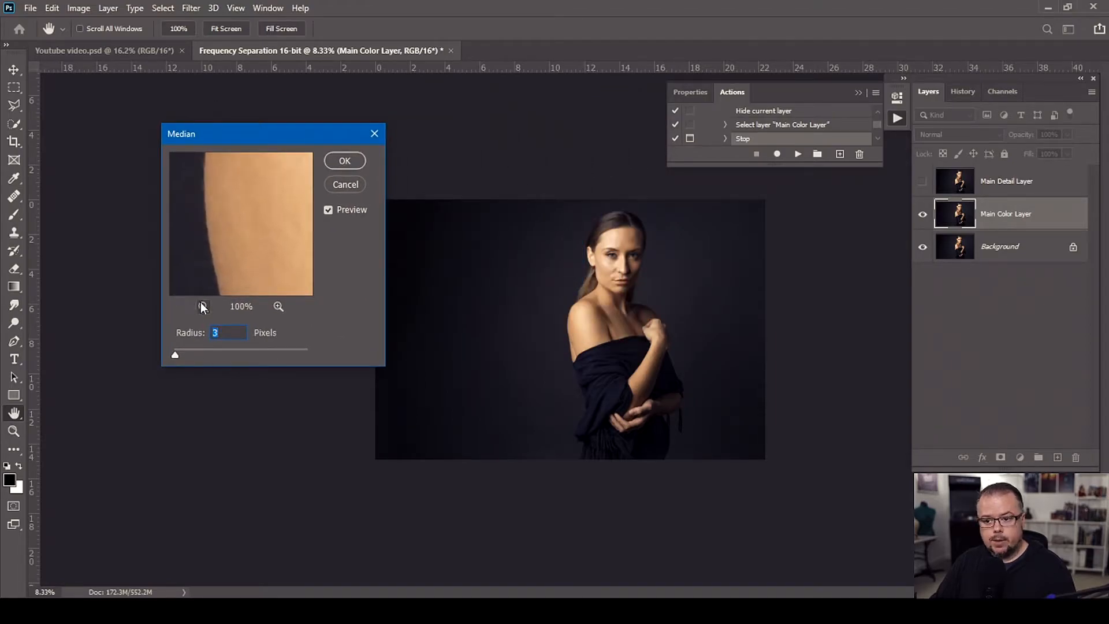
pyautogui.click(203, 307)
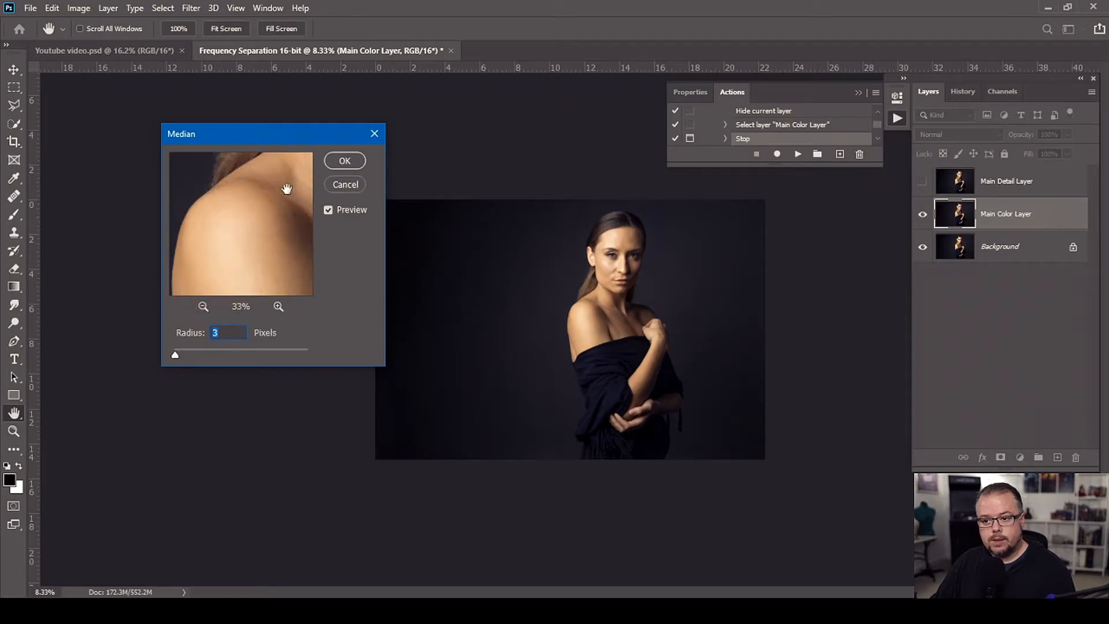
pyautogui.moveTo(287, 189); pyautogui.dragTo(248, 256)
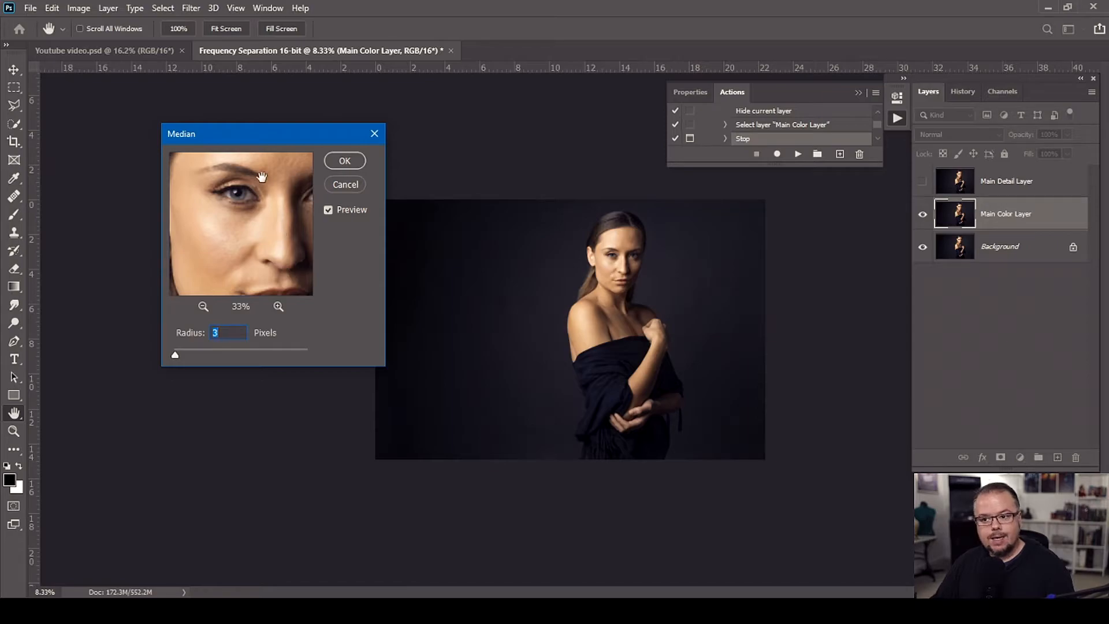
pyautogui.moveTo(278, 254)
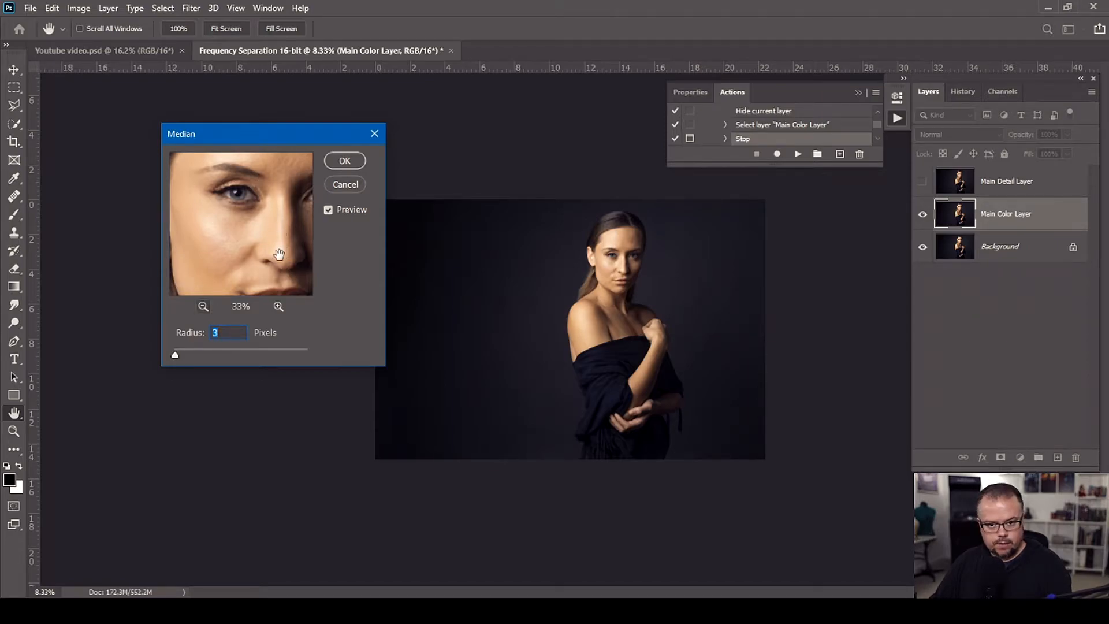
pyautogui.moveTo(224, 228)
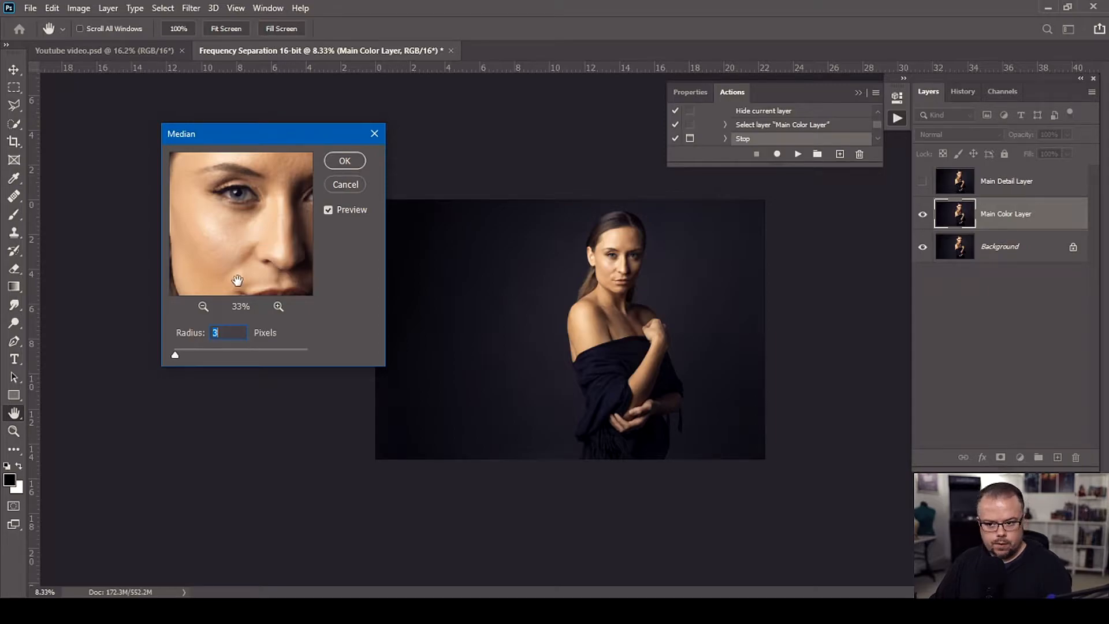
pyautogui.write('7')
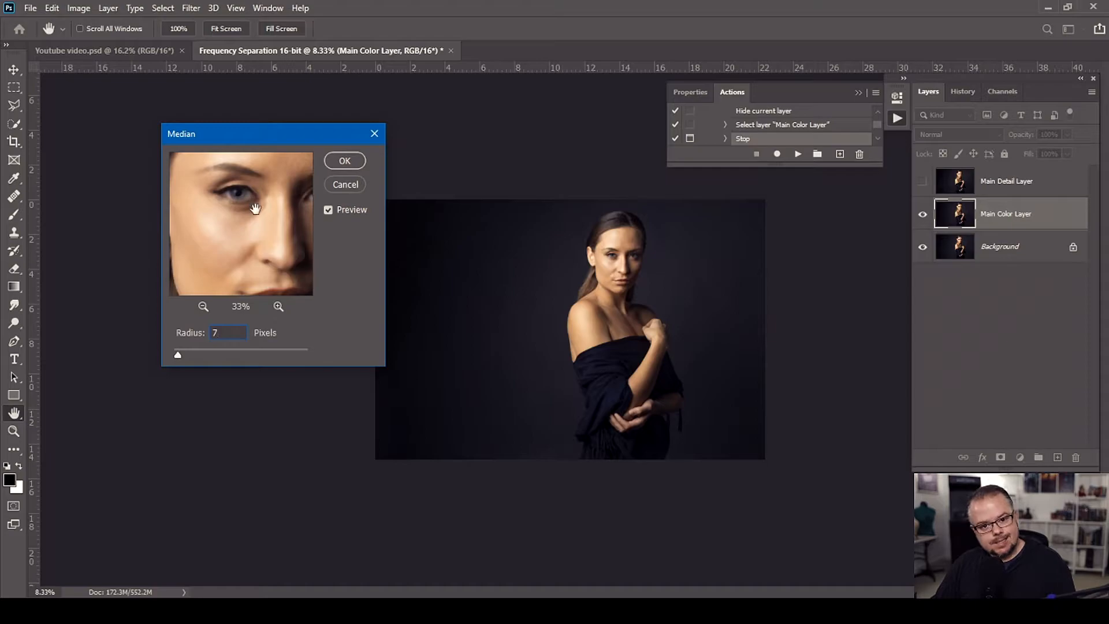
pyautogui.moveTo(370, 279)
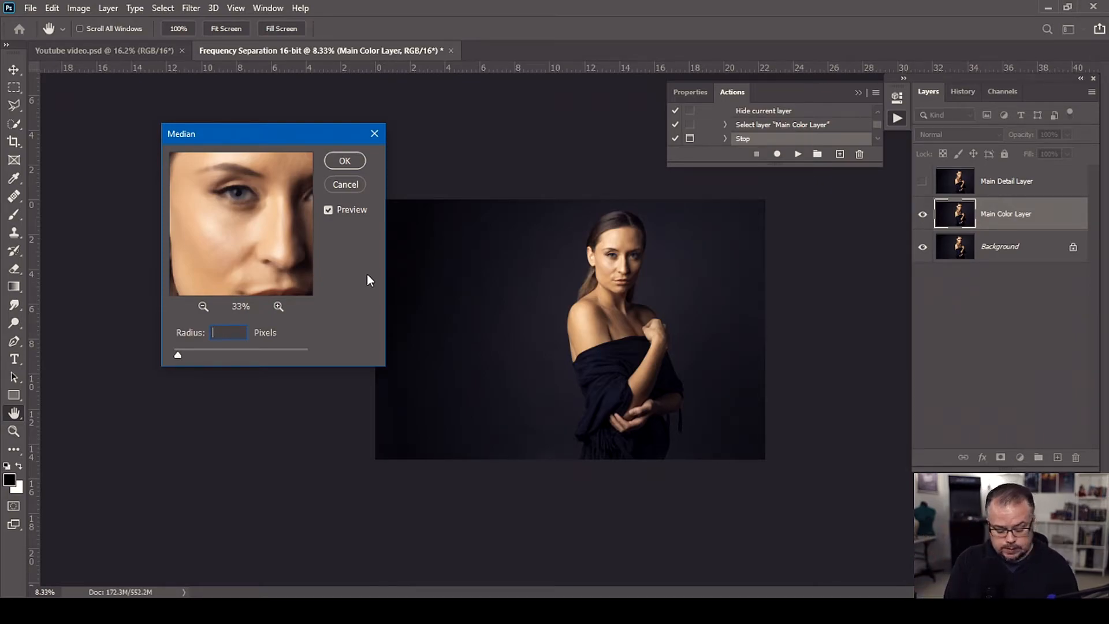
# Step: Try Median radius 20 against smaller values, then enter 5 pixels
pyautogui.write('20')
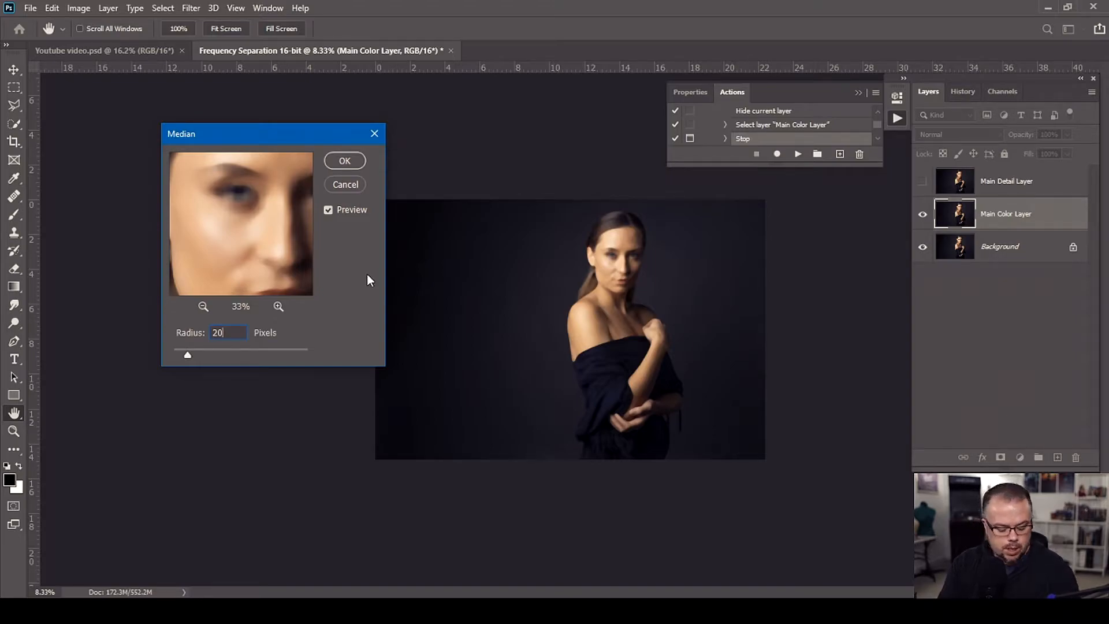
pyautogui.write('2')
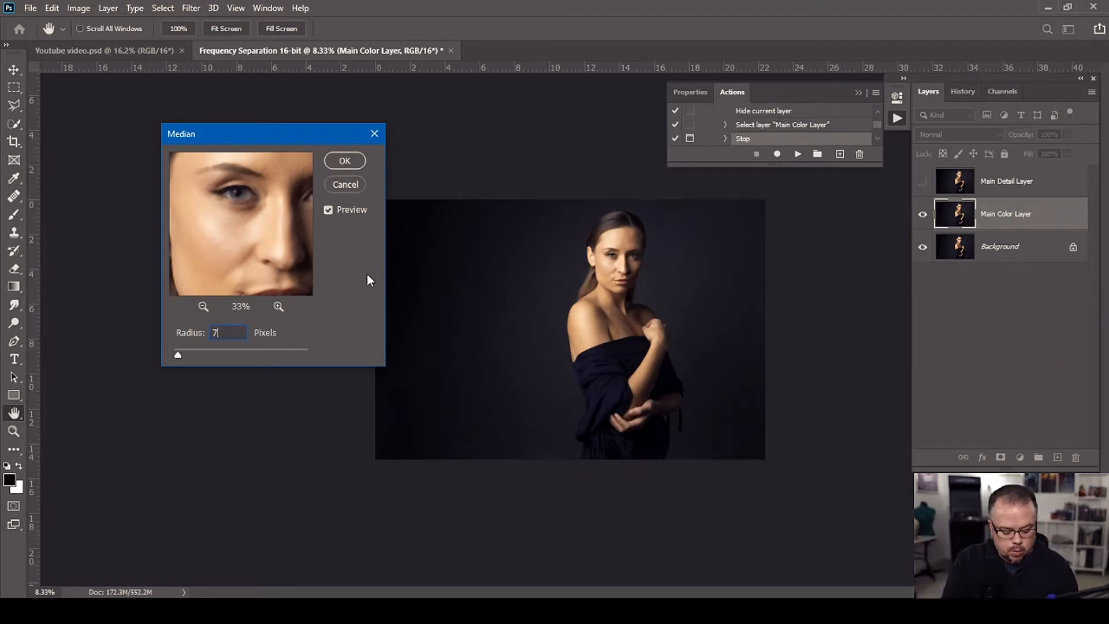
pyautogui.write('5')
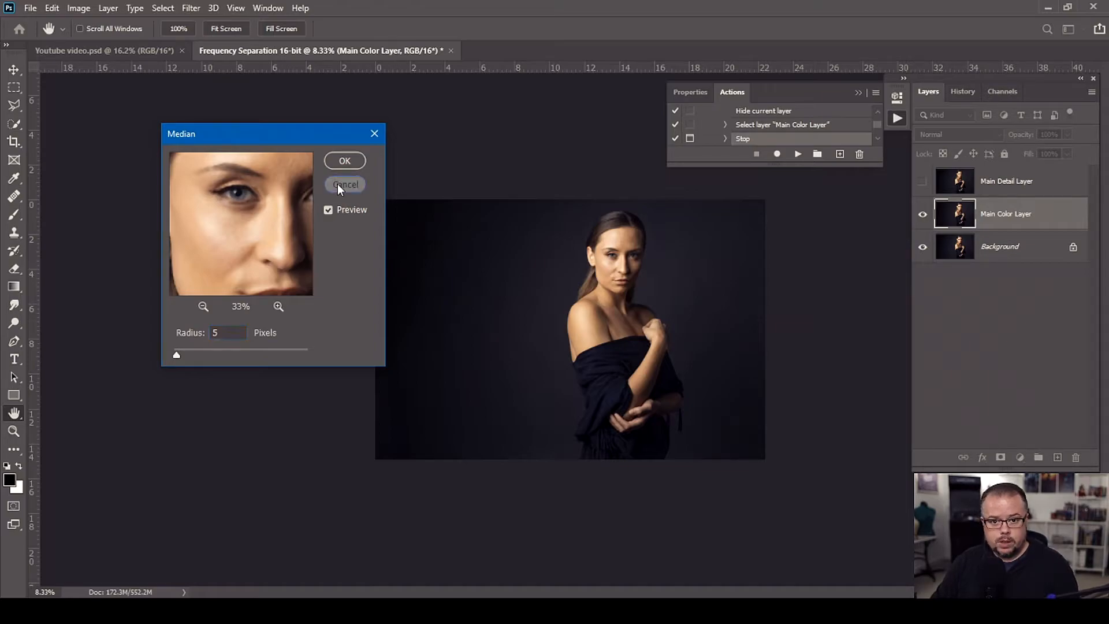
# Step: Cancel, reopen the Median filter and apply a 5-pixel blur to Main Color Layer
pyautogui.click(345, 184)
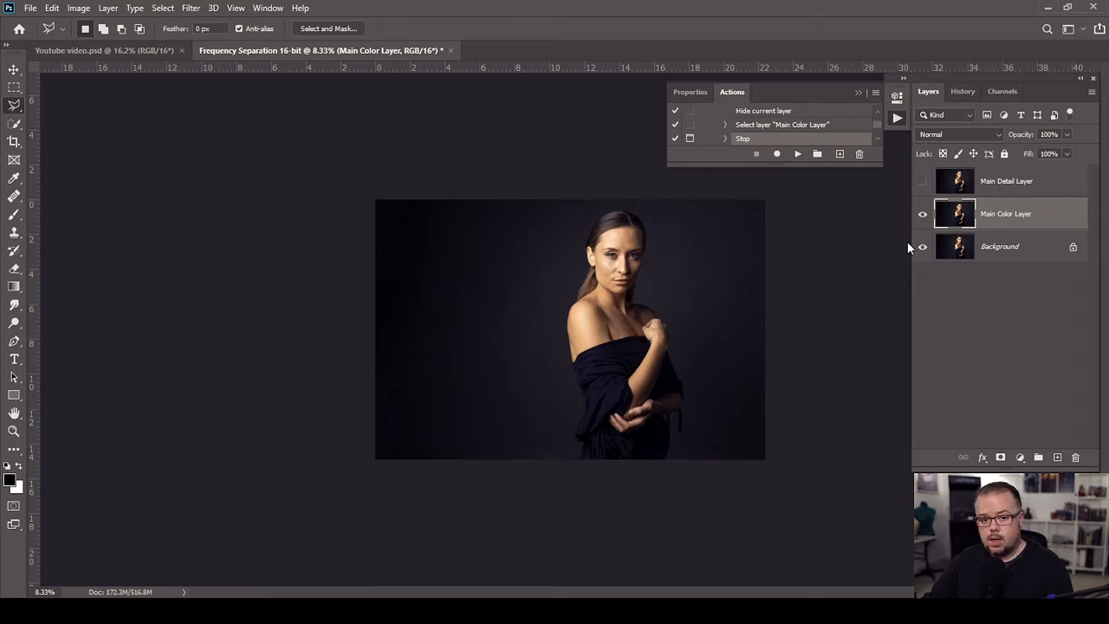
pyautogui.moveTo(190, 10)
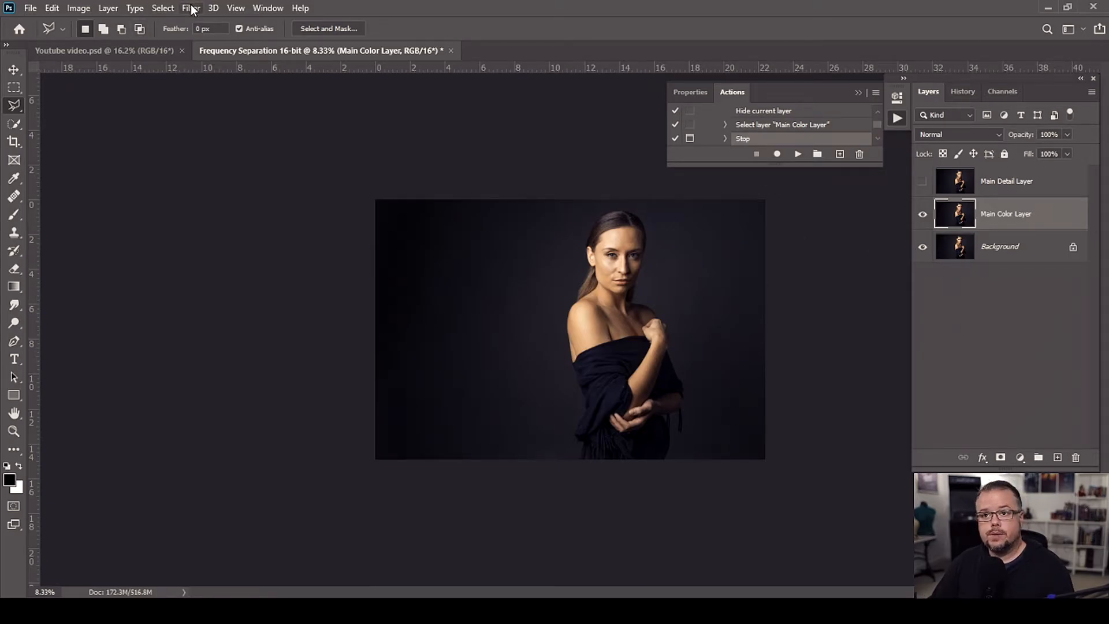
pyautogui.click(190, 8)
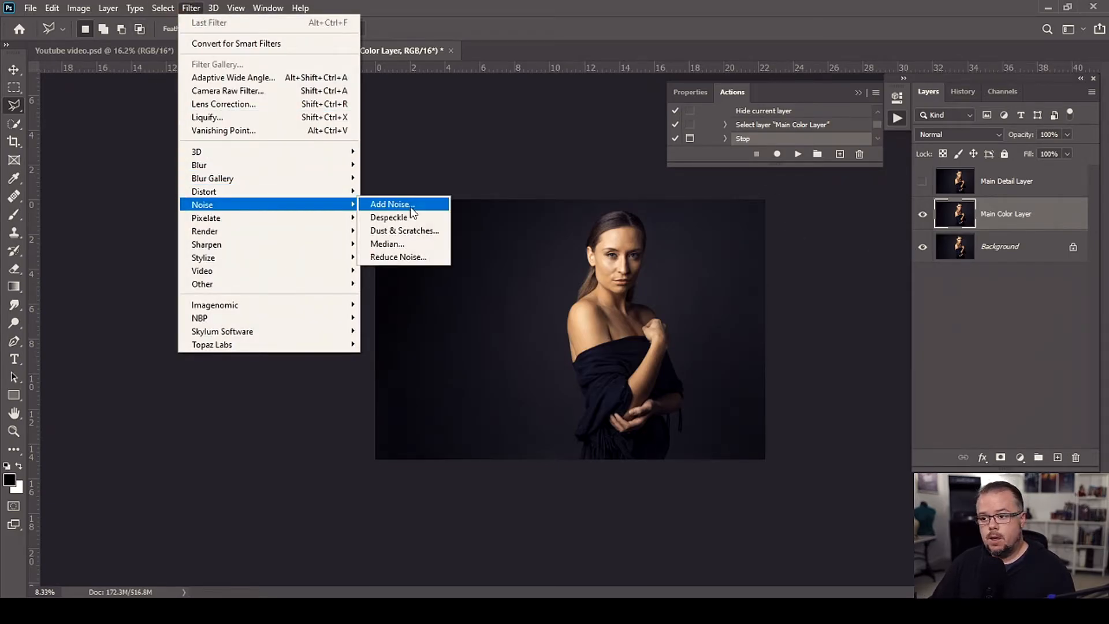
pyautogui.click(387, 244)
pyautogui.write('5')
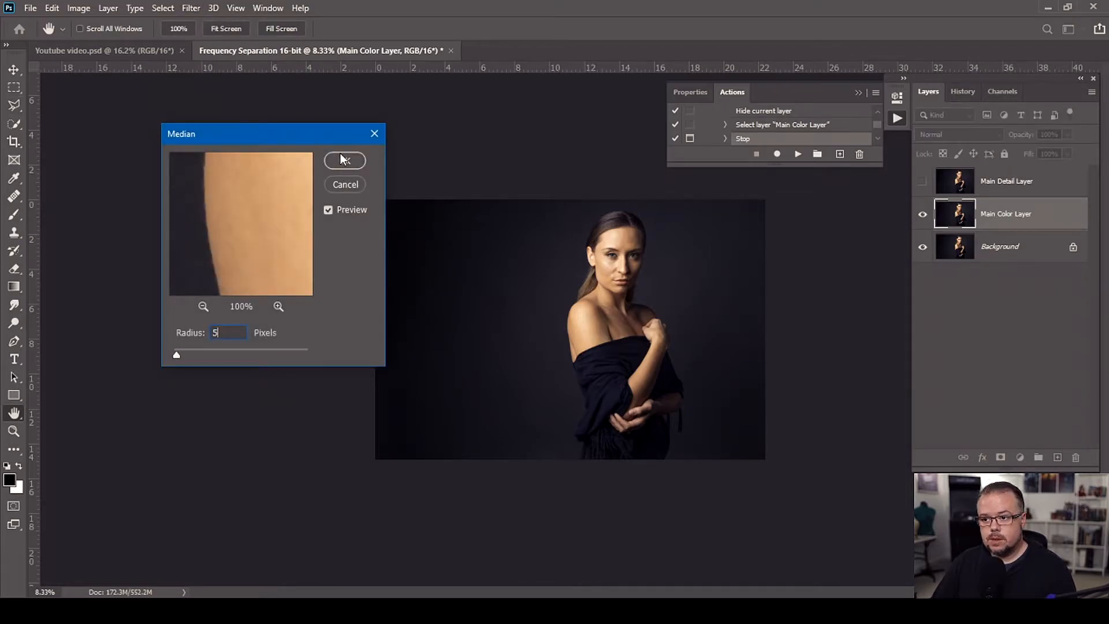
pyautogui.click(344, 160)
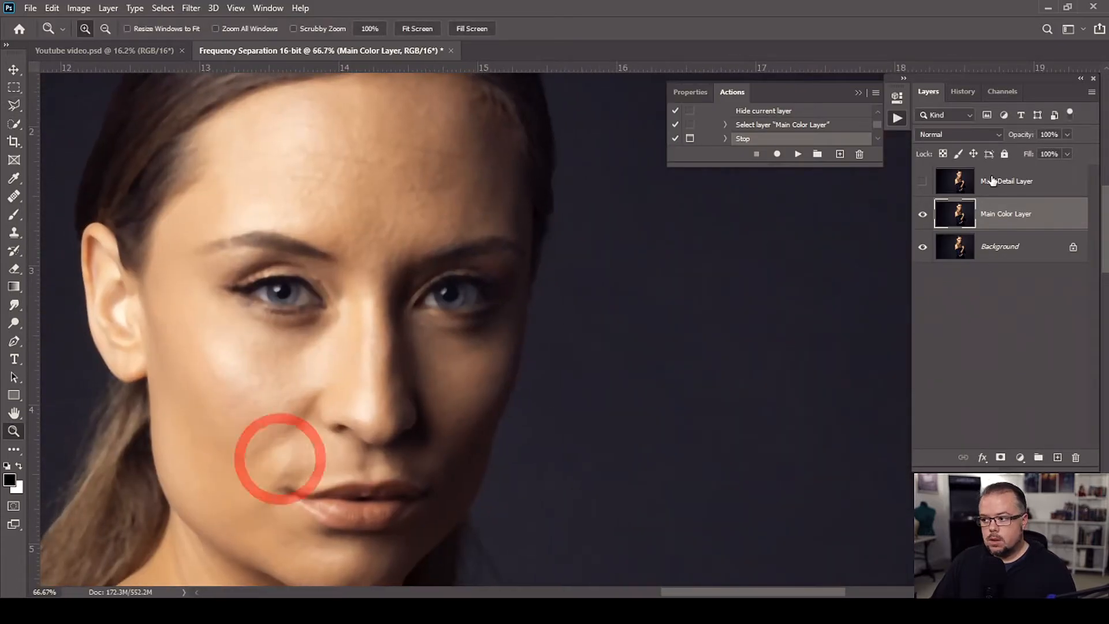
# Step: Toggle Main Color Layer's visibility to compare the blurred result with the original
pyautogui.click(921, 214)
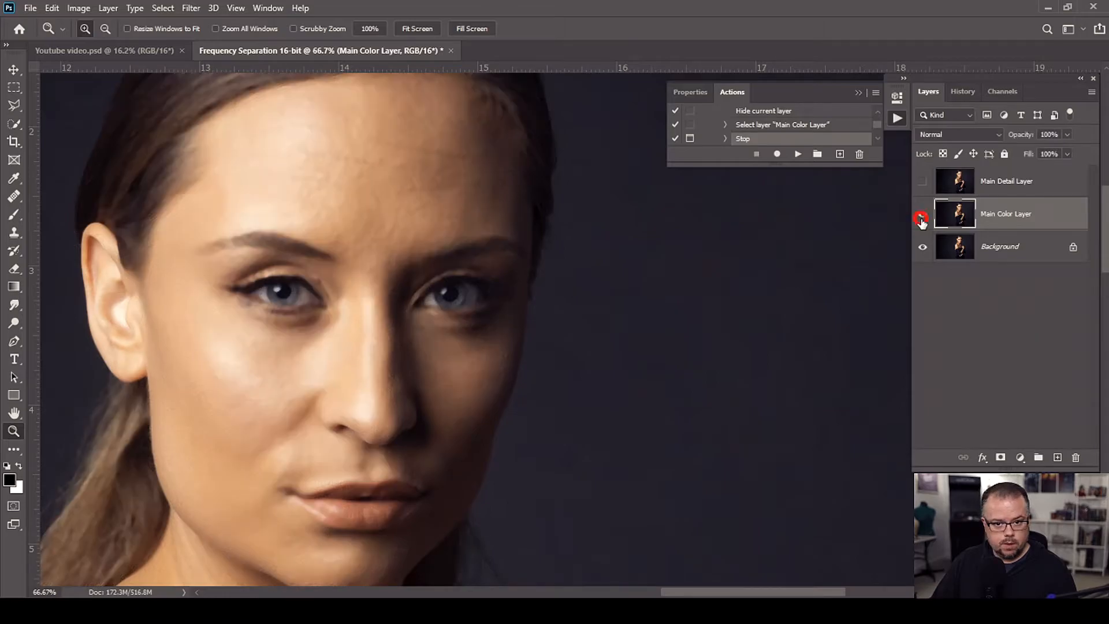
pyautogui.click(921, 214)
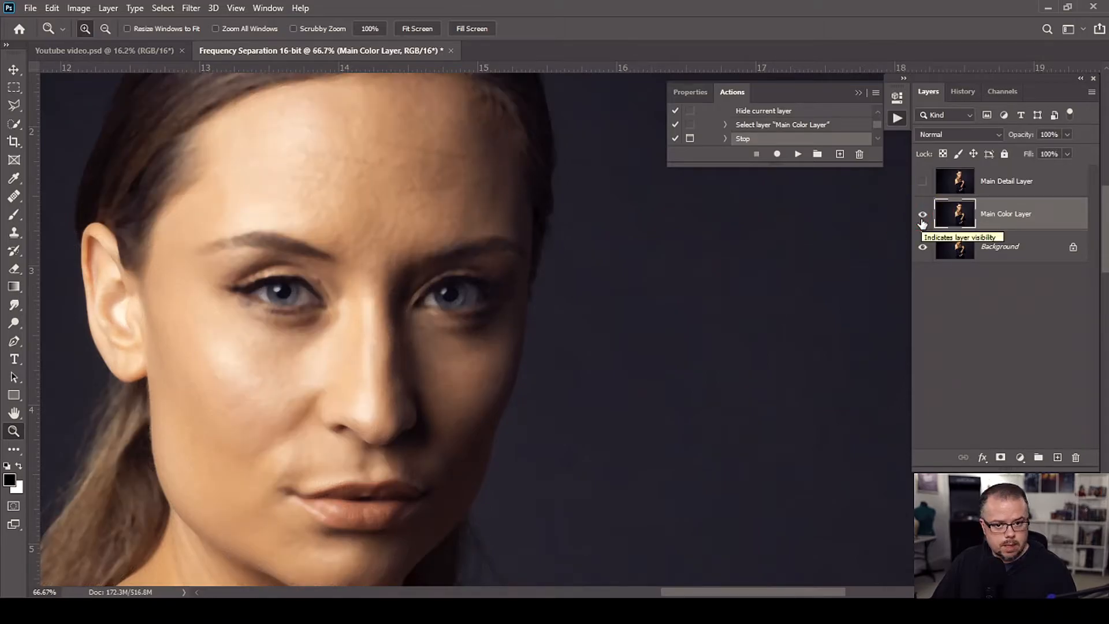
pyautogui.click(922, 214)
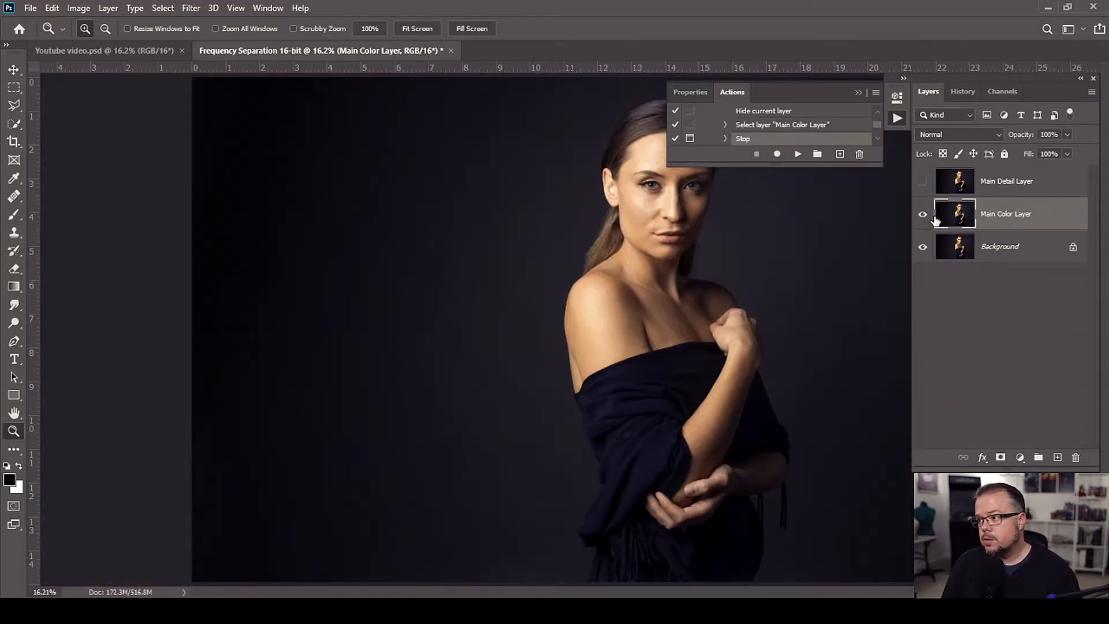
pyautogui.moveTo(922, 213)
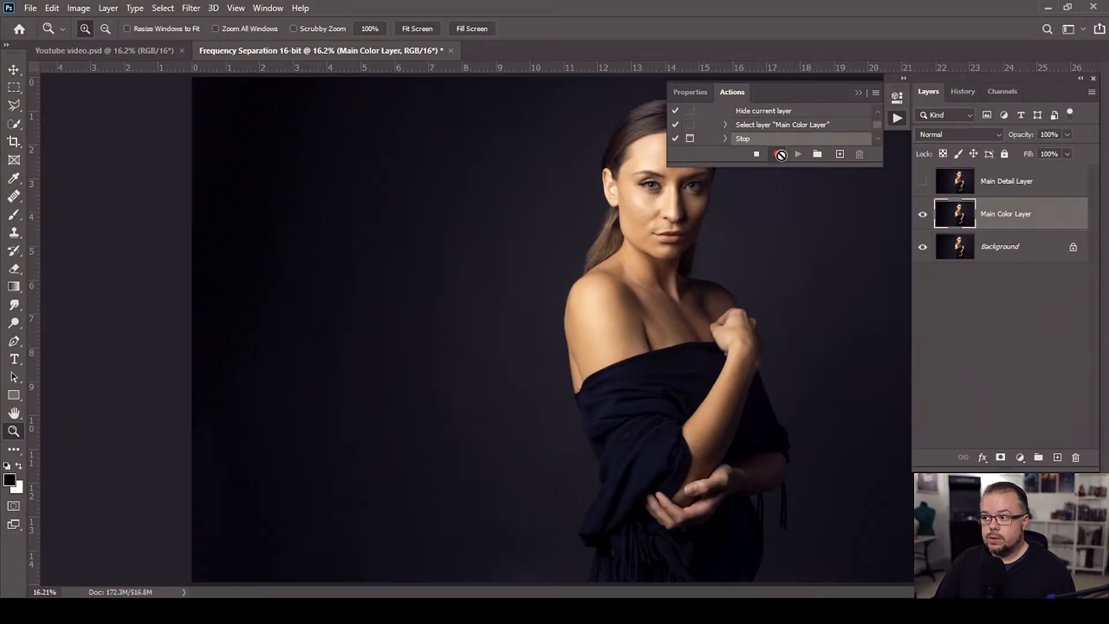
# Step: Resume recording, then select and show Main Detail Layer
pyautogui.click(777, 153)
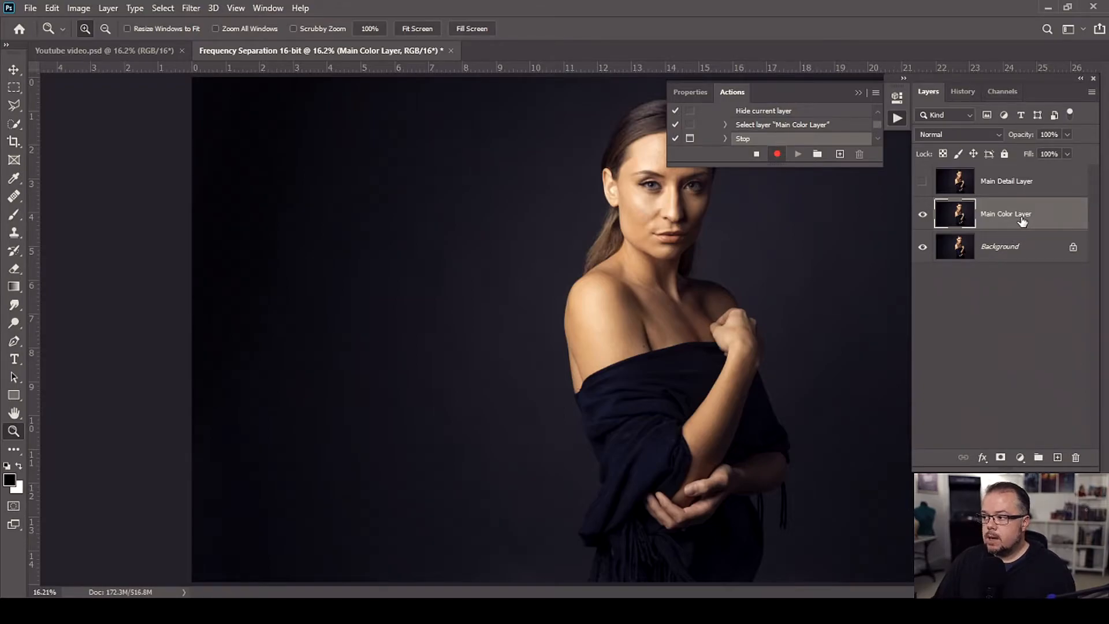
pyautogui.click(1014, 182)
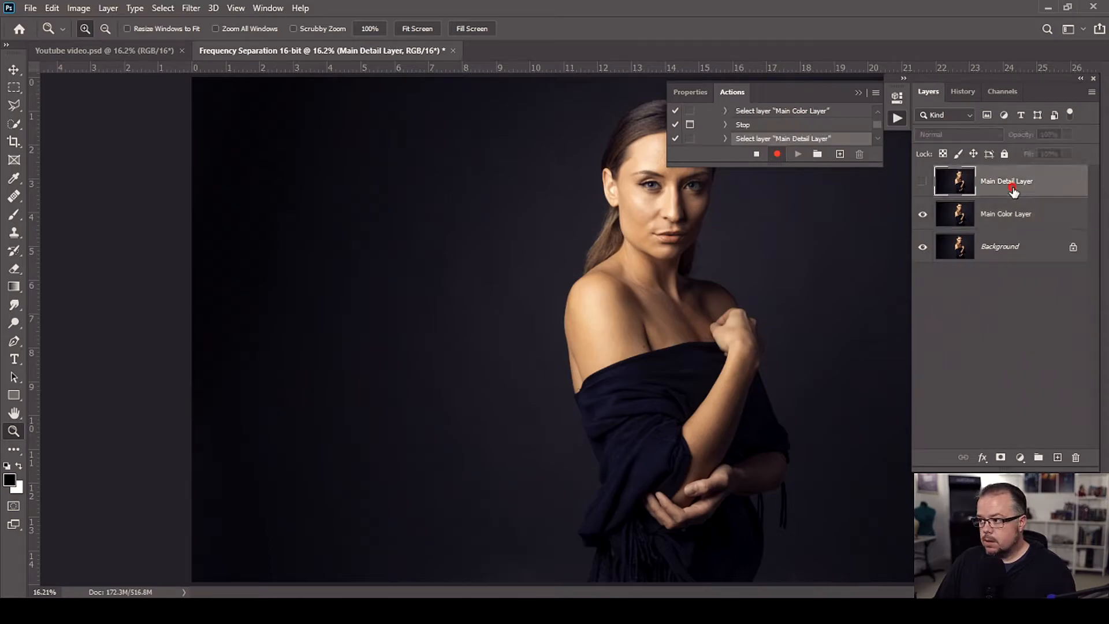
pyautogui.click(923, 181)
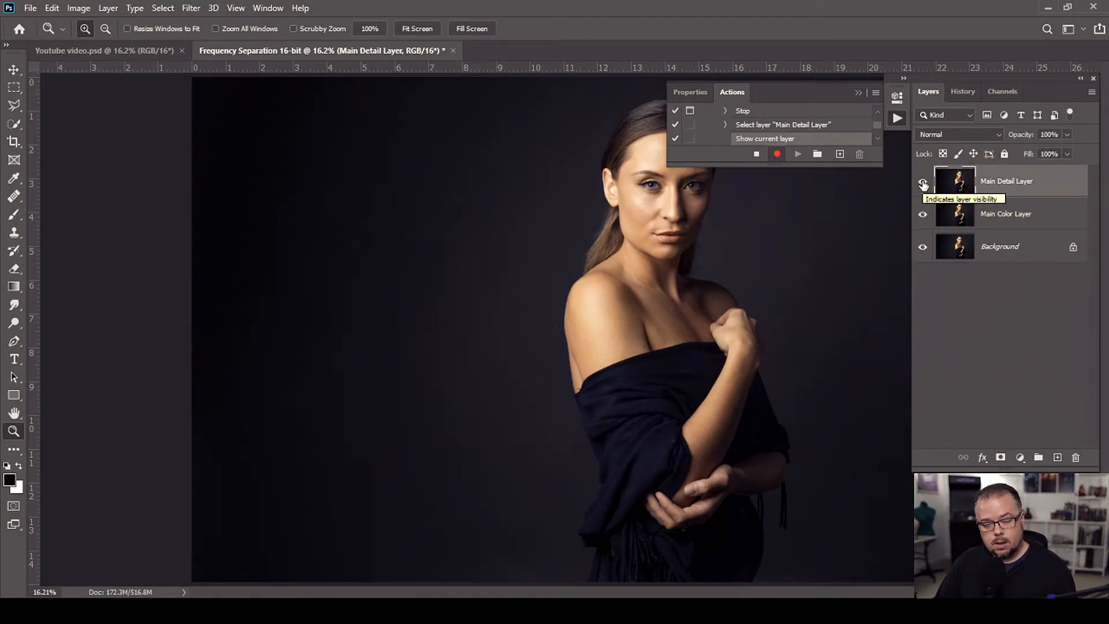
# Step: Set Apply Image to inverted Main Color Layer with Add blending, scale 2, offset 0
pyautogui.click(86, 9)
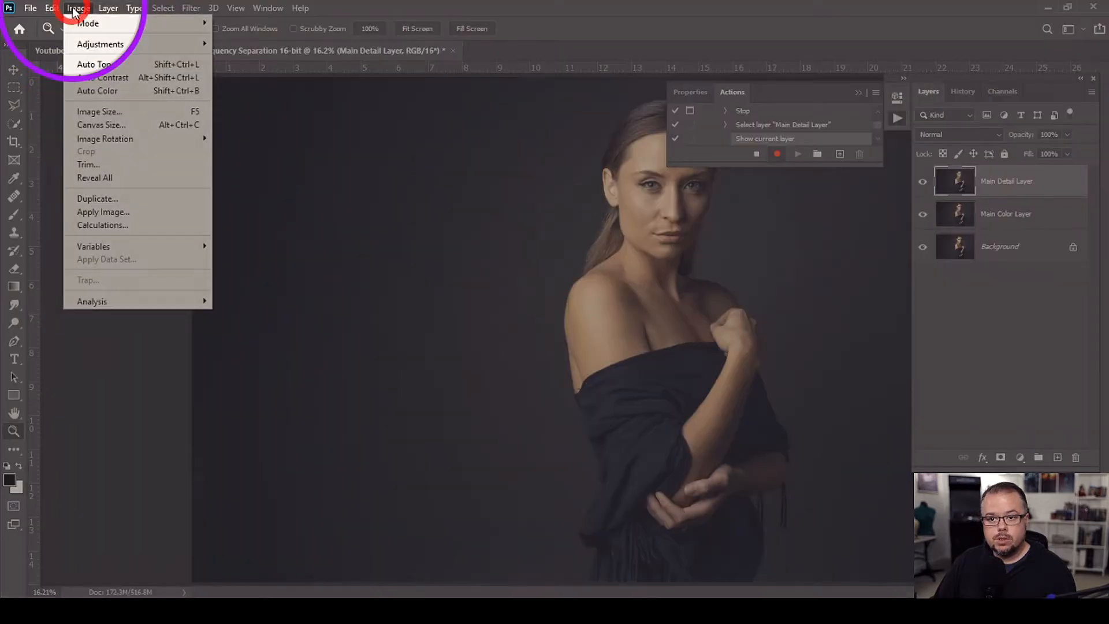
pyautogui.moveTo(103, 212)
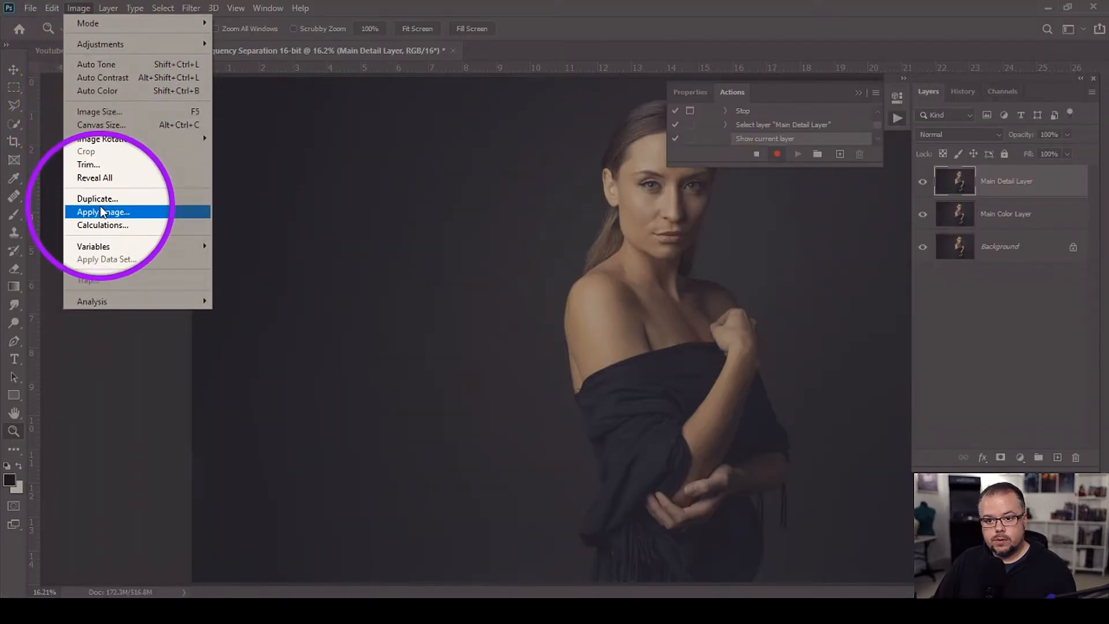
pyautogui.click(103, 212)
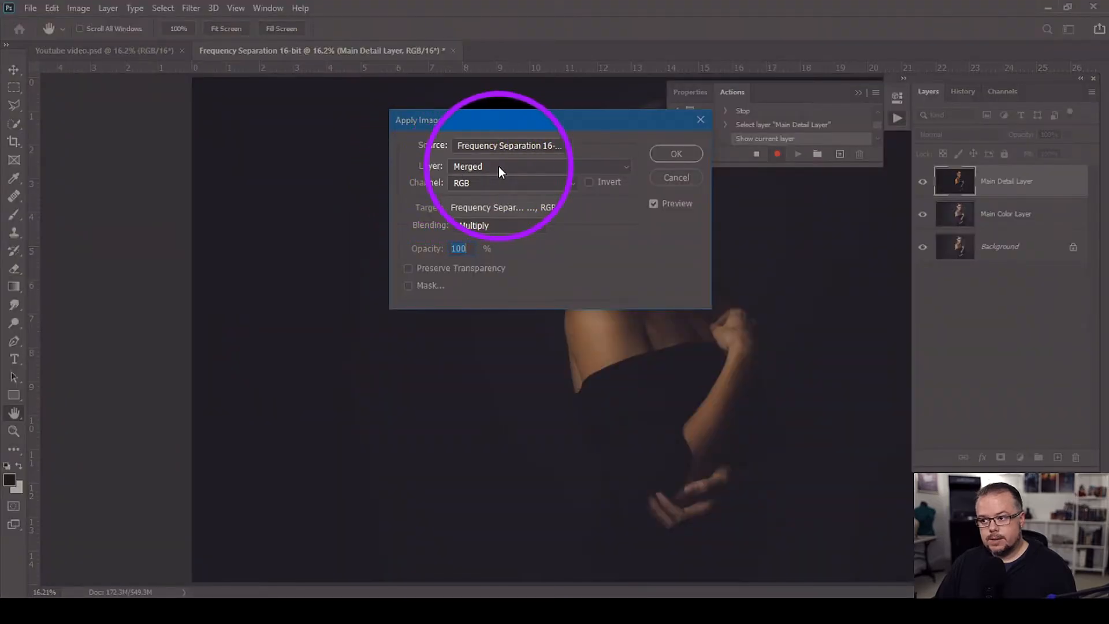
pyautogui.click(537, 167)
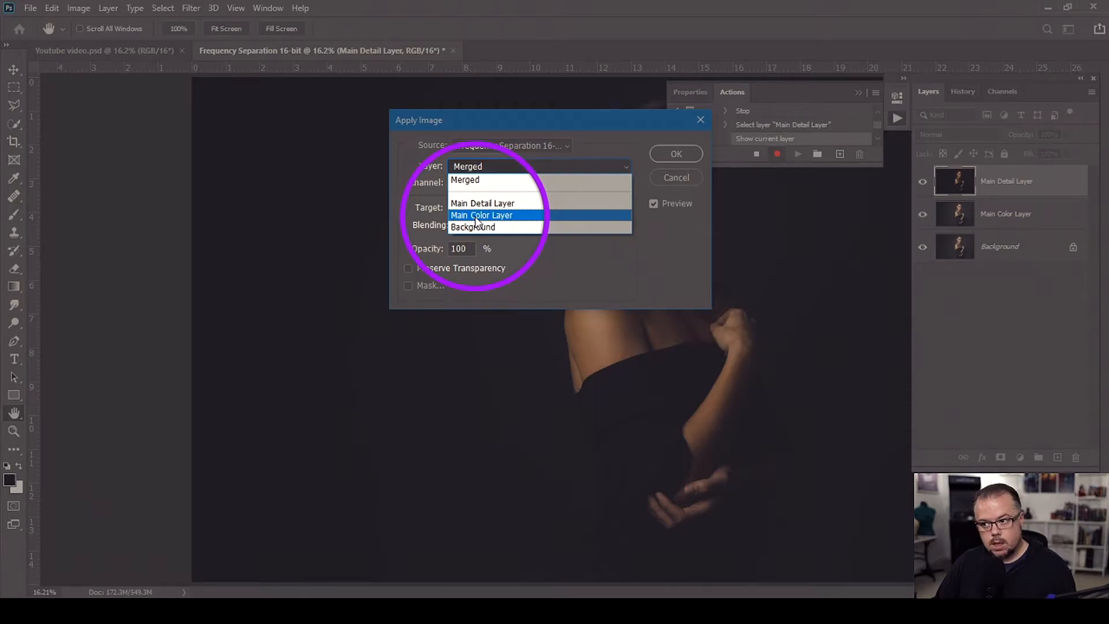
pyautogui.click(481, 215)
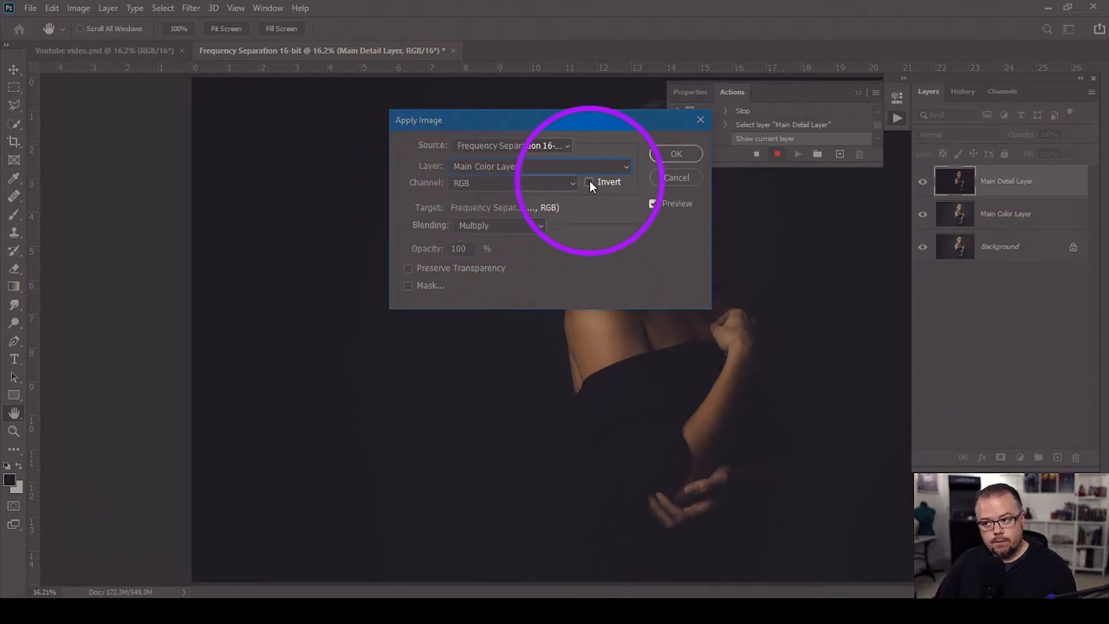
pyautogui.click(591, 183)
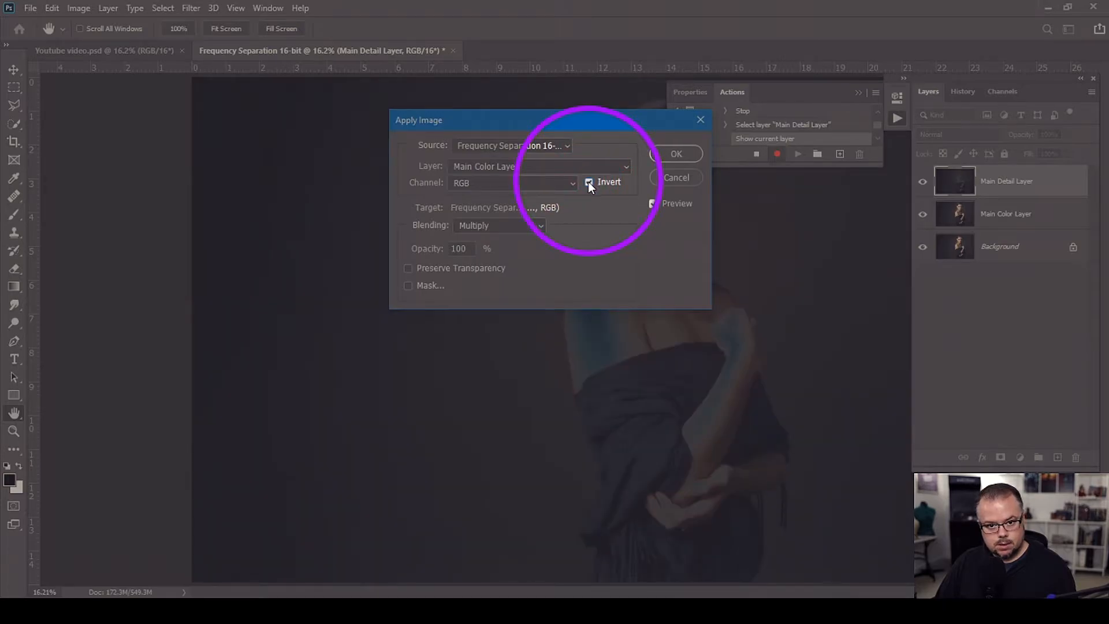
pyautogui.click(498, 226)
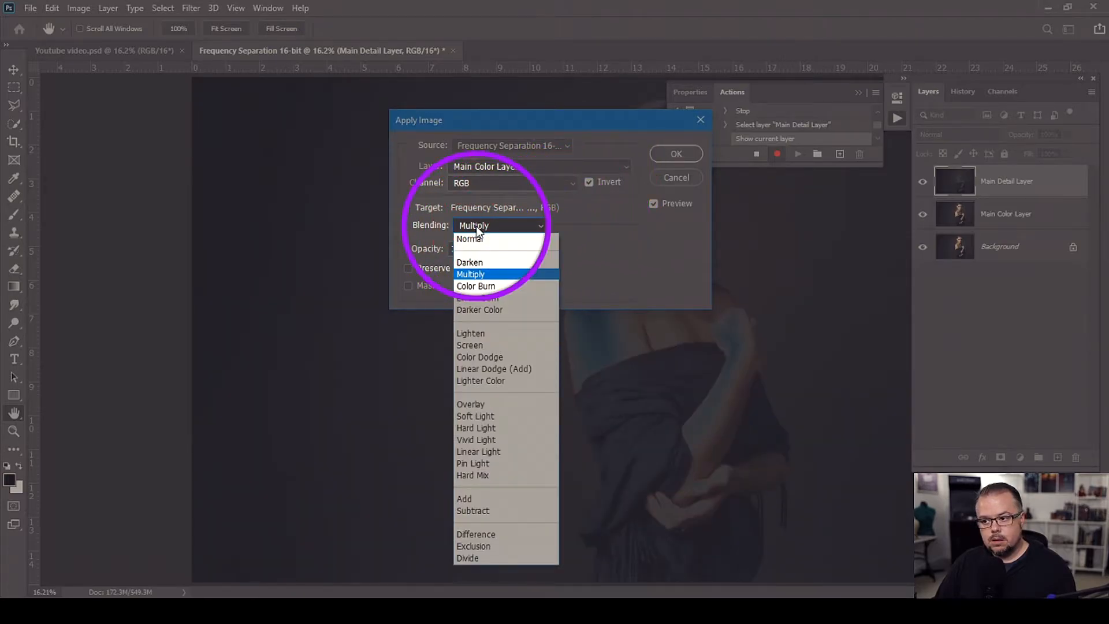
pyautogui.click(464, 499)
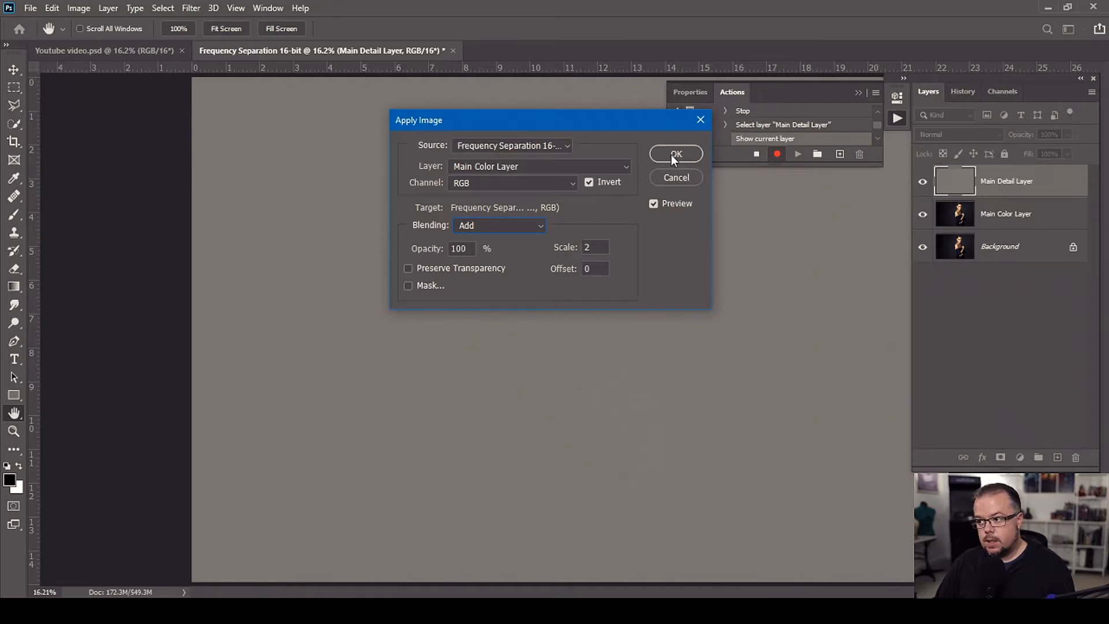
# Step: Apply the calculation, set Main Detail Layer to Linear Light, and stop recording
pyautogui.click(676, 154)
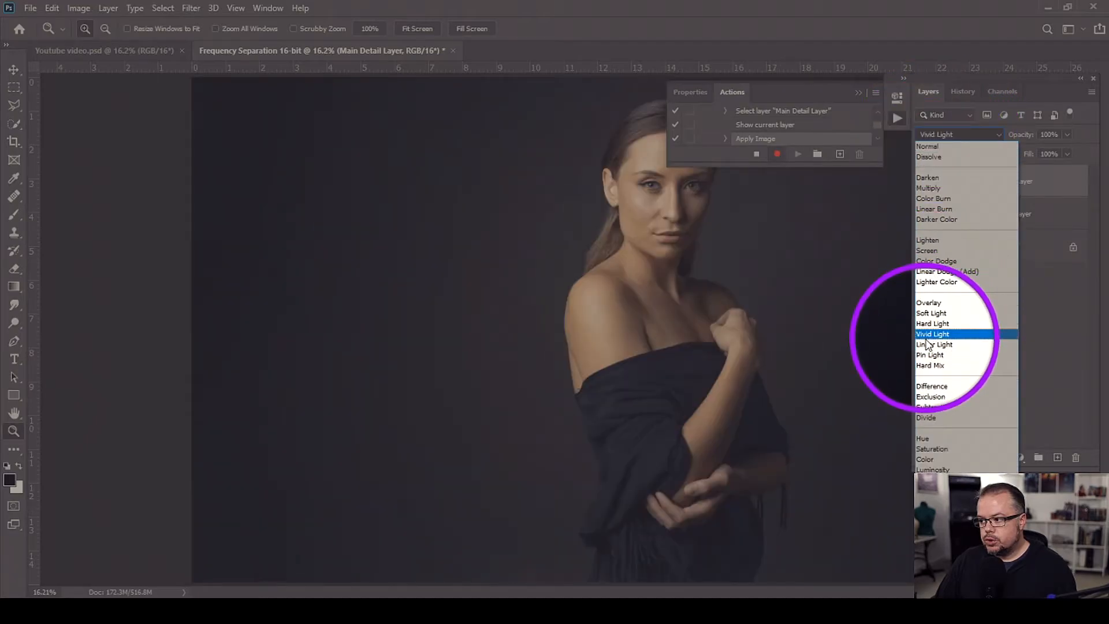
pyautogui.click(933, 344)
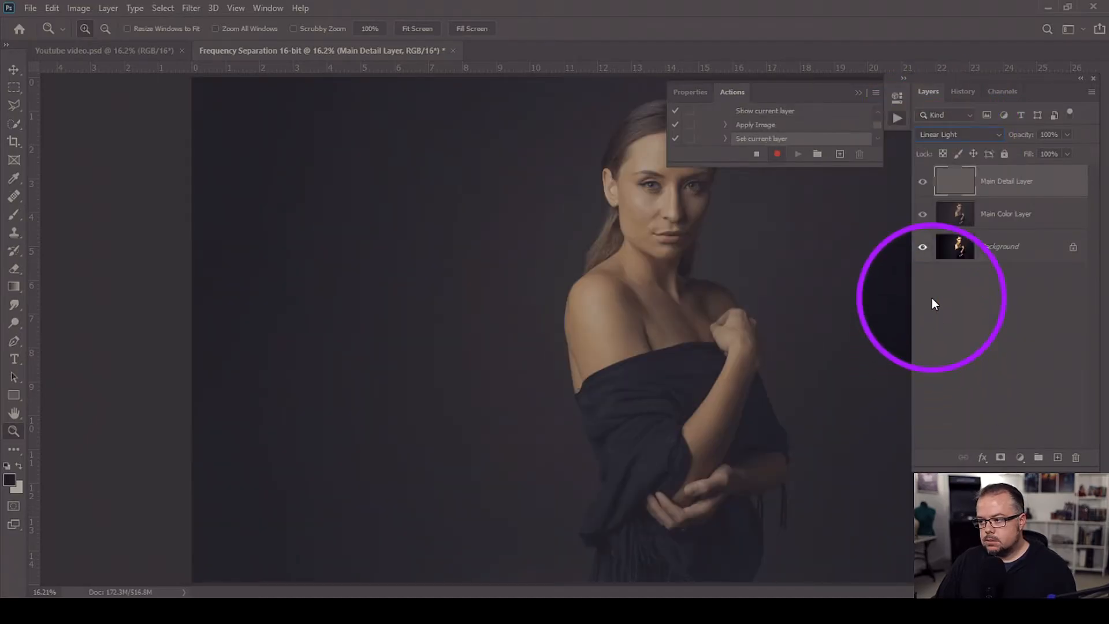
pyautogui.click(757, 154)
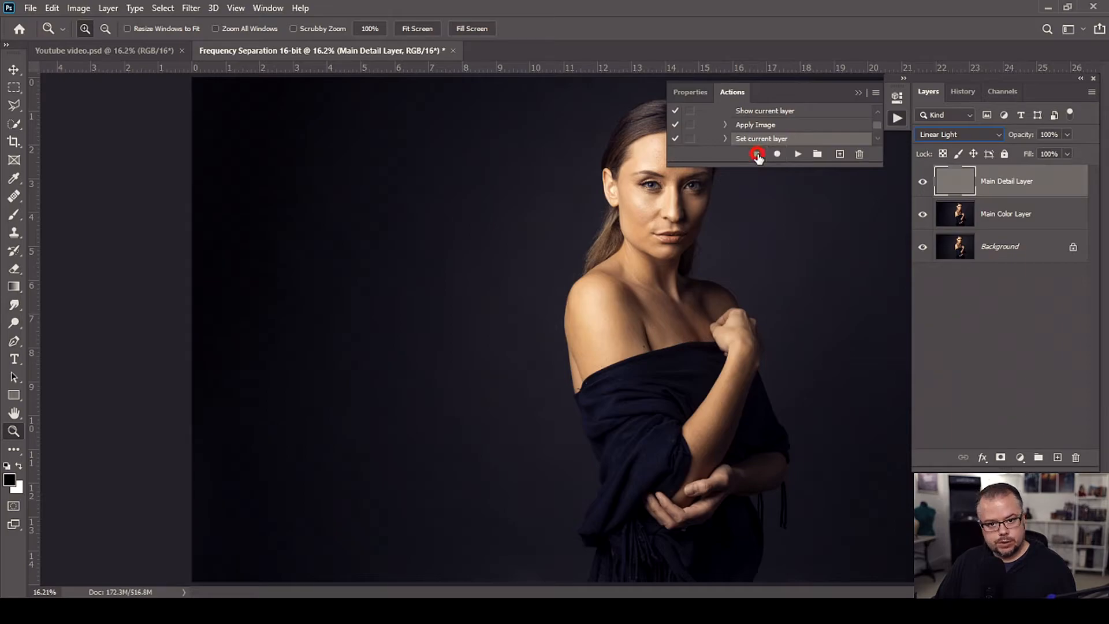
pyautogui.click(757, 154)
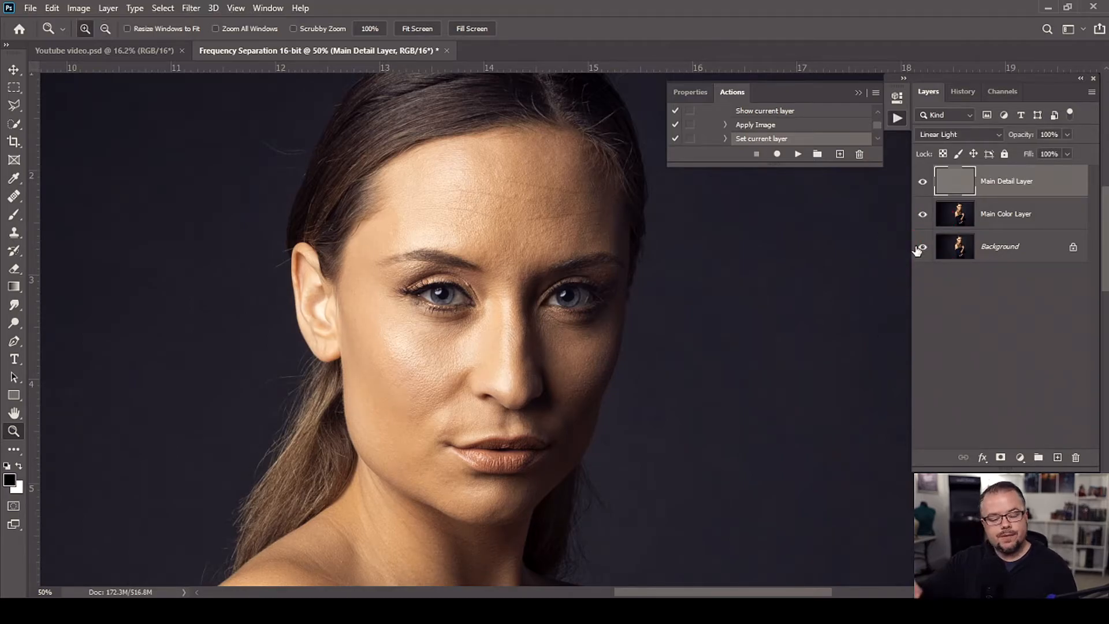
# Step: Restart recording of the Frequency Separation 16-bit action from the Actions panel
pyautogui.click(921, 247)
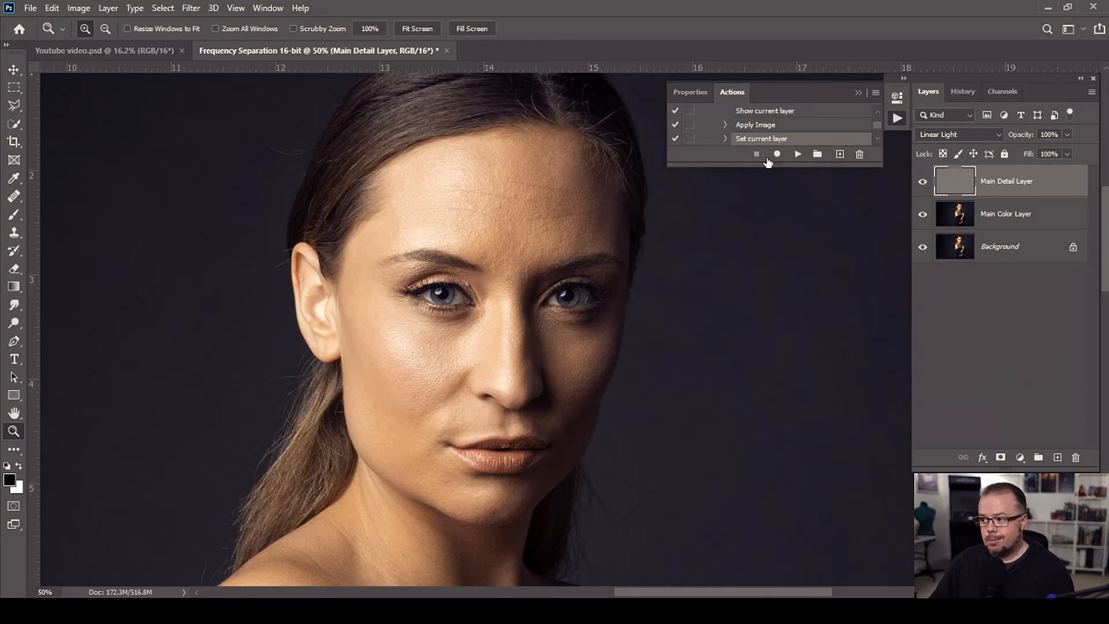
pyautogui.click(777, 153)
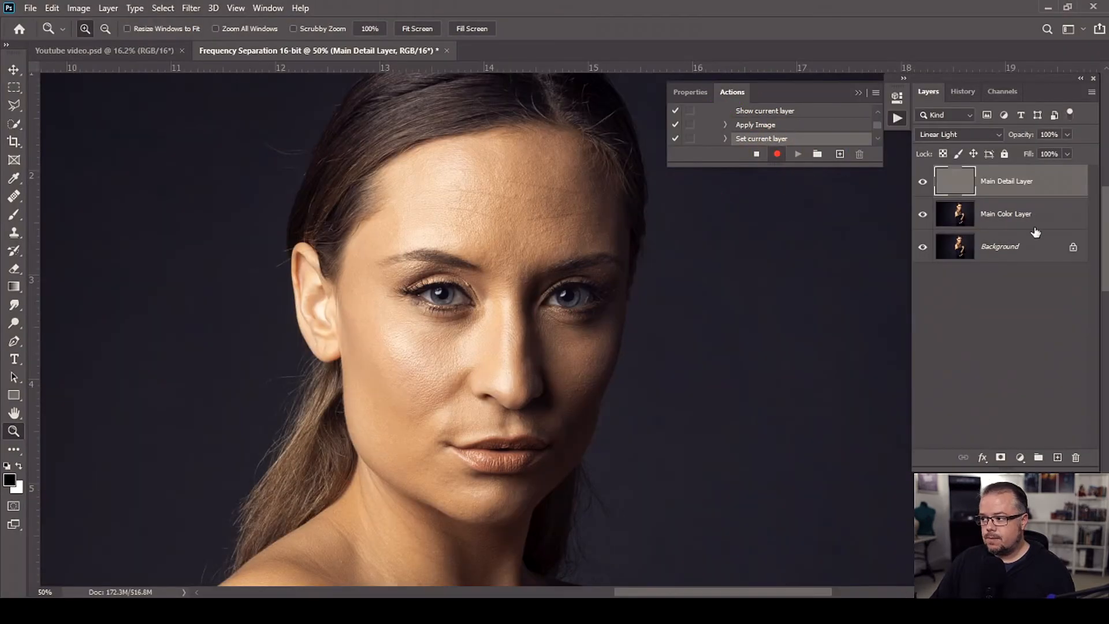
# Step: Copy Main Color Layer to a hidden 'color layer backup' placed beneath it
pyautogui.click(1006, 214)
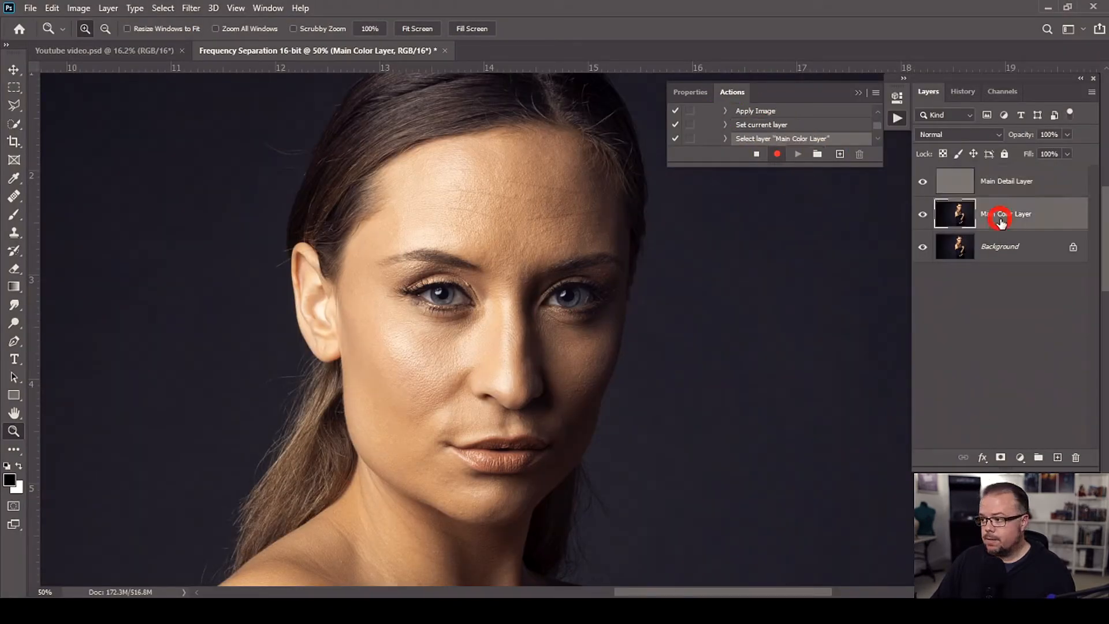
pyautogui.click(1001, 217)
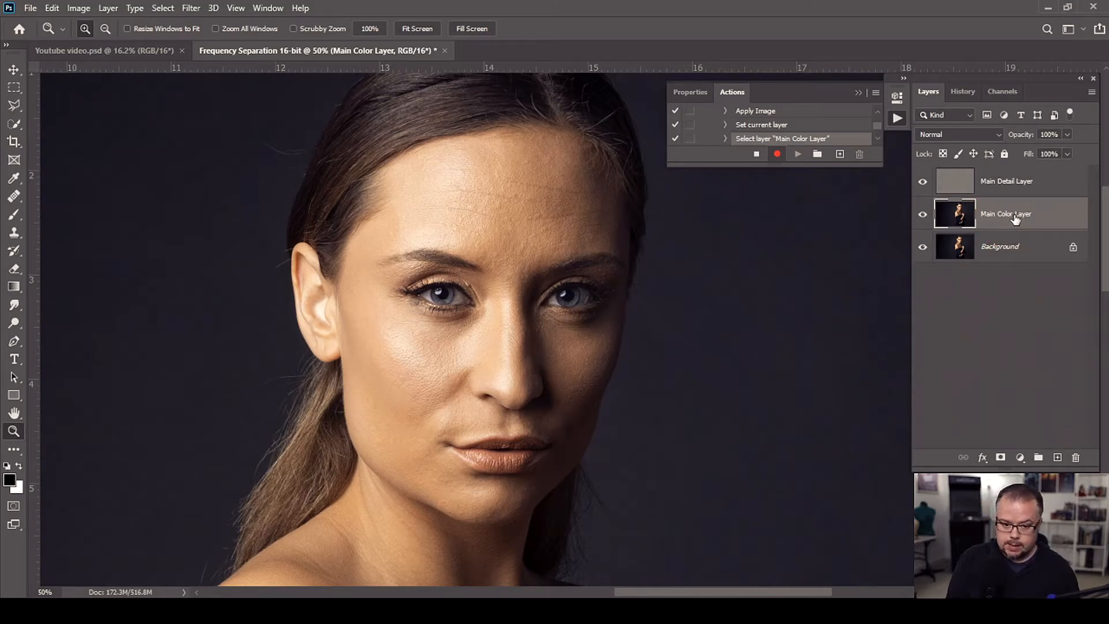
pyautogui.press('ctrl+j')
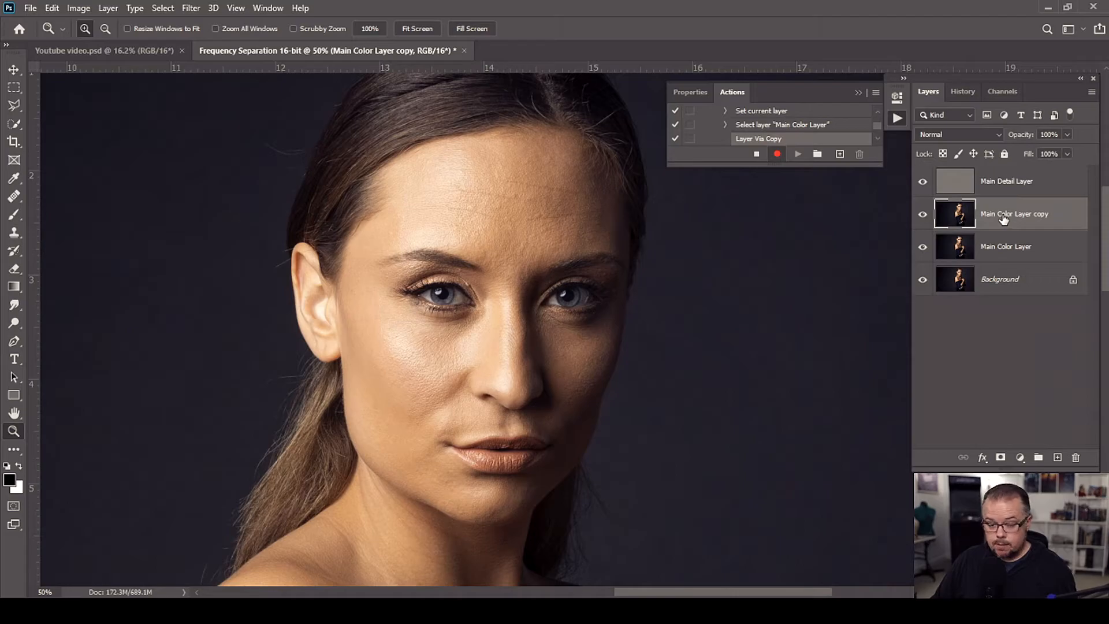
pyautogui.doubleClick(1008, 214)
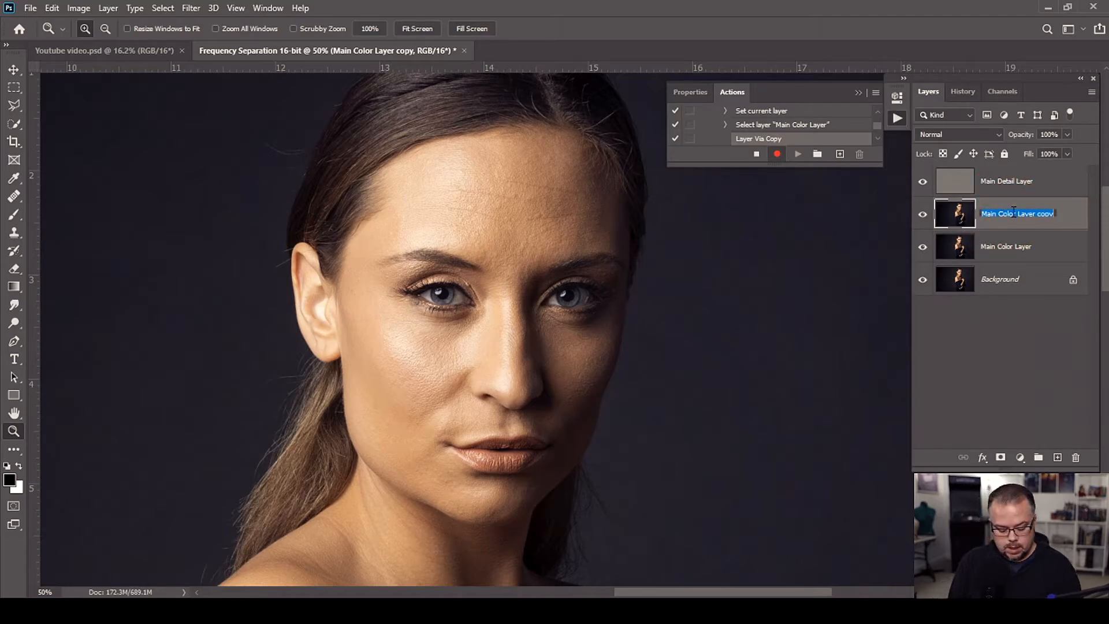
pyautogui.write('col')
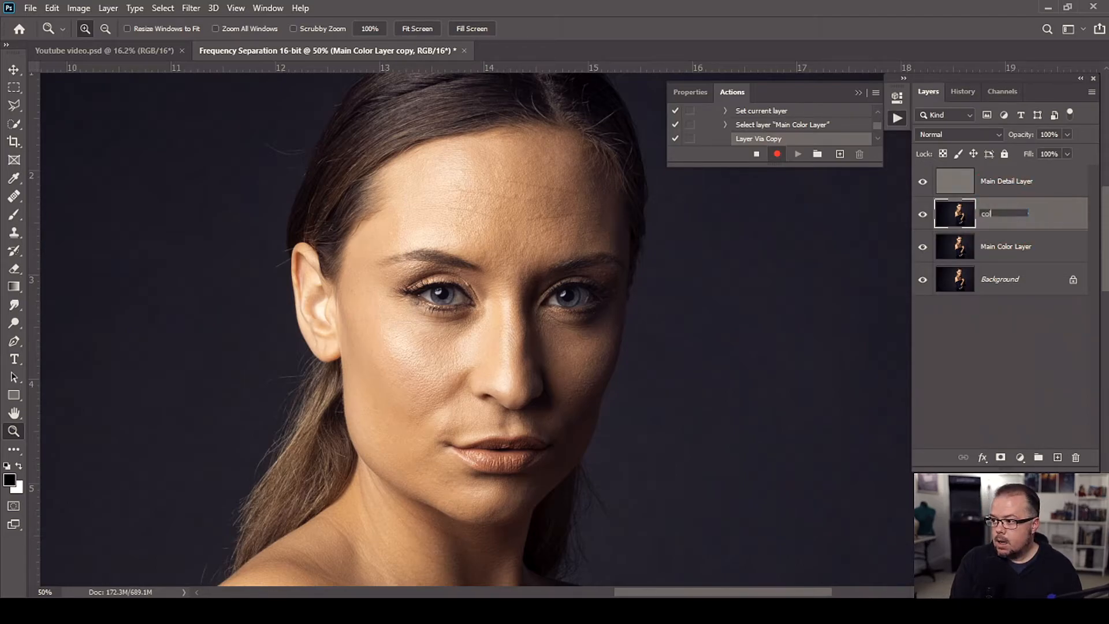
pyautogui.write('color layer backup')
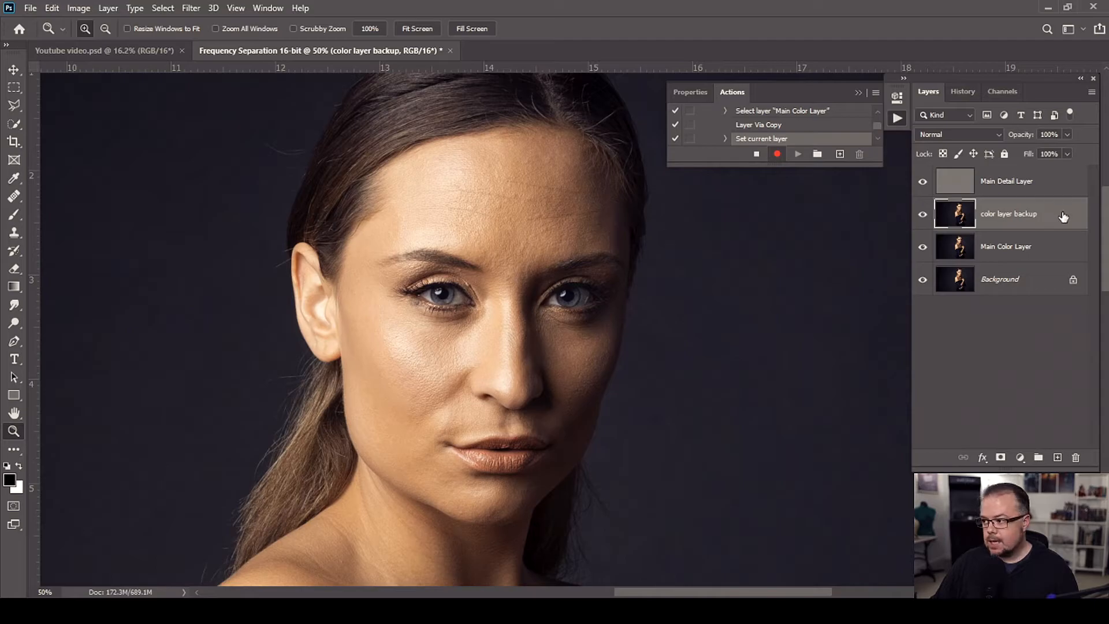
pyautogui.moveTo(1008, 213); pyautogui.dragTo(1008, 256)
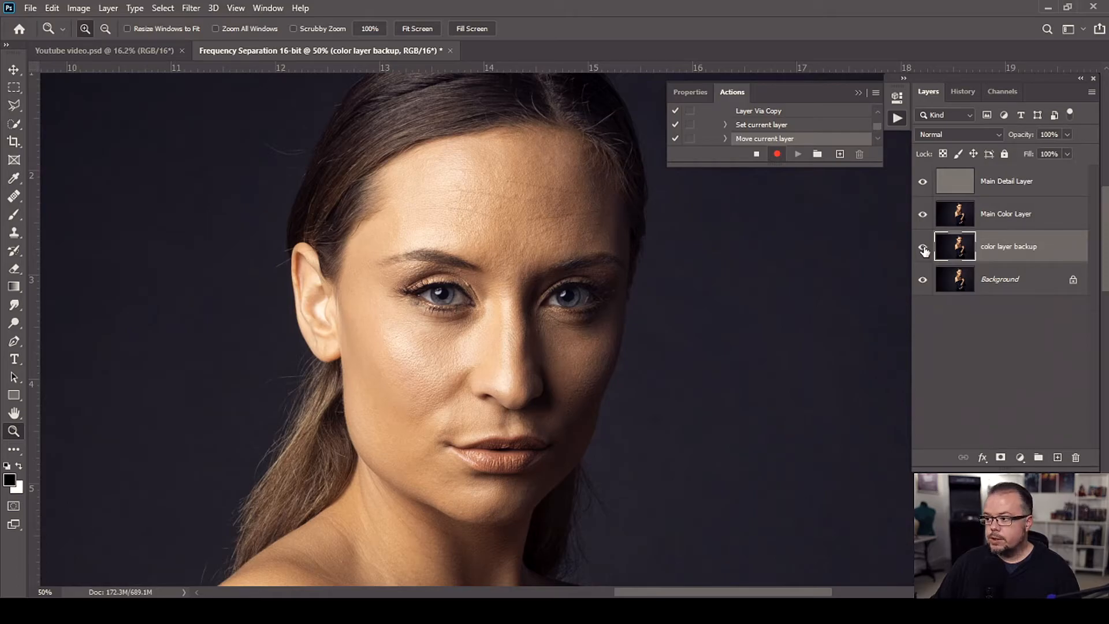
pyautogui.click(922, 246)
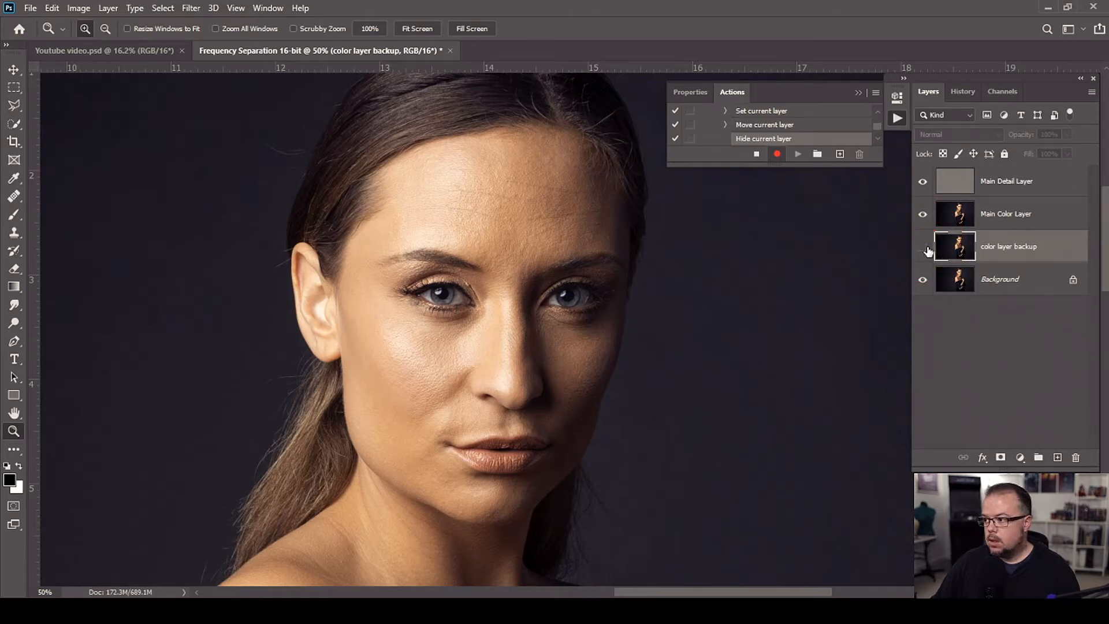
# Step: Mask Main Color Layer and add a new empty layer 'Paint on this one' above it
pyautogui.click(1017, 213)
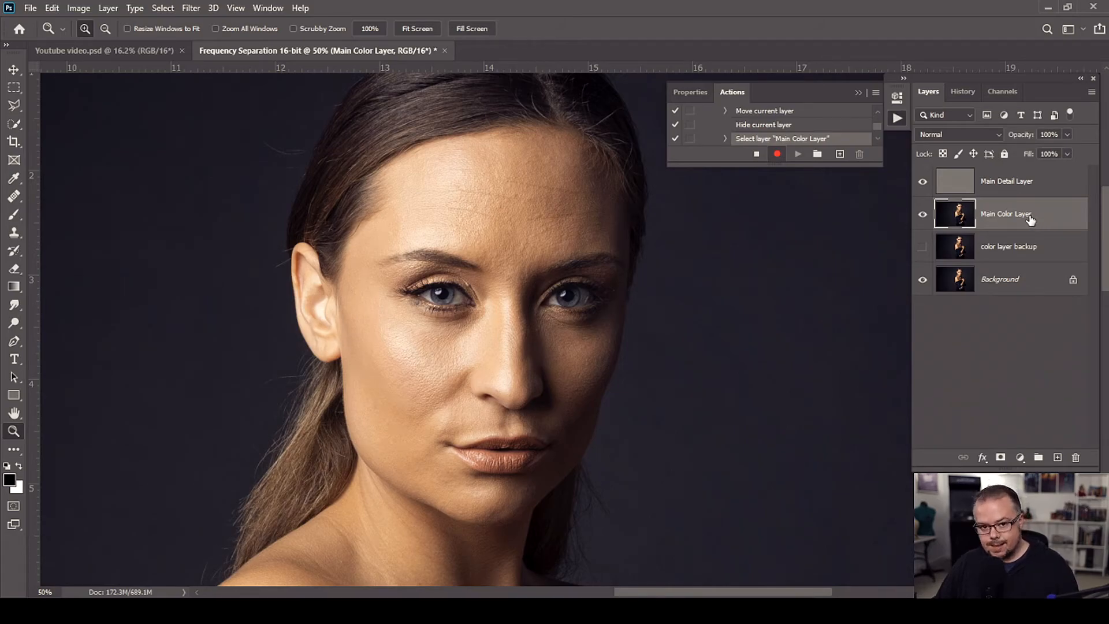
pyautogui.moveTo(1030, 219)
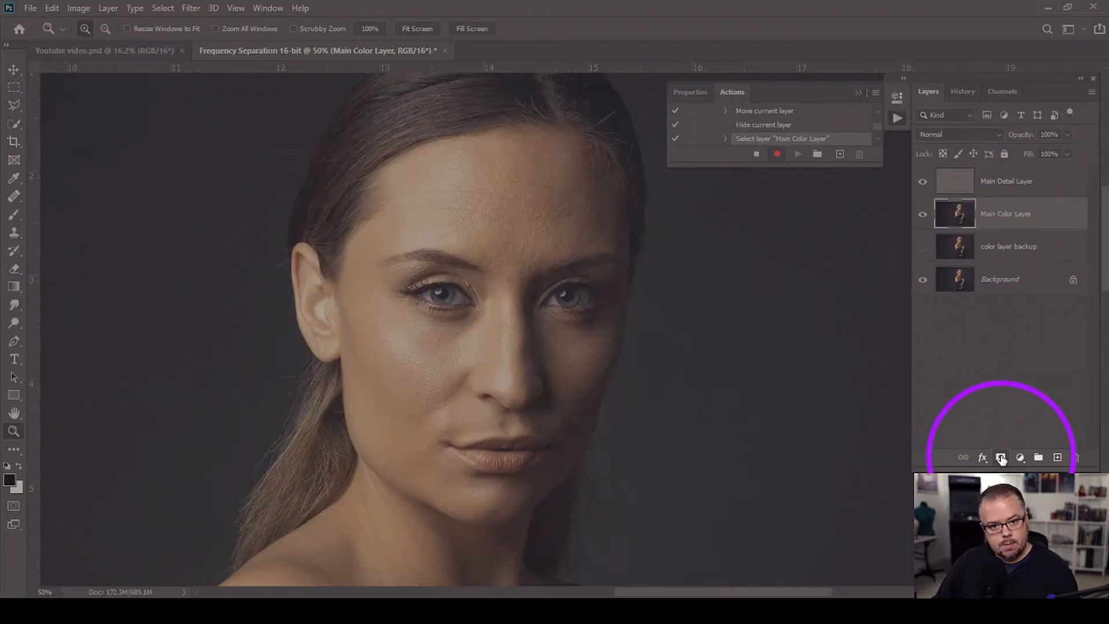
pyautogui.click(1002, 457)
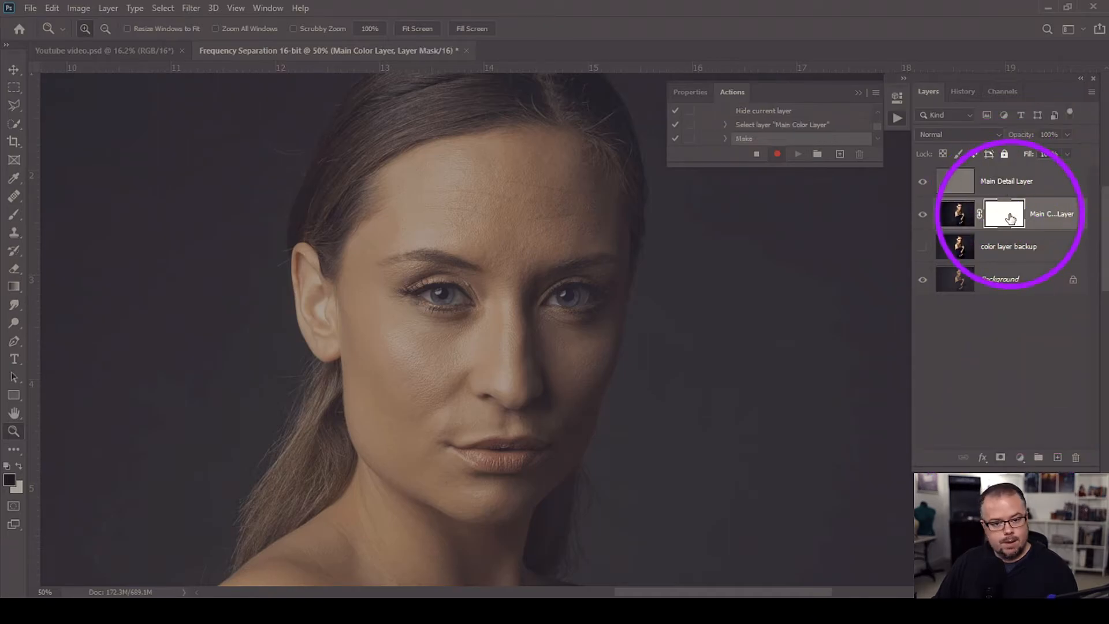
pyautogui.moveTo(1005, 217)
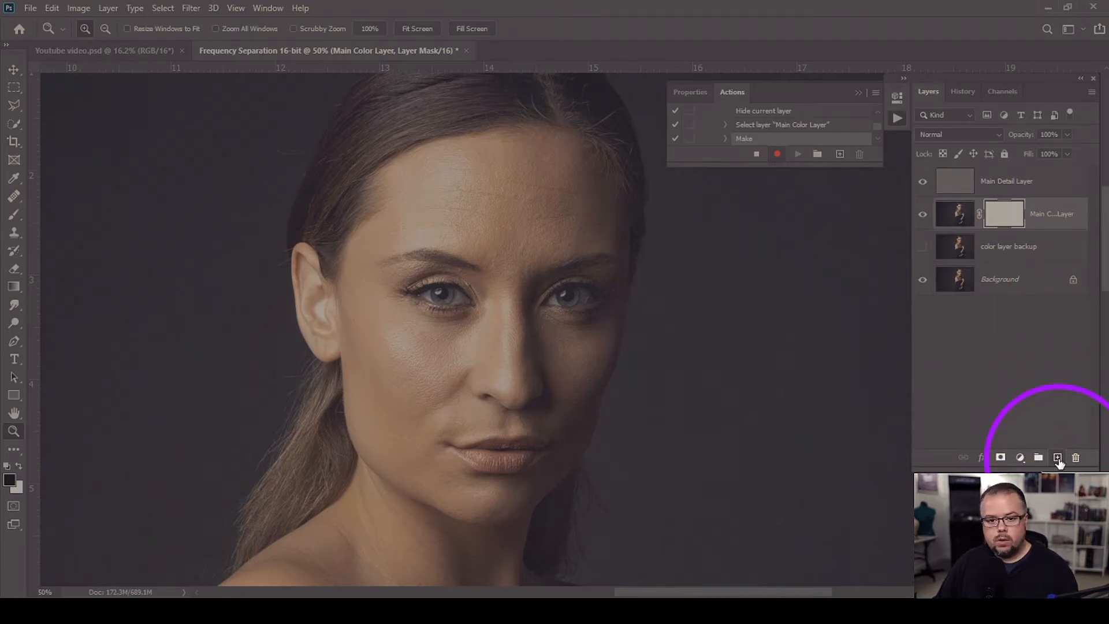
pyautogui.click(1056, 457)
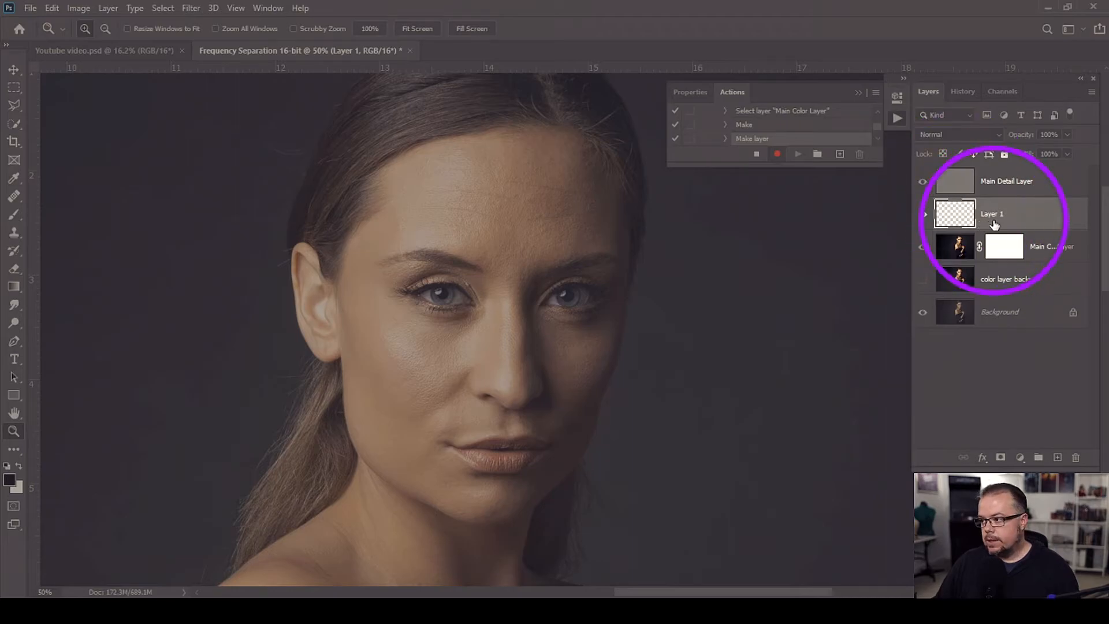
pyautogui.doubleClick(992, 214)
pyautogui.write('Paint on this one')
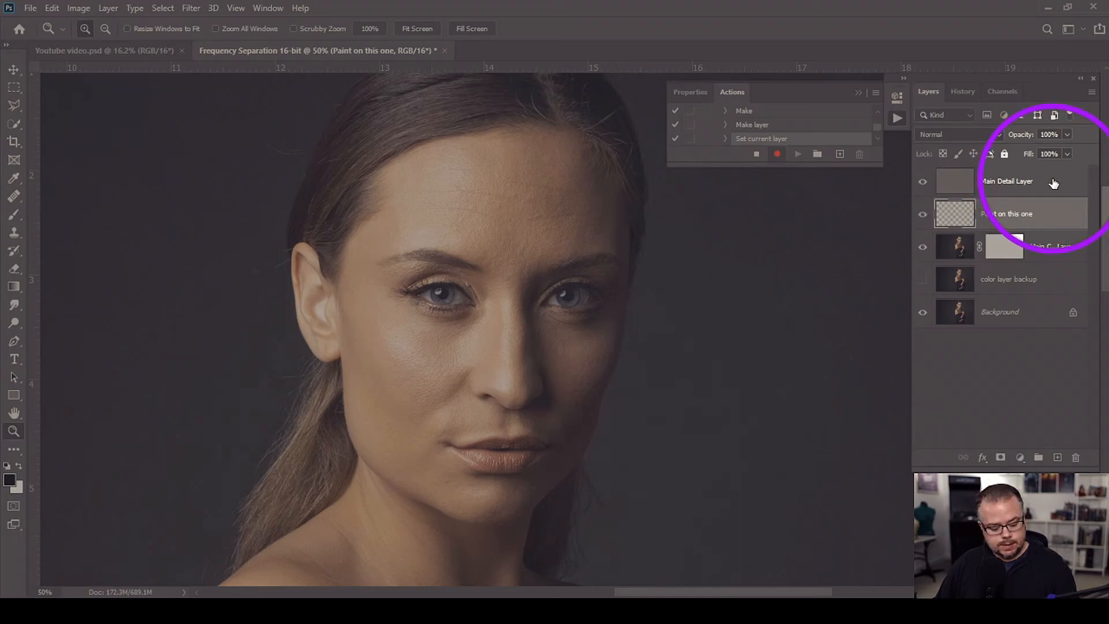
# Step: Duplicate Main Detail Layer, rename the copy 'Main Detail Layer Backup', and hide it
pyautogui.click(1029, 180)
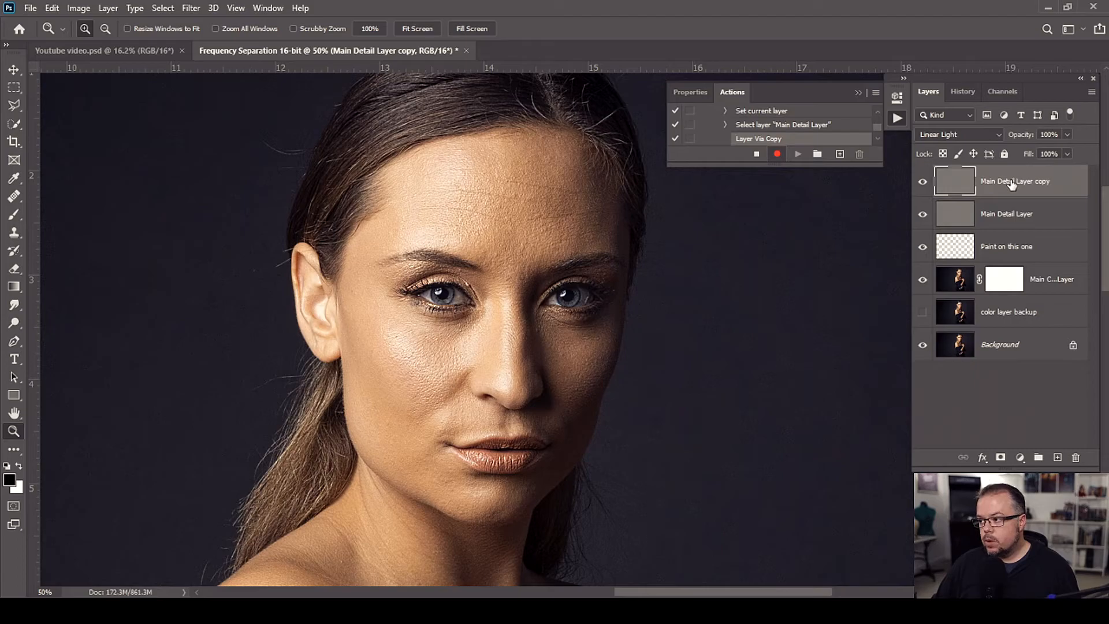
pyautogui.doubleClick(1006, 181)
pyautogui.write('Backu')
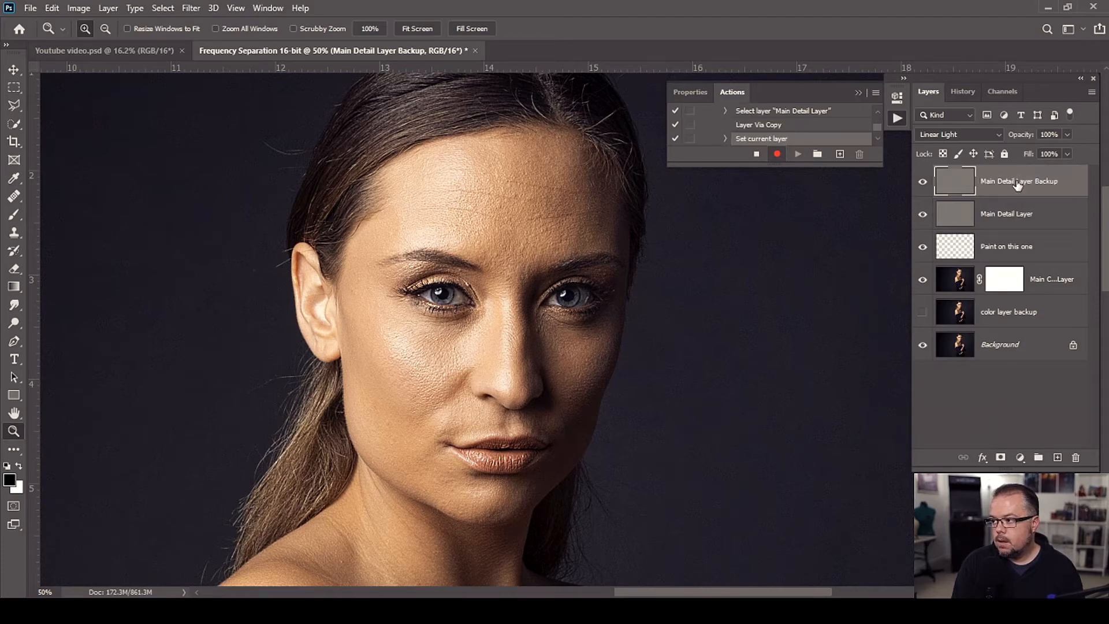
pyautogui.click(923, 181)
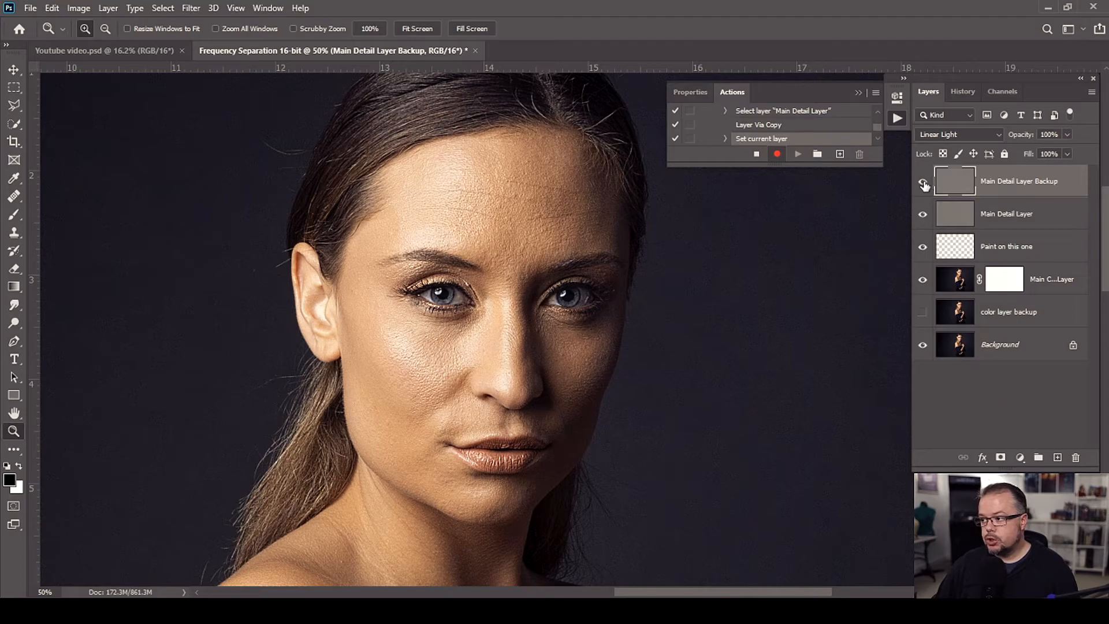
pyautogui.click(924, 180)
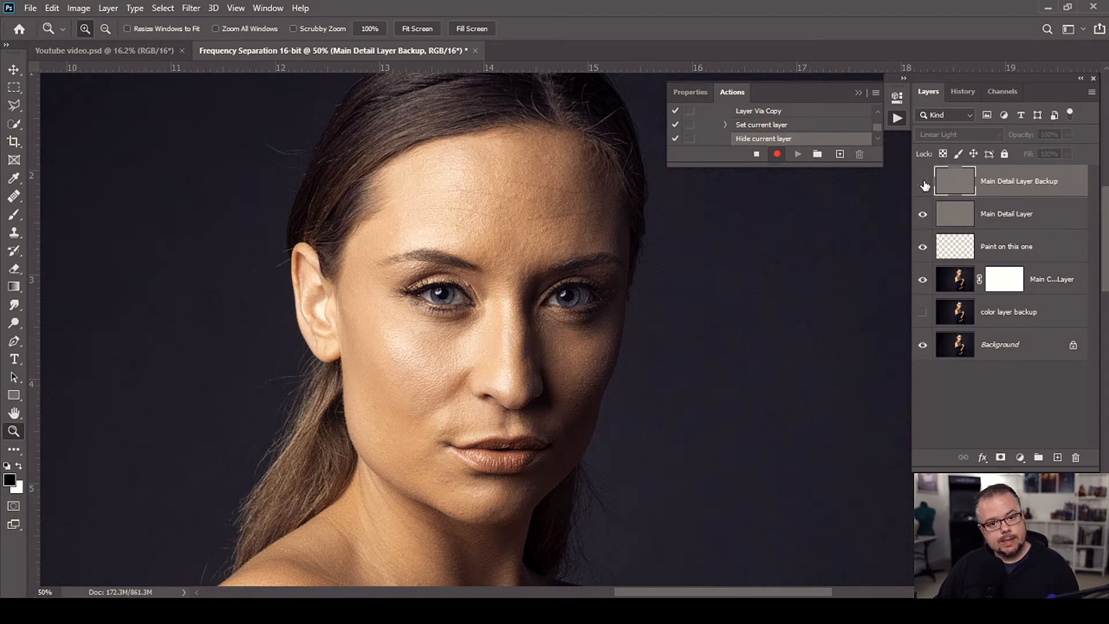
pyautogui.moveTo(924, 181)
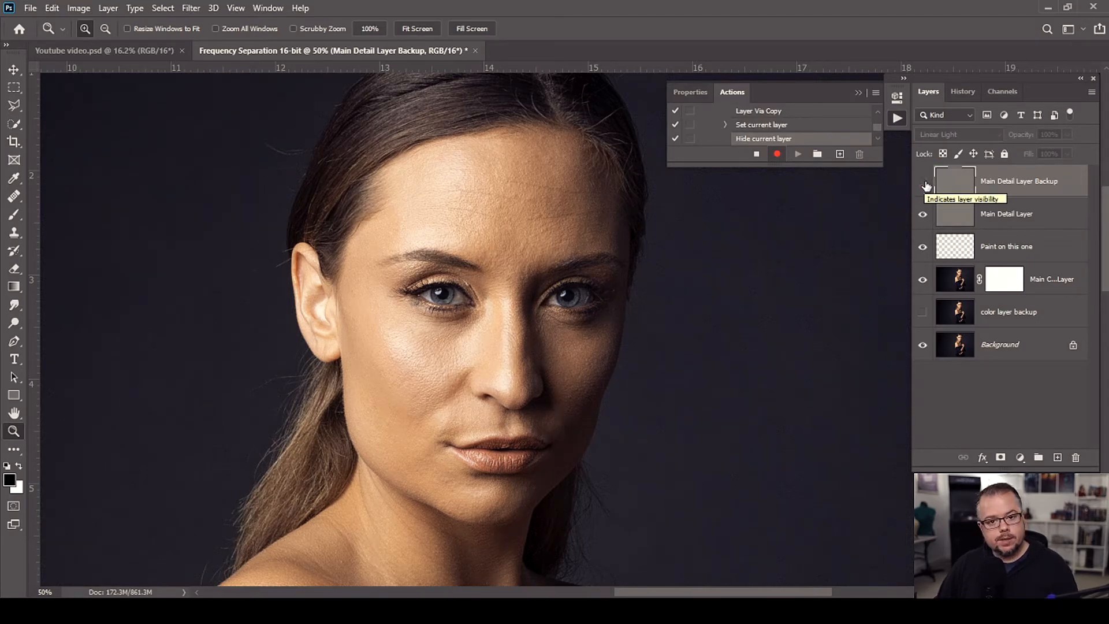
pyautogui.click(923, 181)
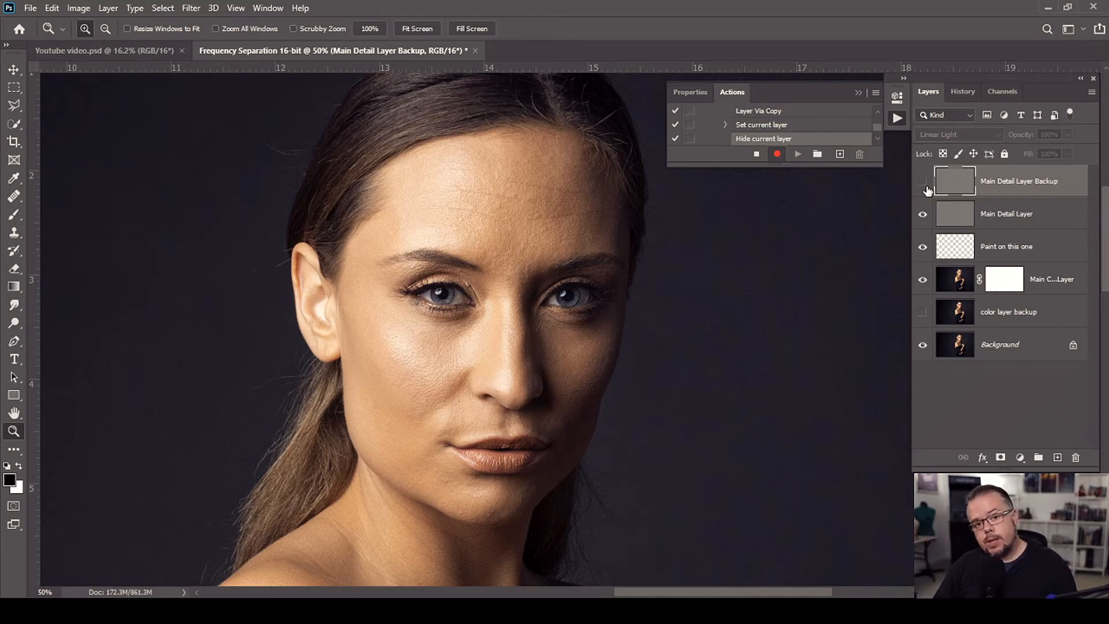
# Step: Add a default Black & White adjustment layer on top of the layer stack
pyautogui.click(922, 181)
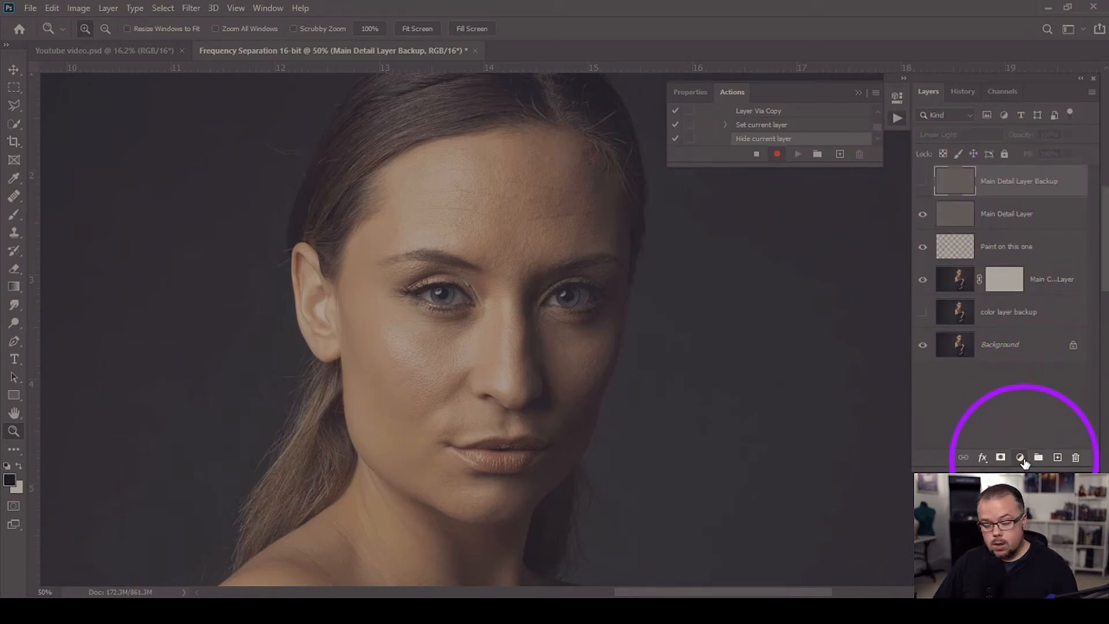
pyautogui.click(1020, 457)
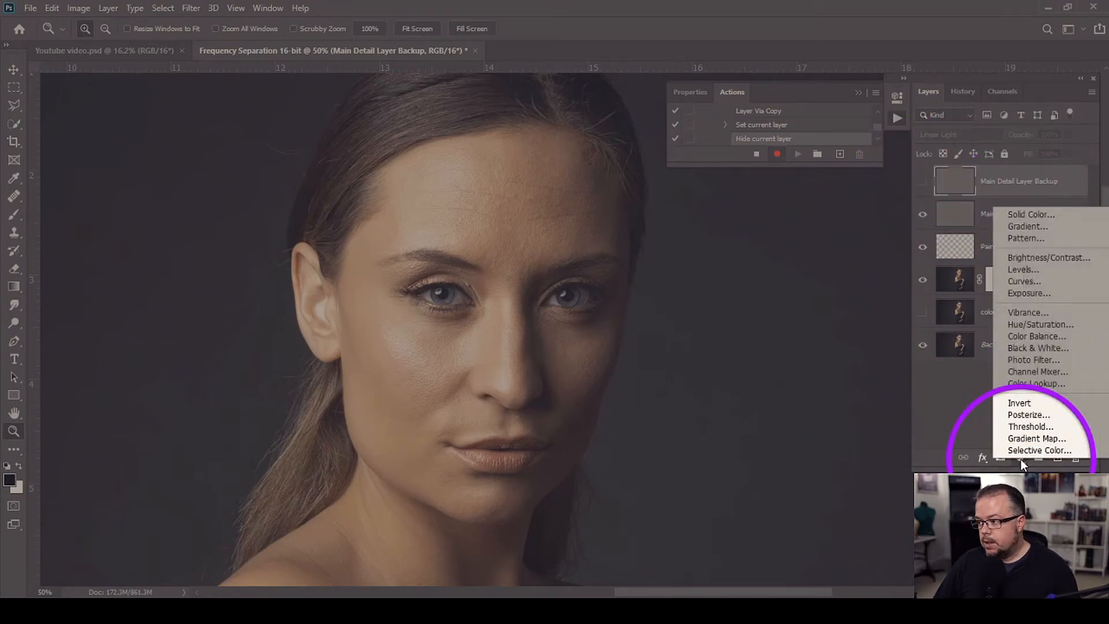
pyautogui.moveTo(1037, 347)
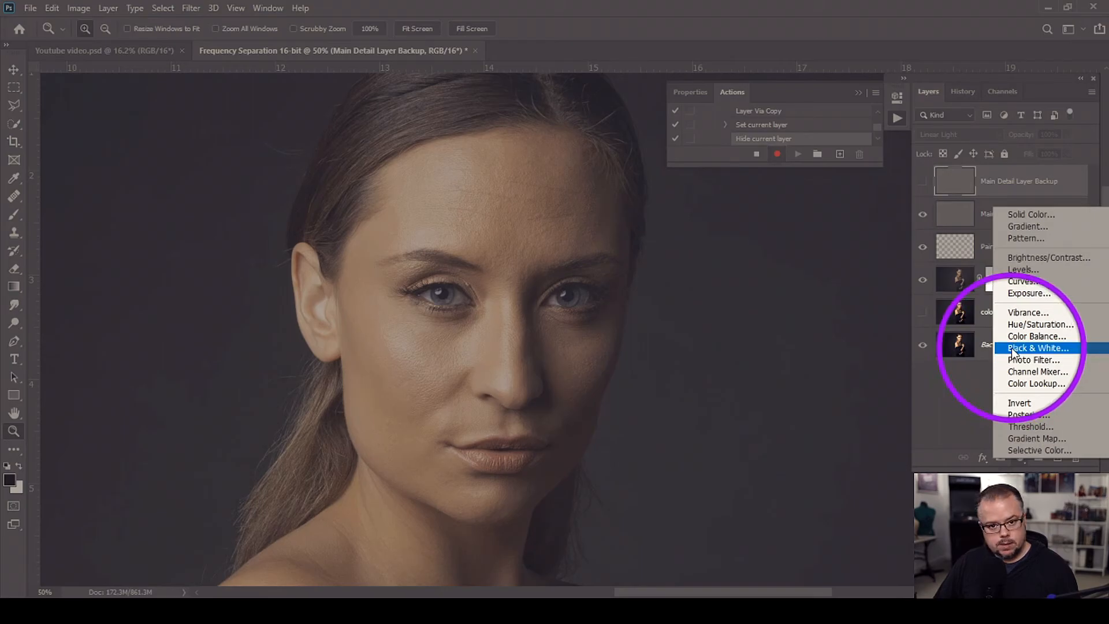
pyautogui.click(1030, 347)
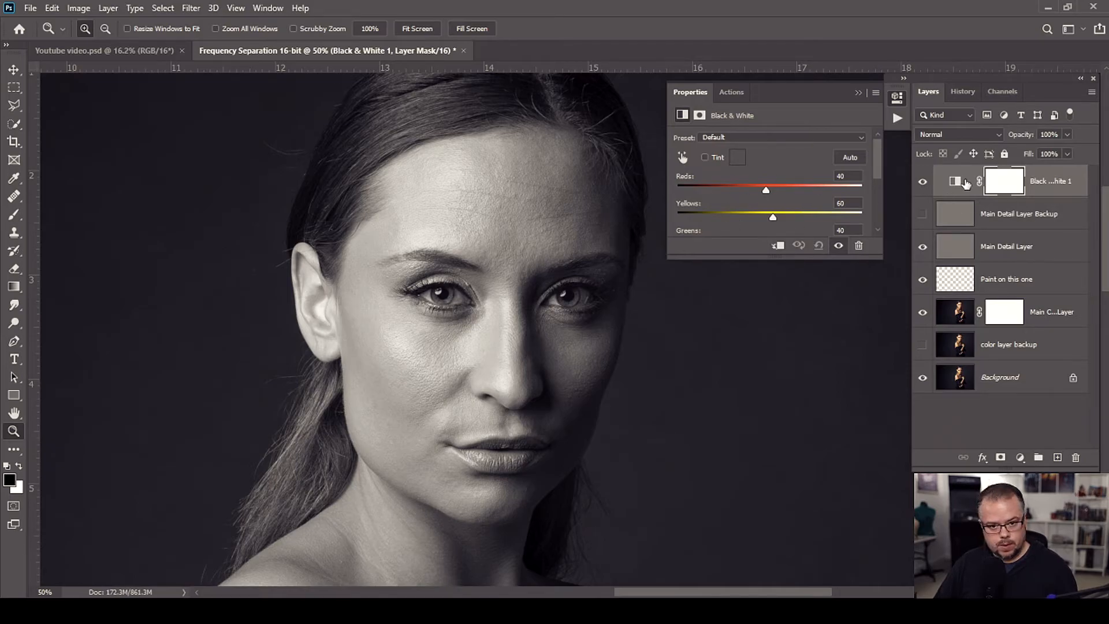
pyautogui.moveTo(958, 181)
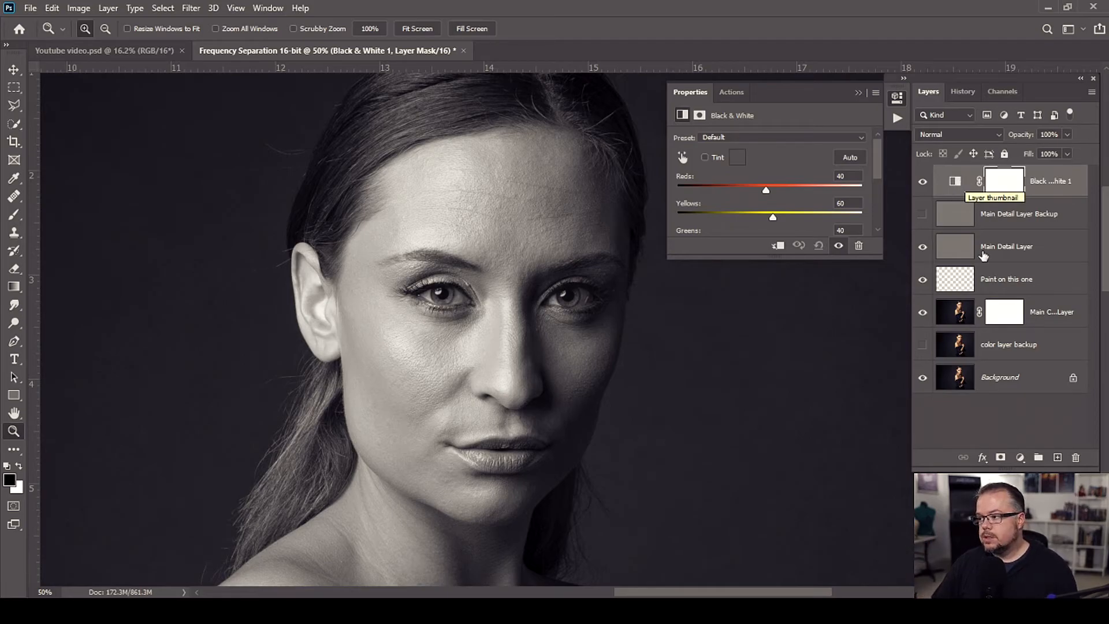
# Step: Select Main Detail Layer as the final action step and stop recording
pyautogui.click(1007, 246)
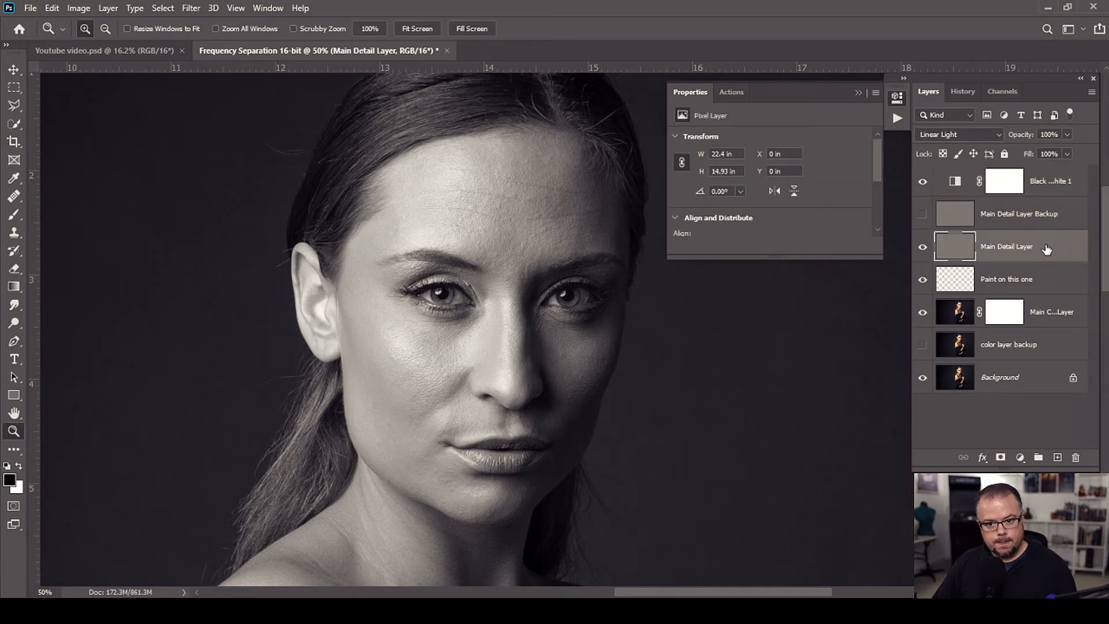
pyautogui.moveTo(1052, 248)
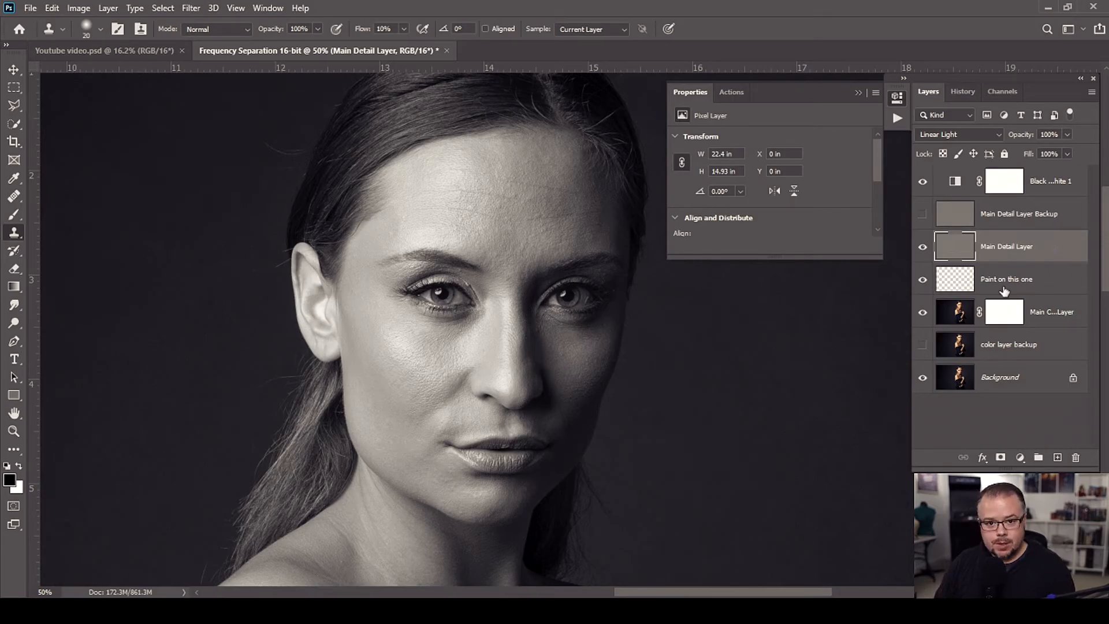
pyautogui.click(731, 92)
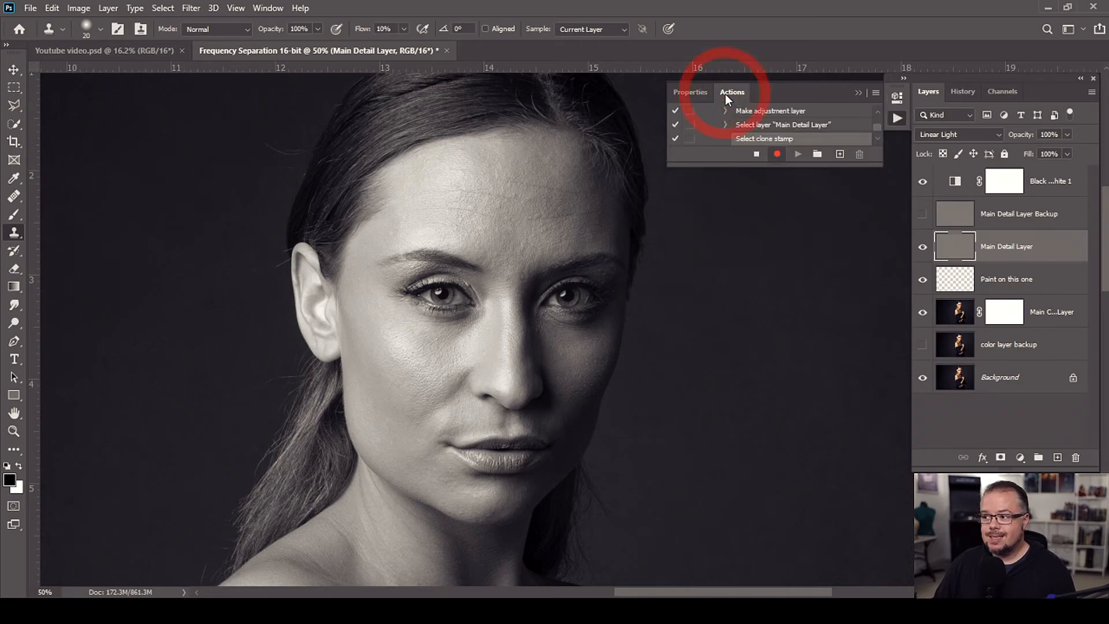
pyautogui.click(756, 154)
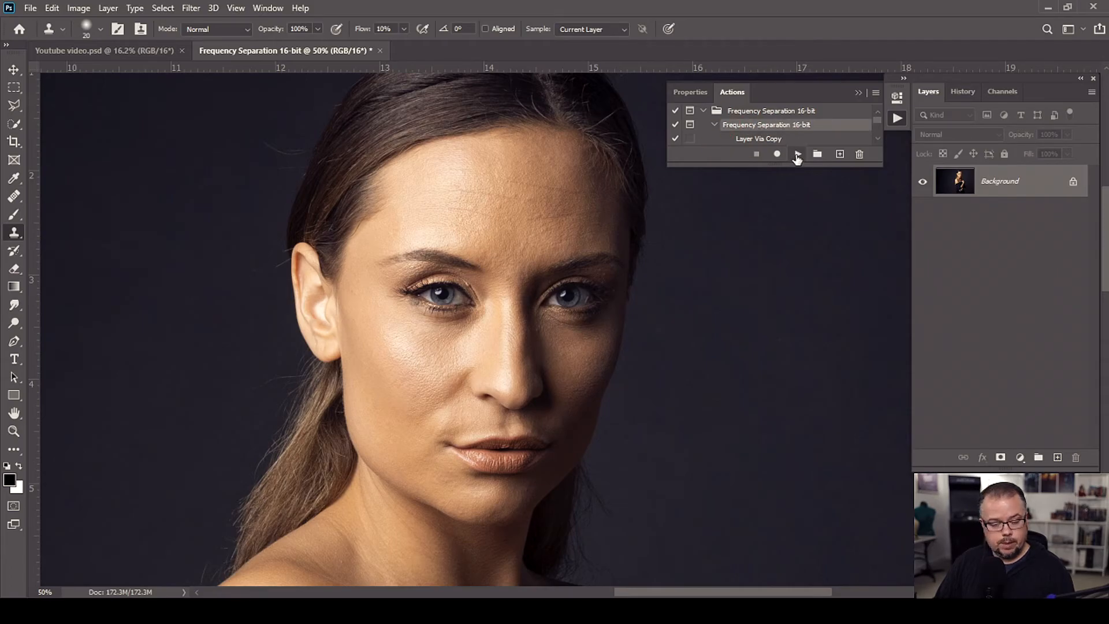
# Step: Play the Frequency Separation 16-bit action and apply a 5-pixel Median blur to Main Color Layer
pyautogui.click(797, 153)
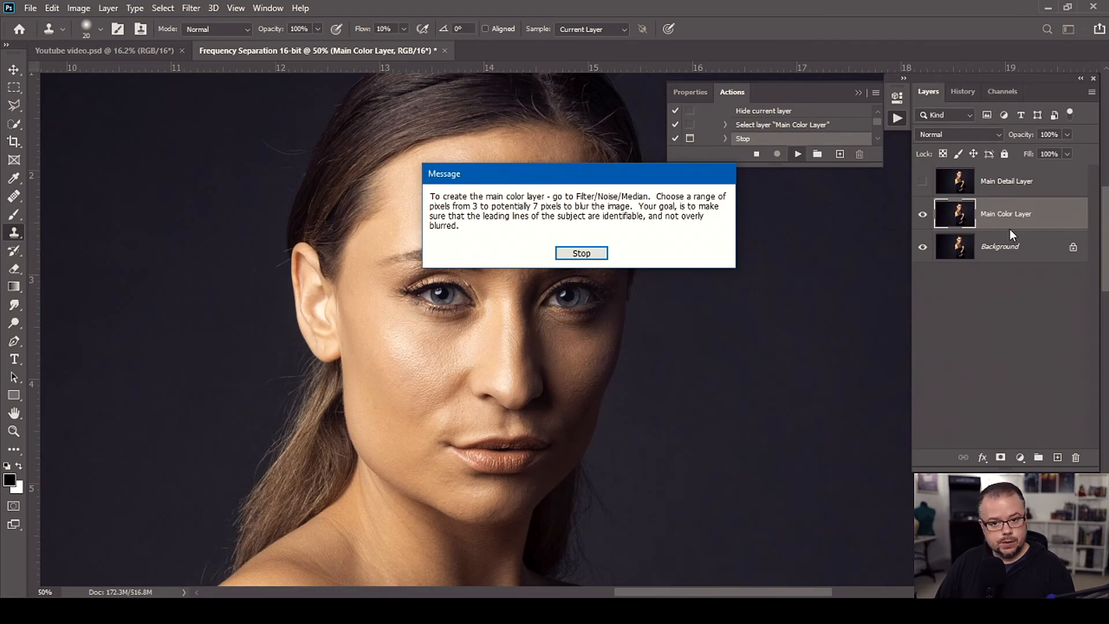
pyautogui.moveTo(459, 241)
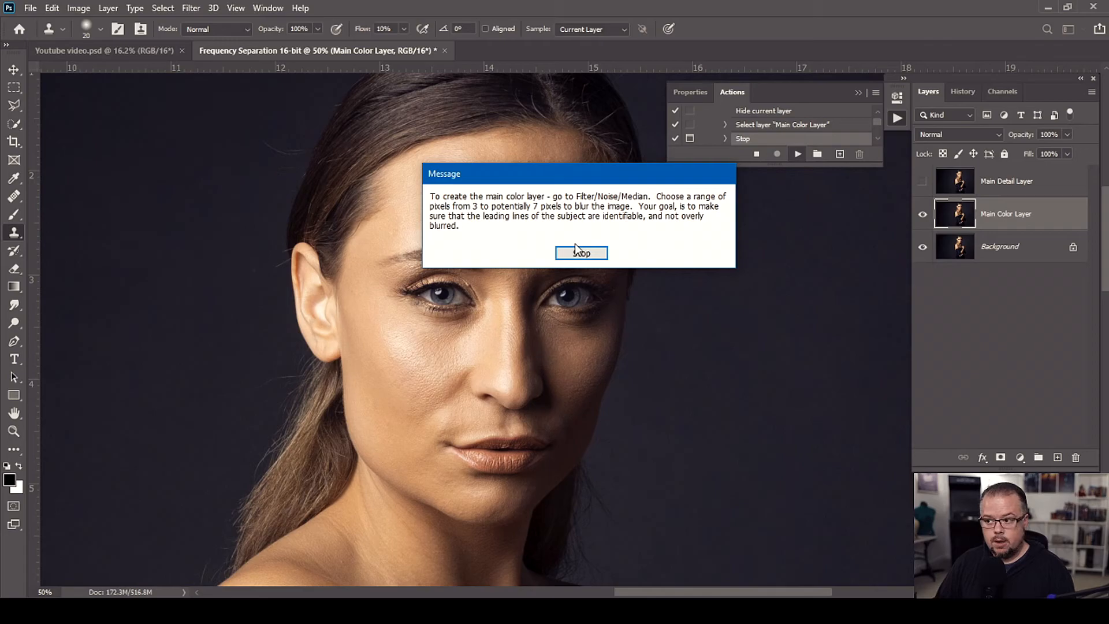
pyautogui.click(581, 253)
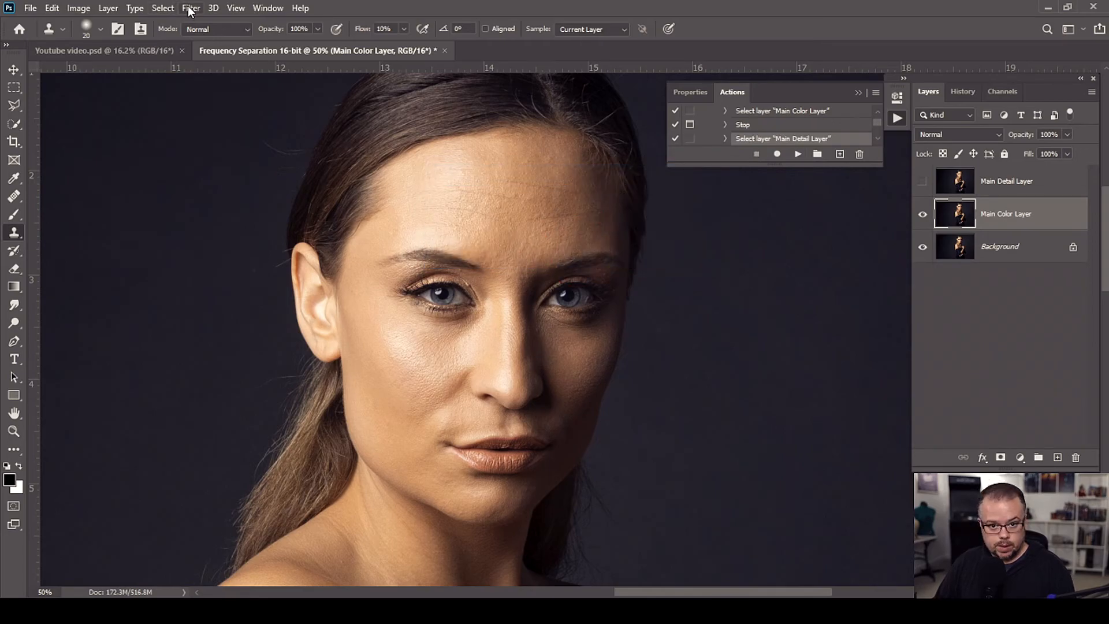
pyautogui.click(191, 8)
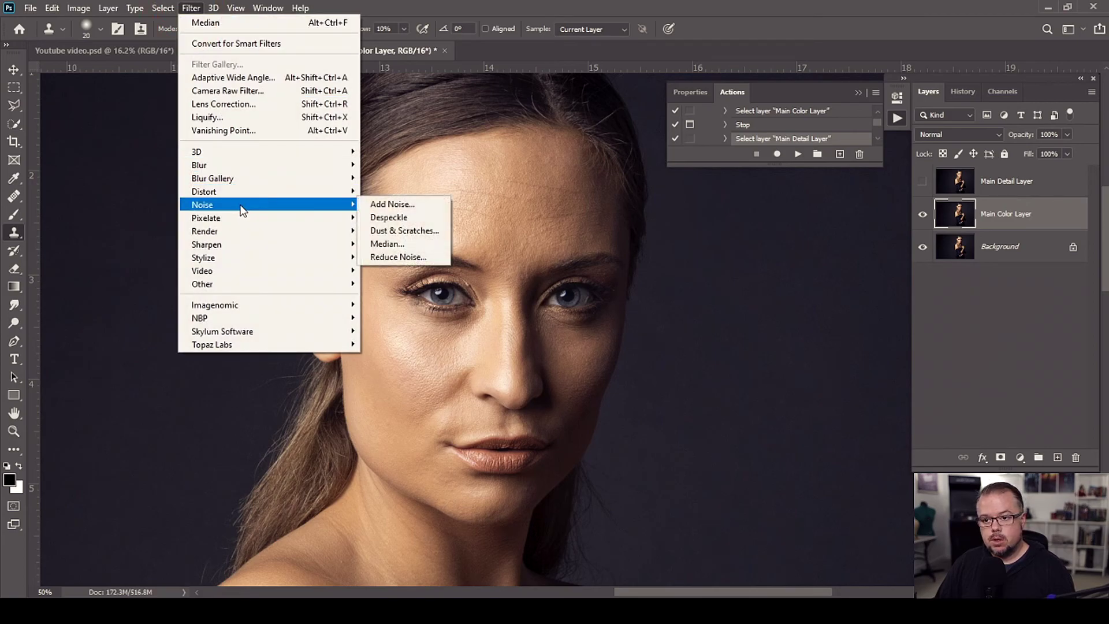
pyautogui.click(387, 244)
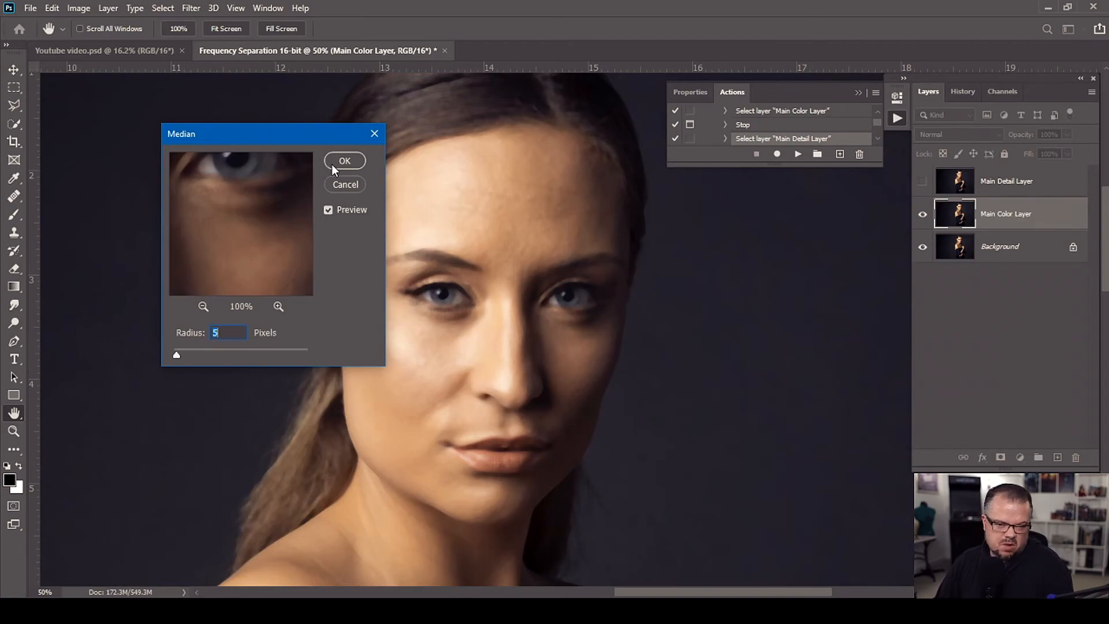
pyautogui.click(344, 160)
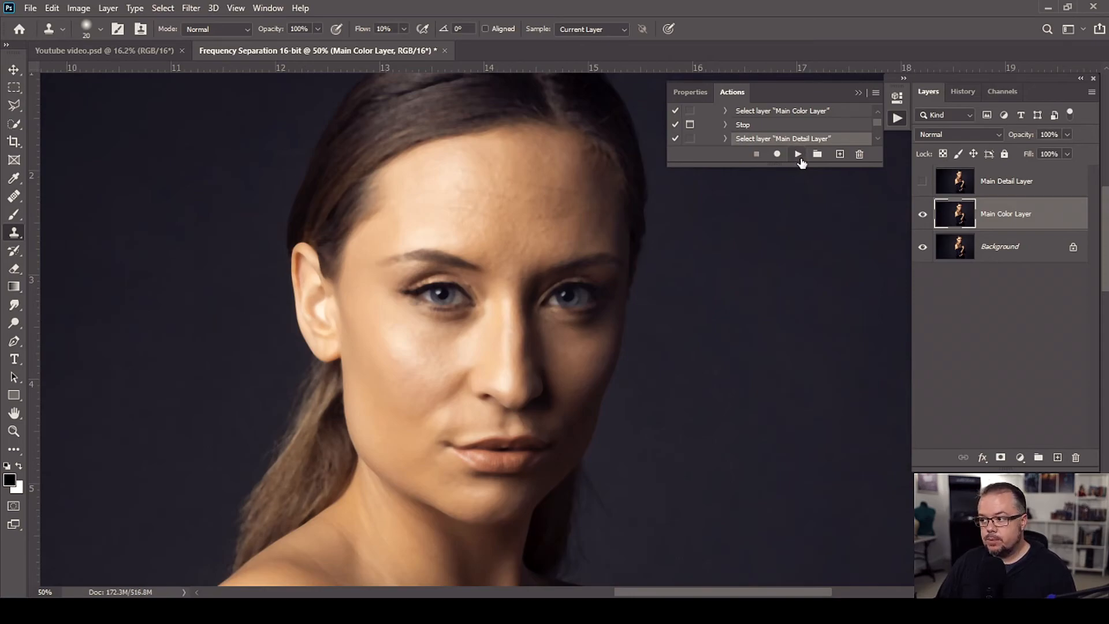
pyautogui.moveTo(798, 154)
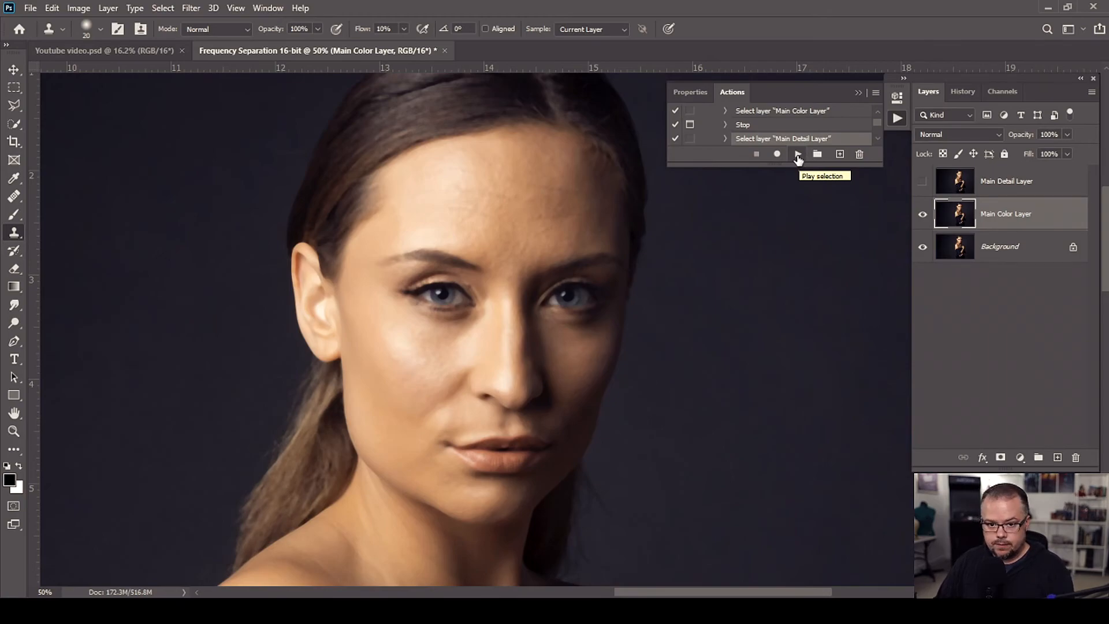
# Step: Resume playback to finish the backups, Paint layer, and Black & White adjustment
pyautogui.click(797, 154)
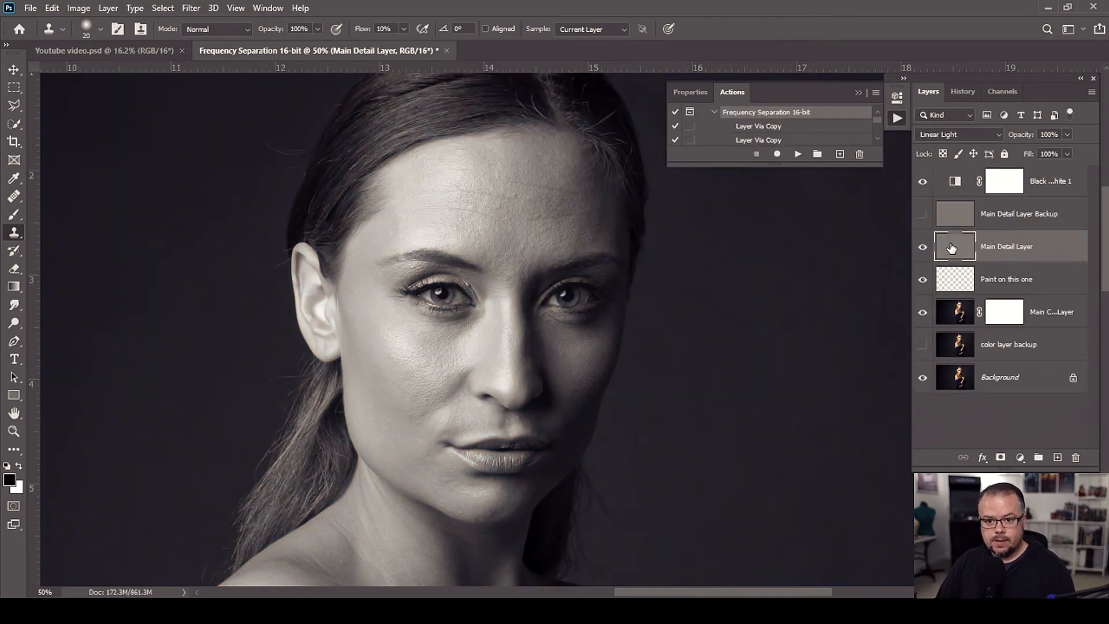
pyautogui.moveTo(15, 231)
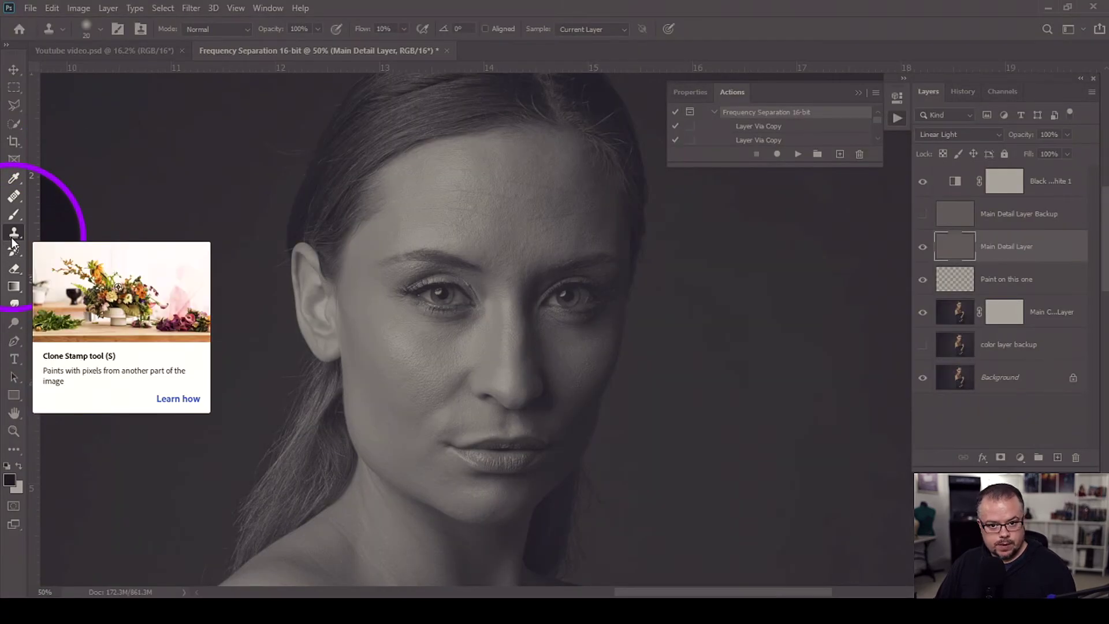